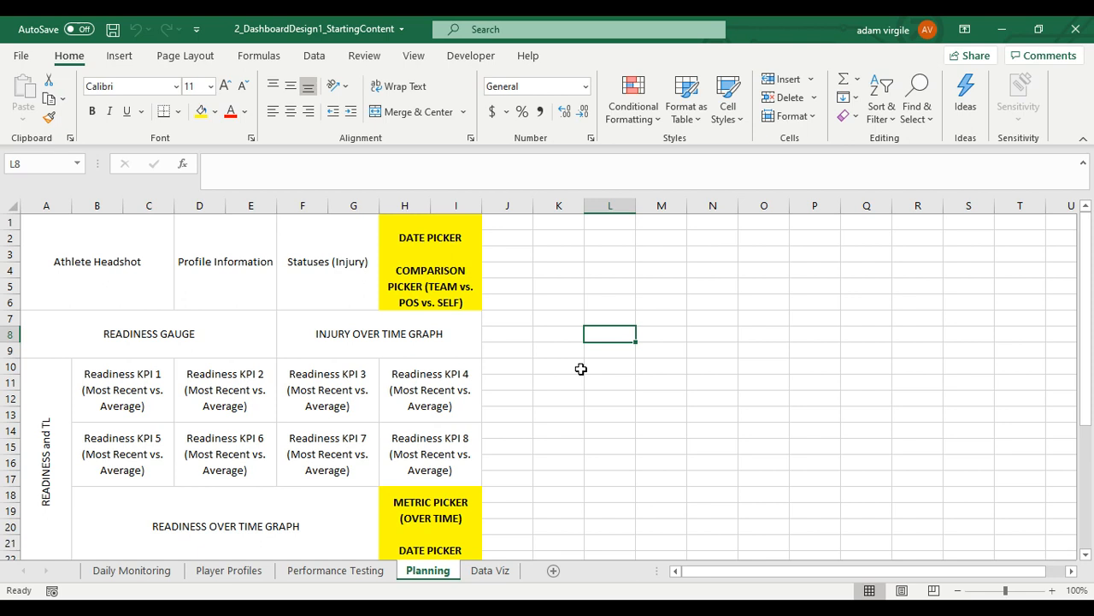
pyautogui.moveTo(162, 306)
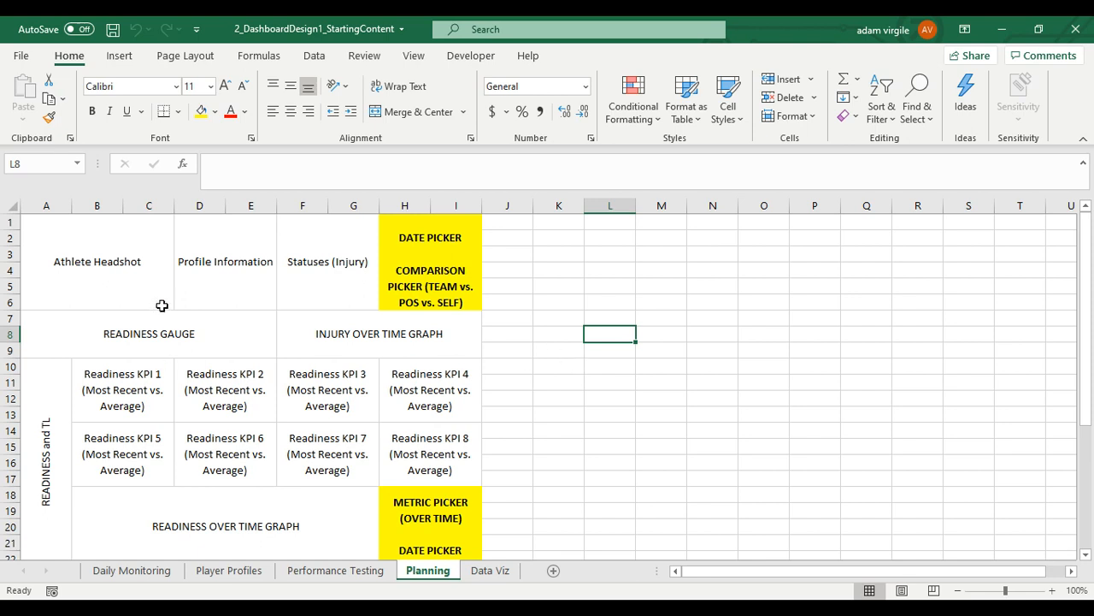
pyautogui.moveTo(248, 263)
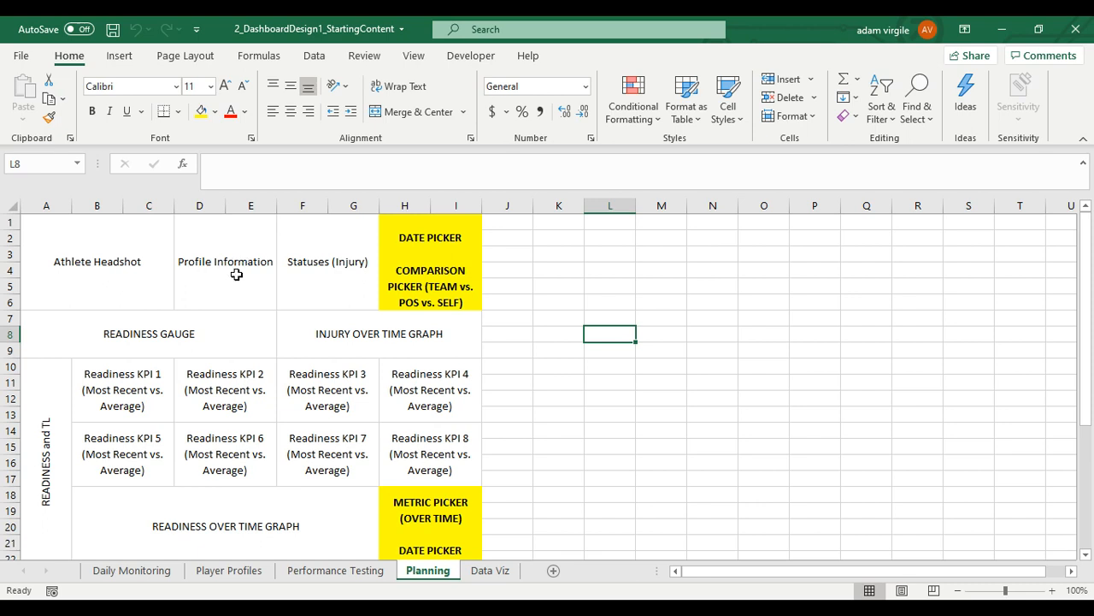
pyautogui.moveTo(219, 291)
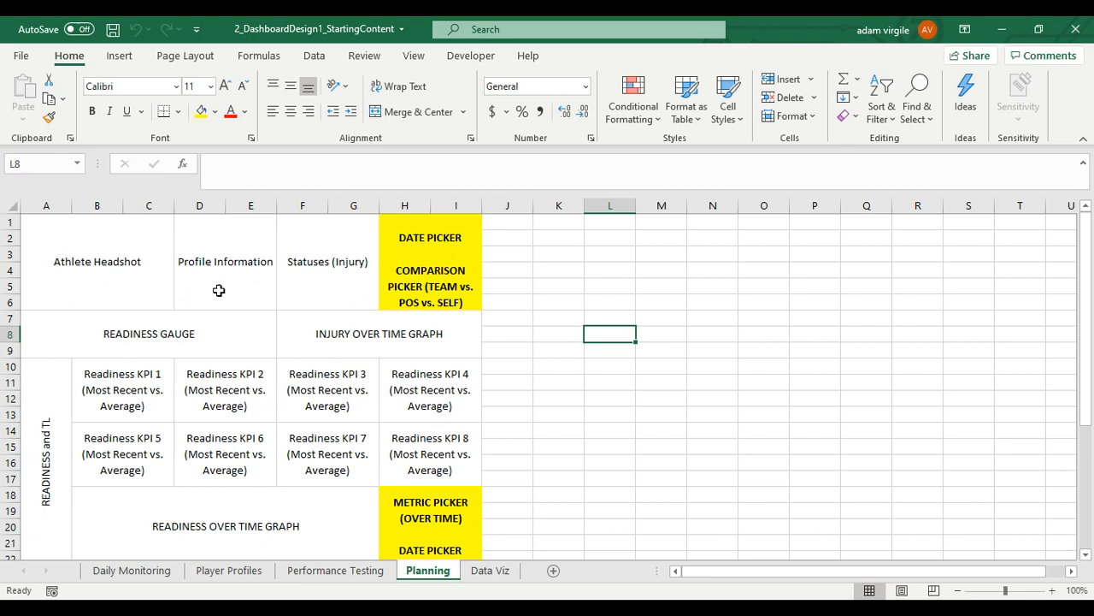
pyautogui.moveTo(228, 273)
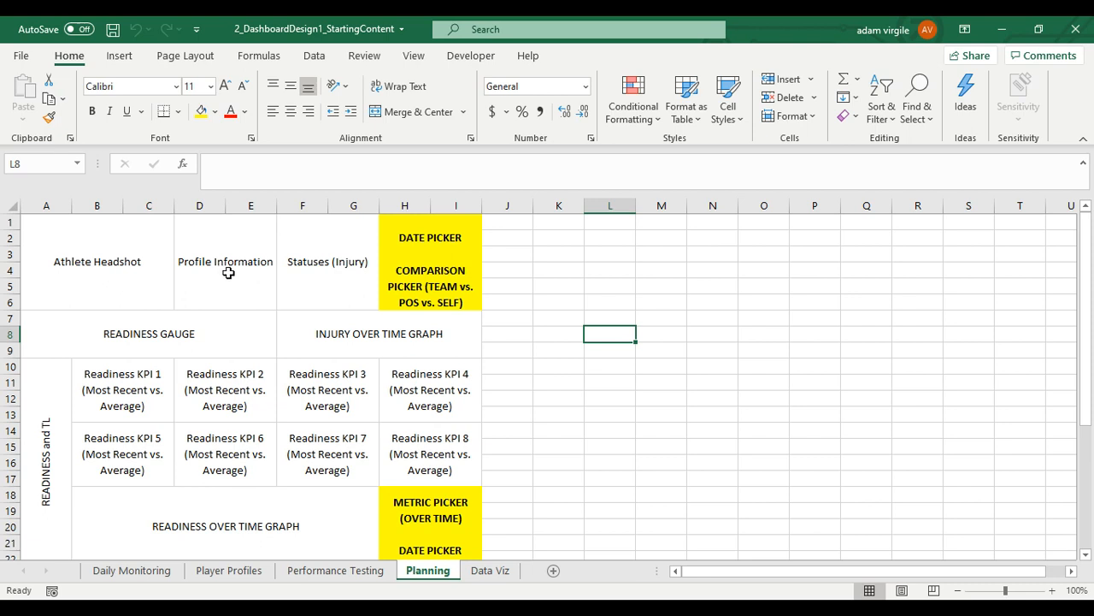
pyautogui.moveTo(306, 270)
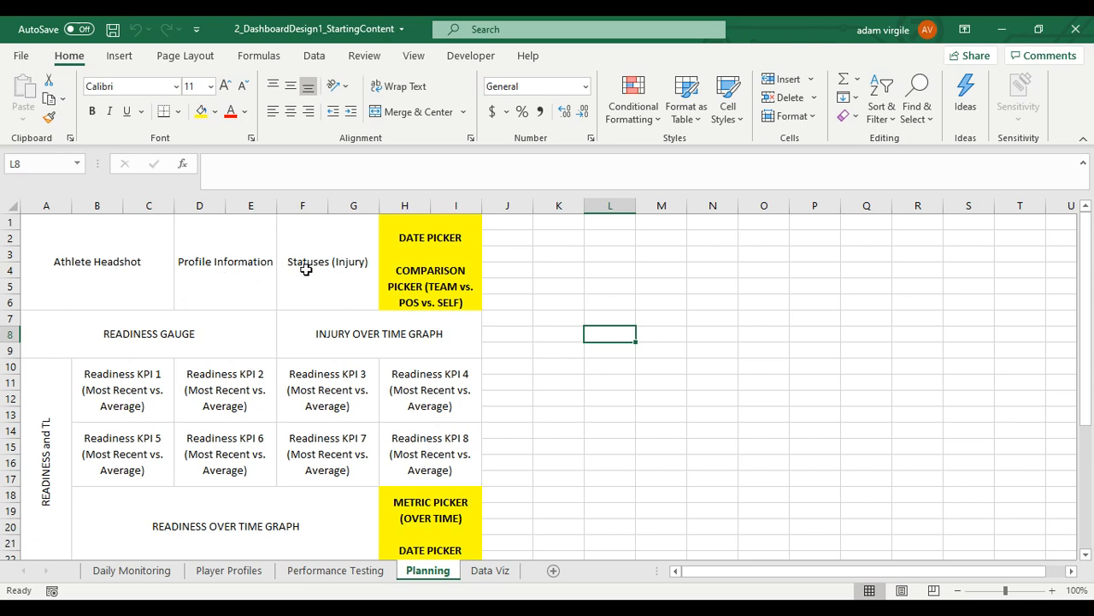
pyautogui.moveTo(292, 274)
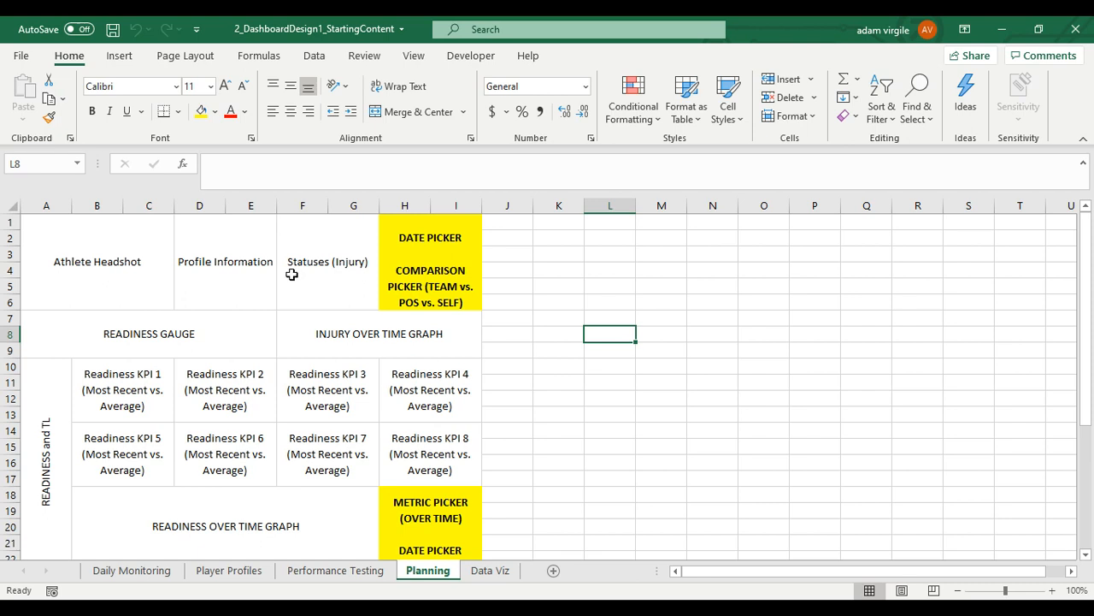
pyautogui.moveTo(327, 266)
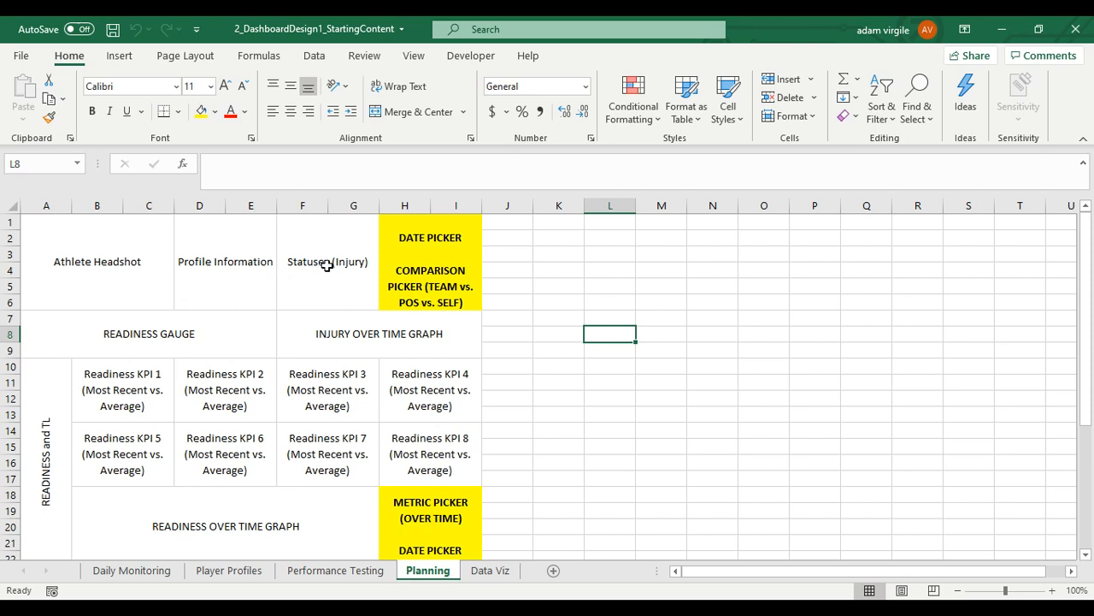
pyautogui.moveTo(249, 285)
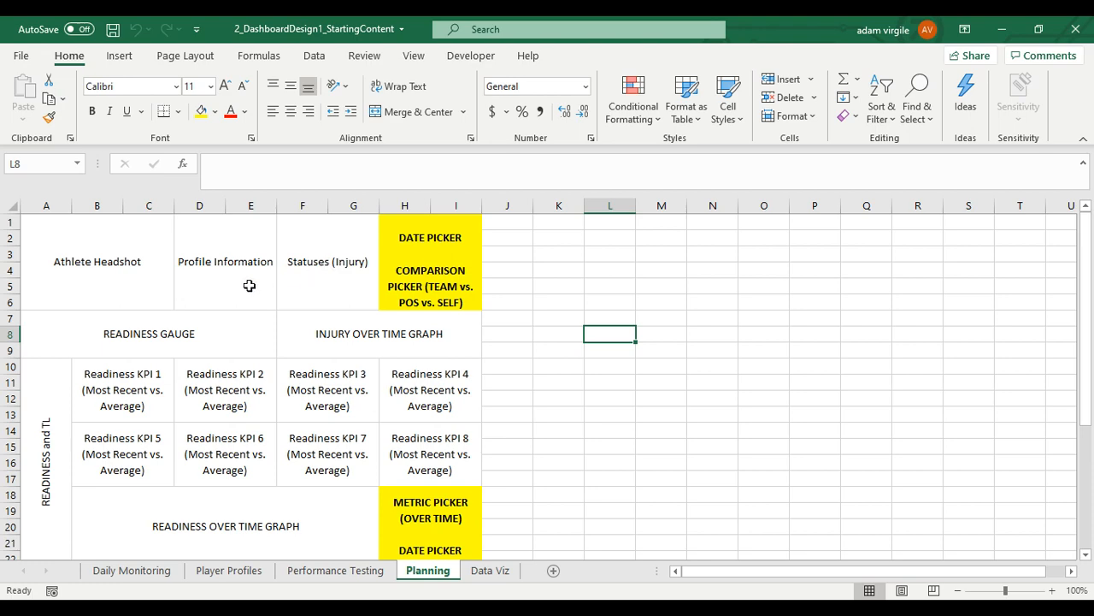
# Select B1:E1 on Player Profiles and copy the four profile headers
pyautogui.click(334, 571)
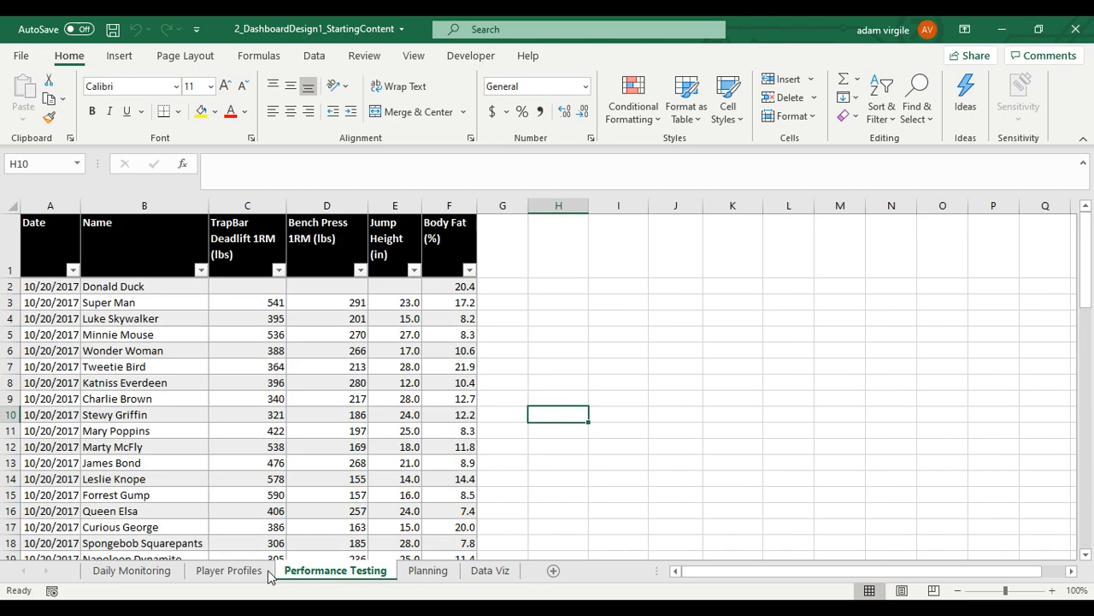
pyautogui.click(229, 570)
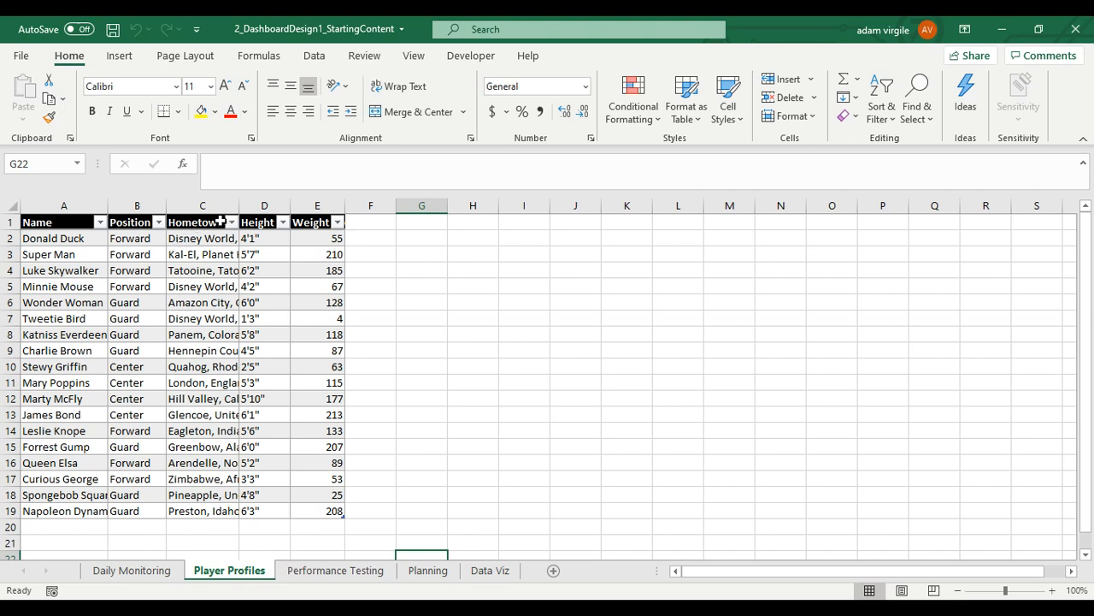
pyautogui.click(137, 222)
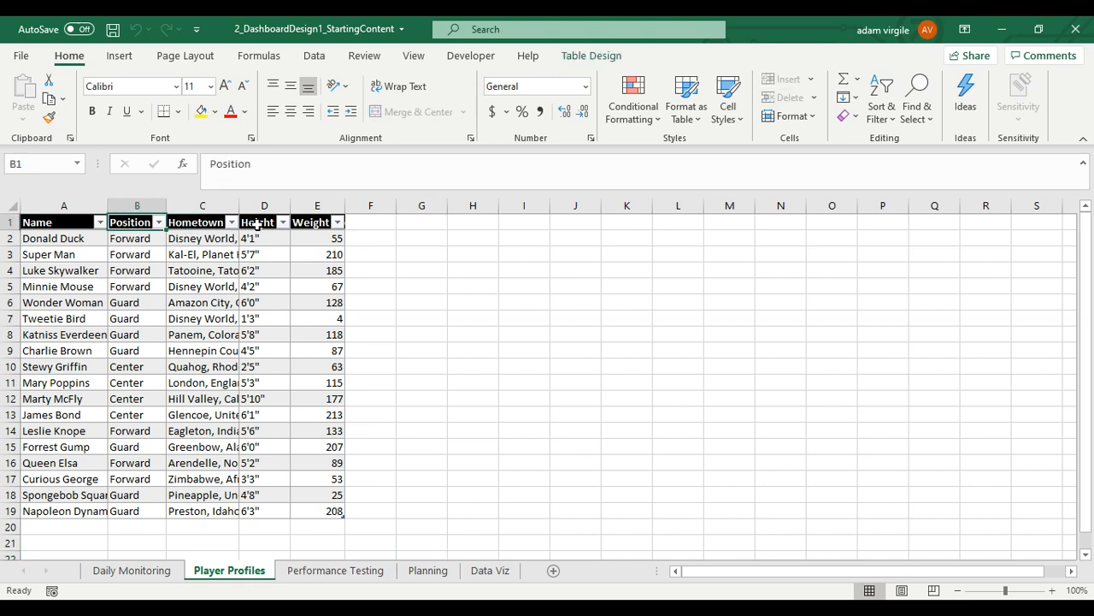
pyautogui.click(317, 222)
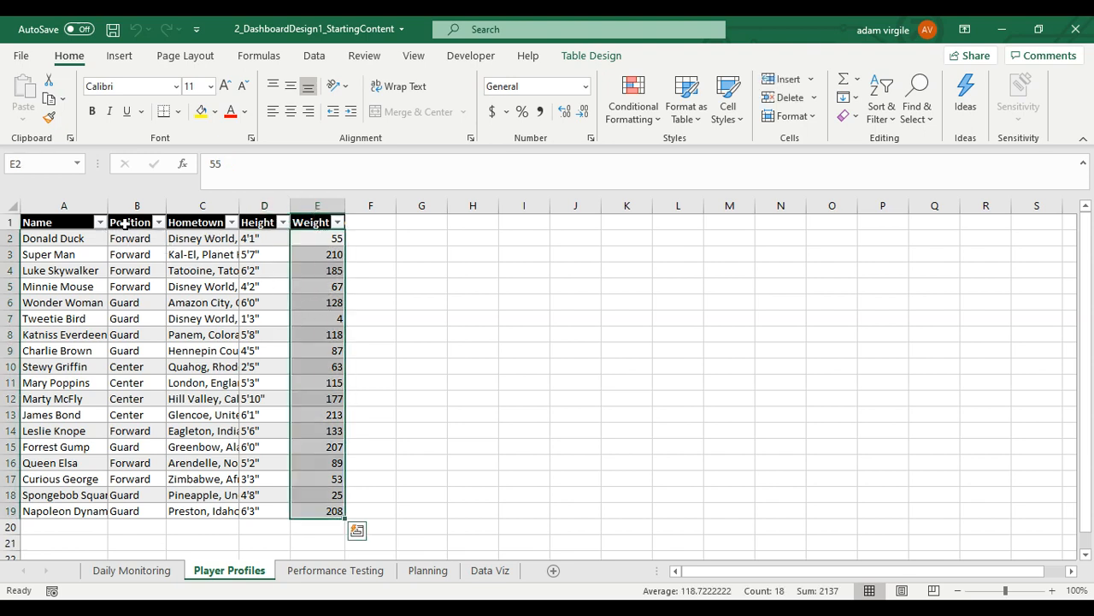
pyautogui.rightClick(130, 222)
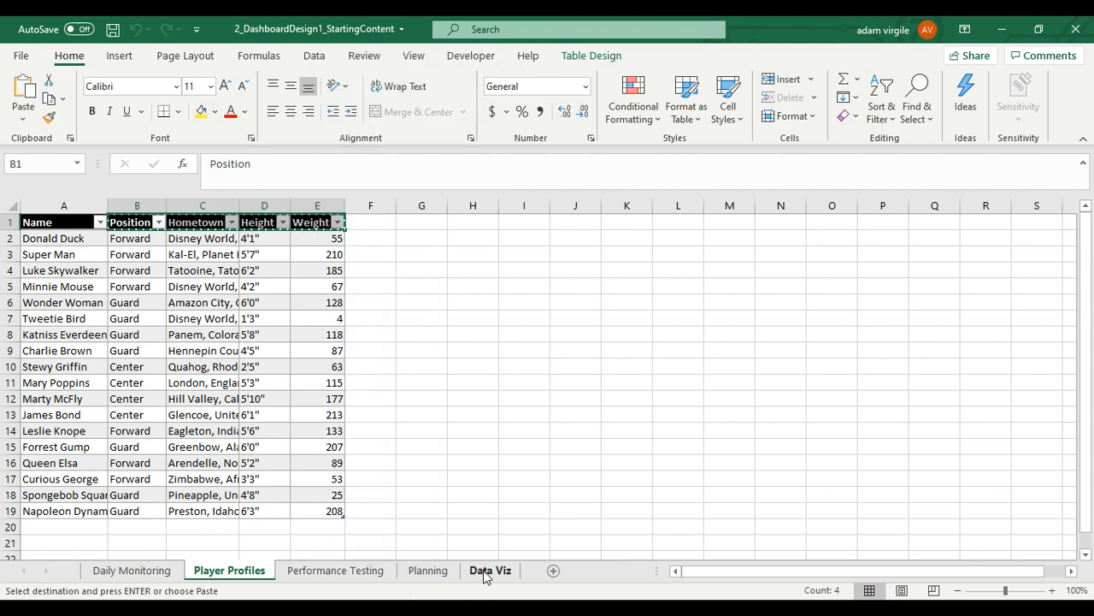
# Paste the copied headers transposed into C2:C5 on the Data Viz sheet
pyautogui.click(490, 570)
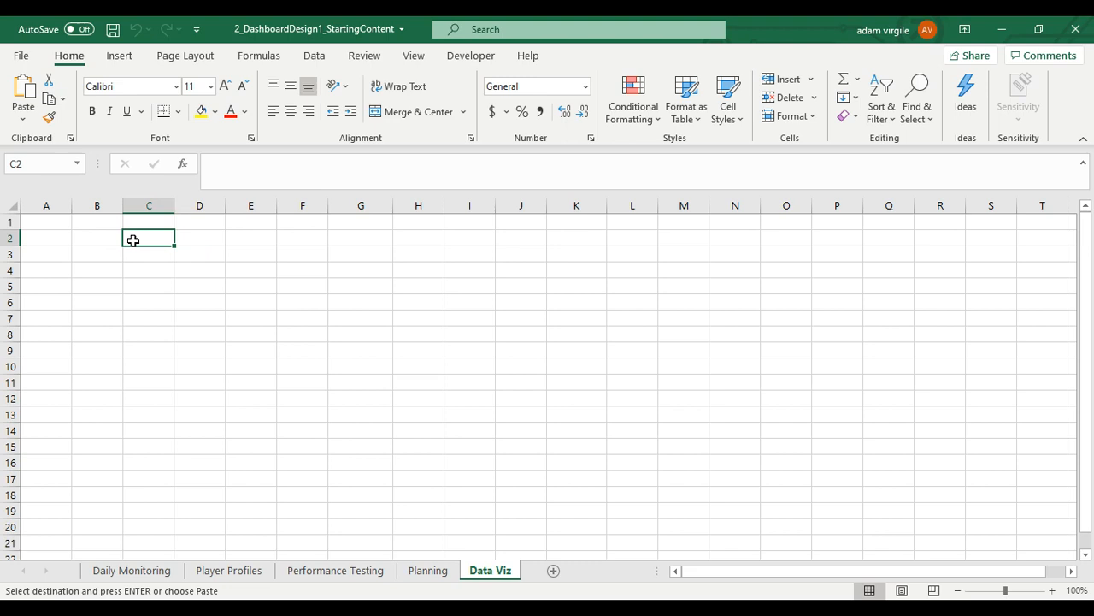
pyautogui.rightClick(132, 238)
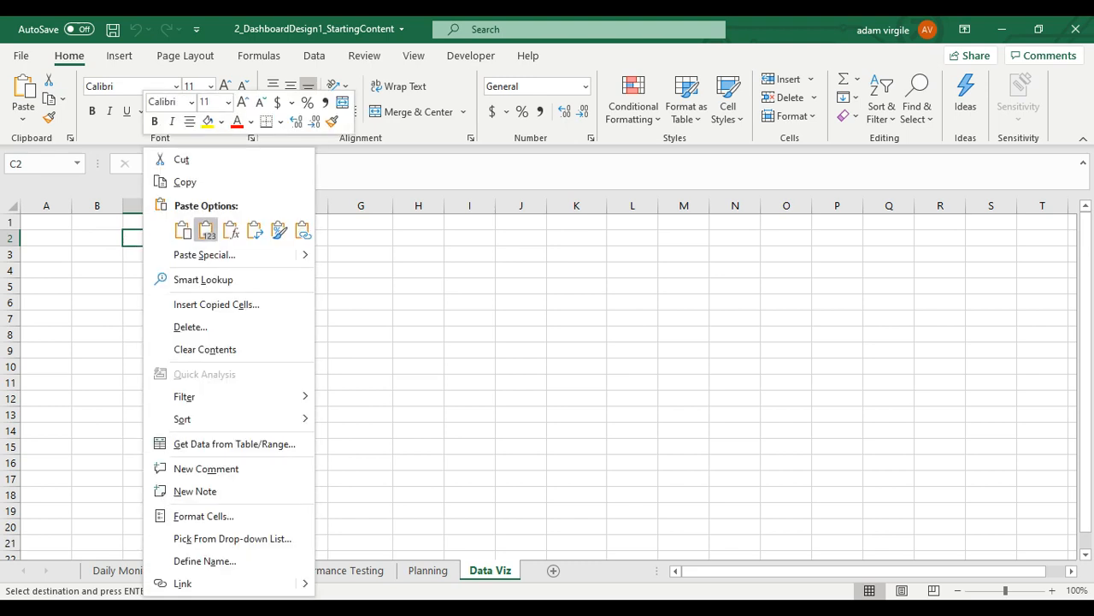
pyautogui.click(254, 229)
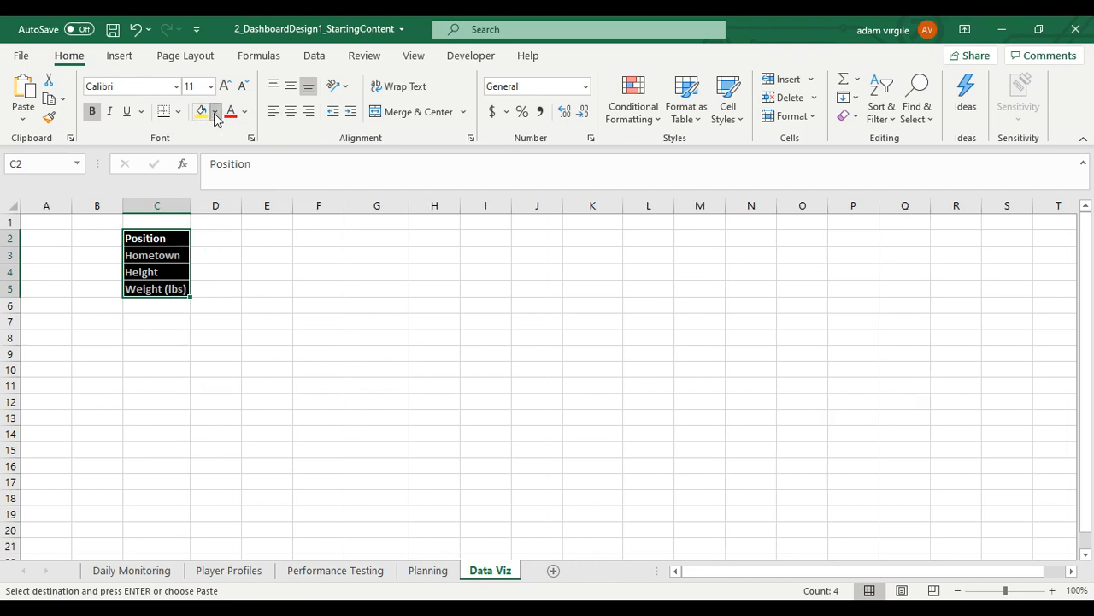
# Format the labels with No Fill, black font and No Border, then review Planning
pyautogui.click(202, 112)
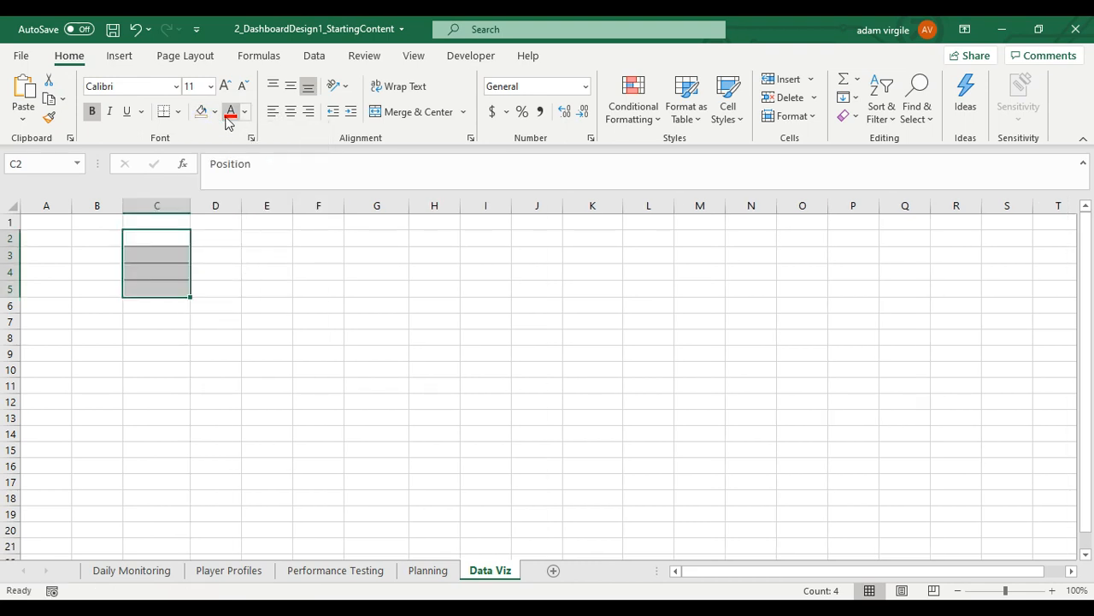
pyautogui.click(162, 111)
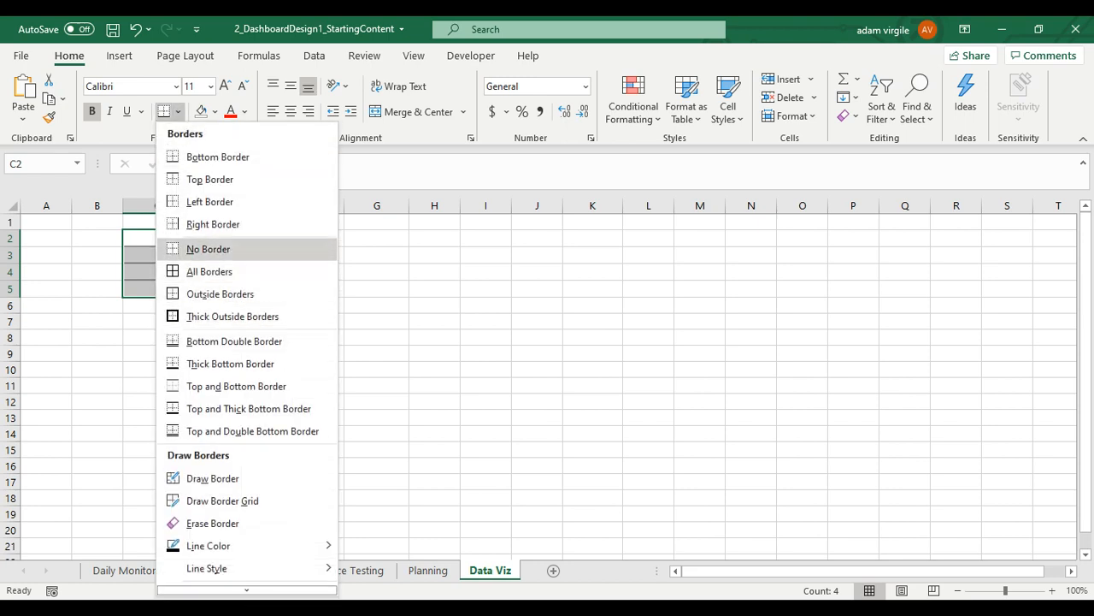
pyautogui.click(229, 111)
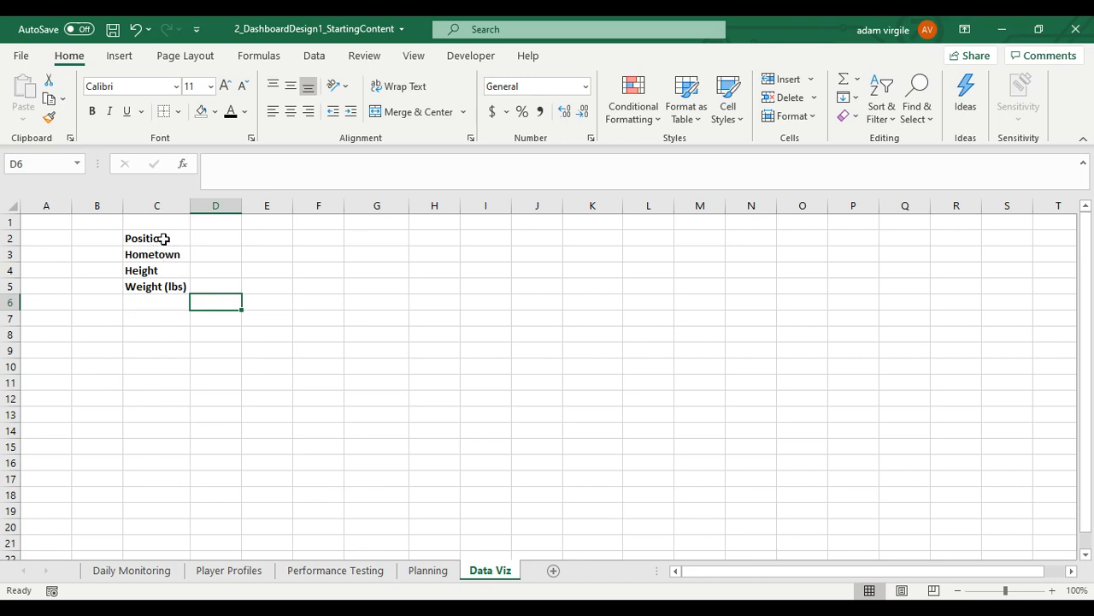
pyautogui.click(428, 570)
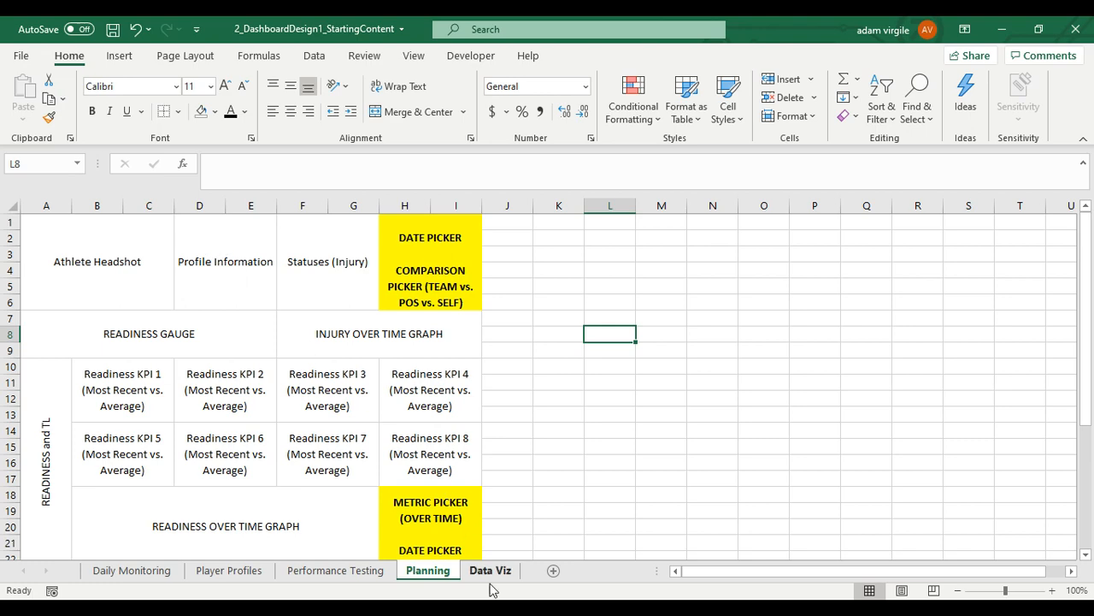
# Type the Injury Status label into E3 beside the Hometown label on Data Viz
pyautogui.click(490, 570)
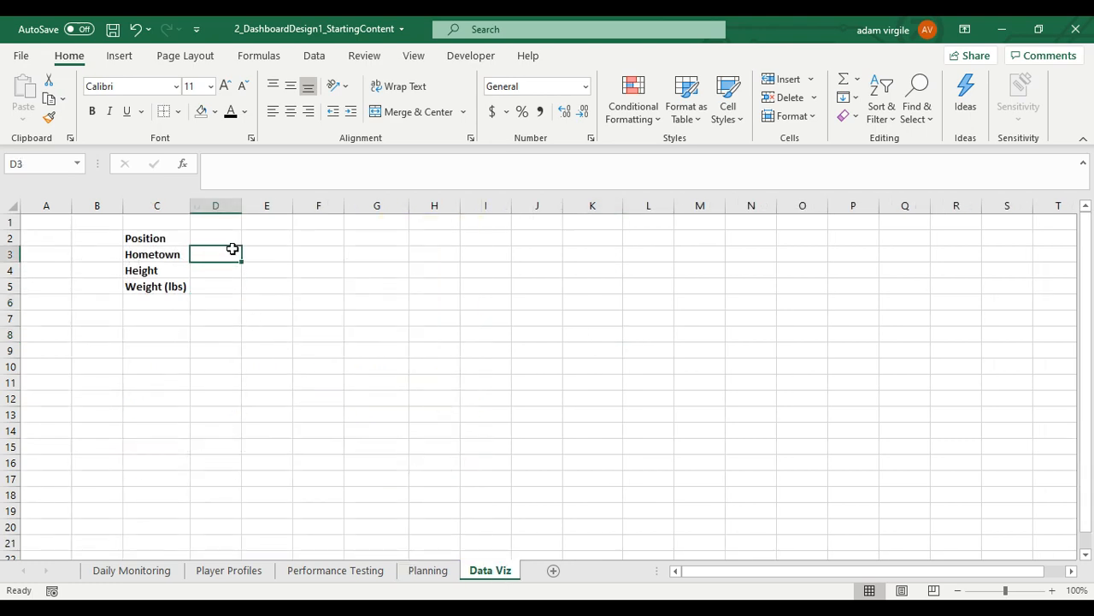
pyautogui.moveTo(274, 238)
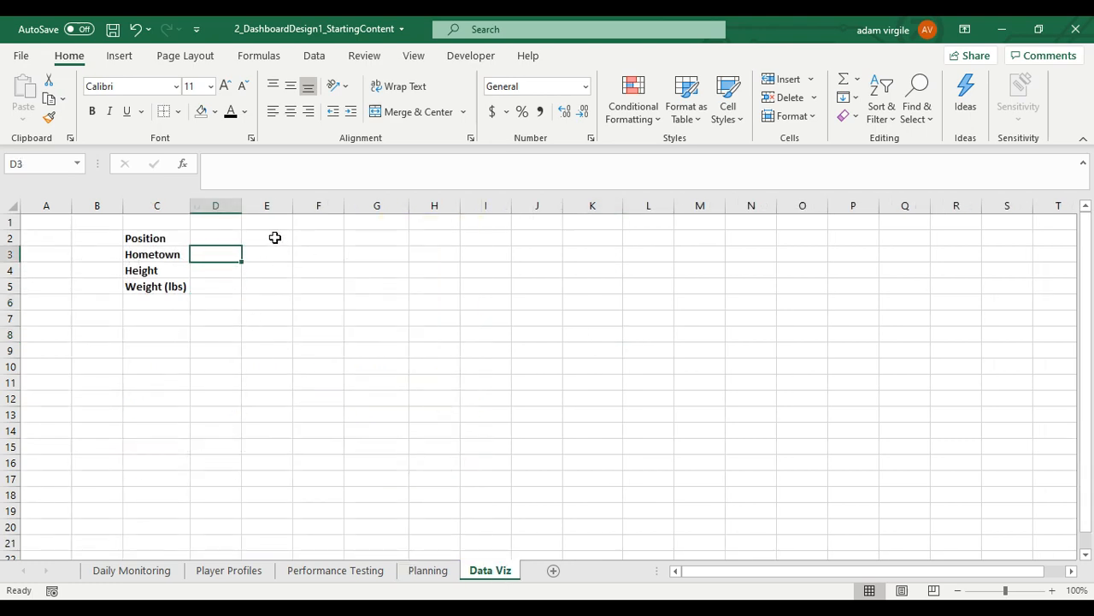
pyautogui.click(318, 253)
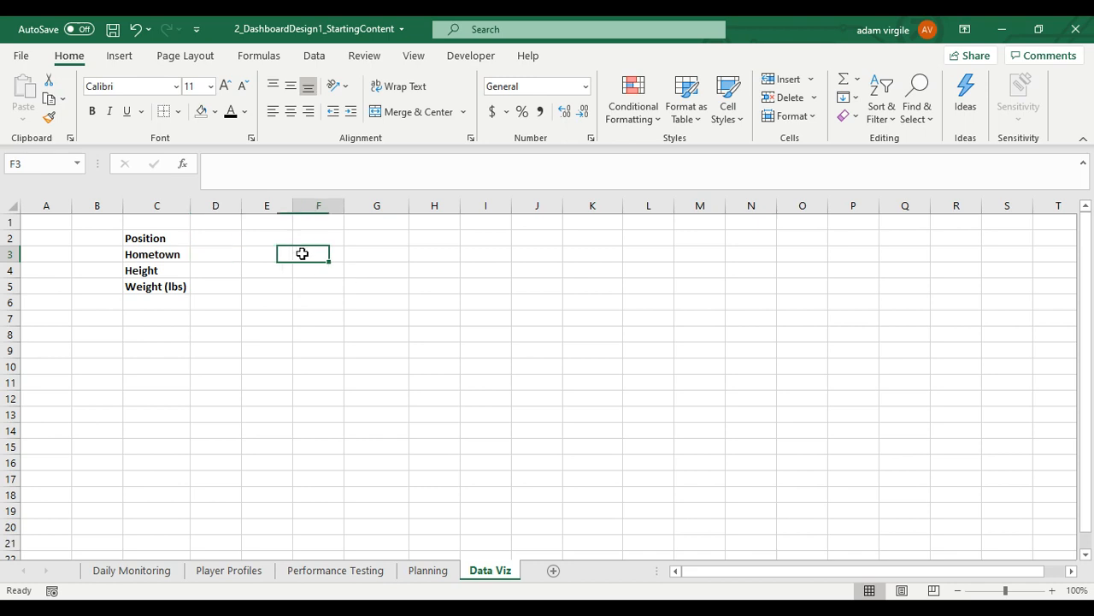
pyautogui.click(267, 254)
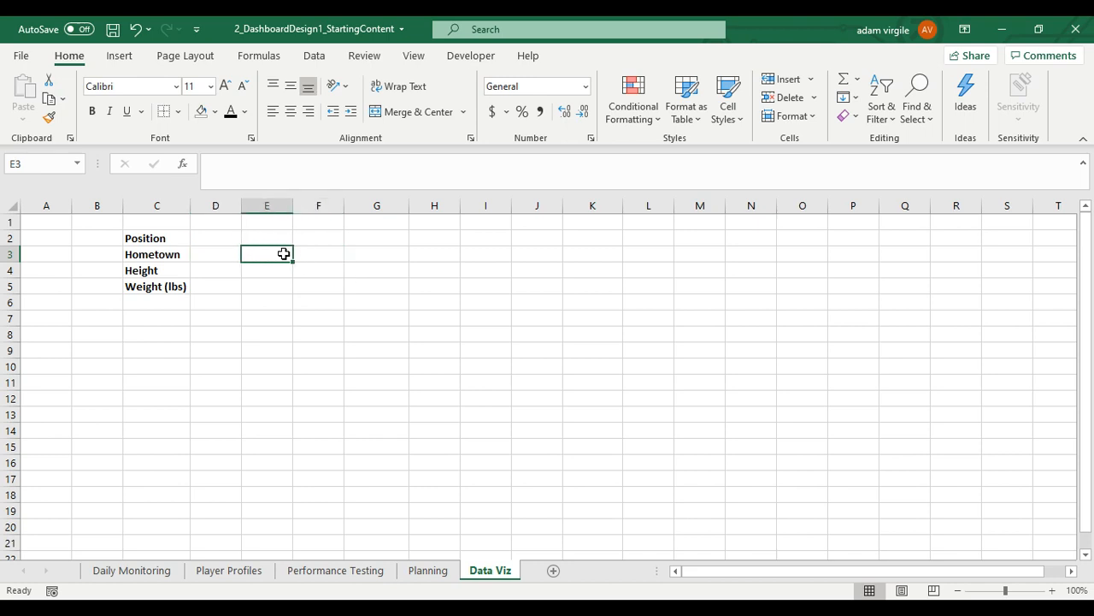
pyautogui.write('Injury Status')
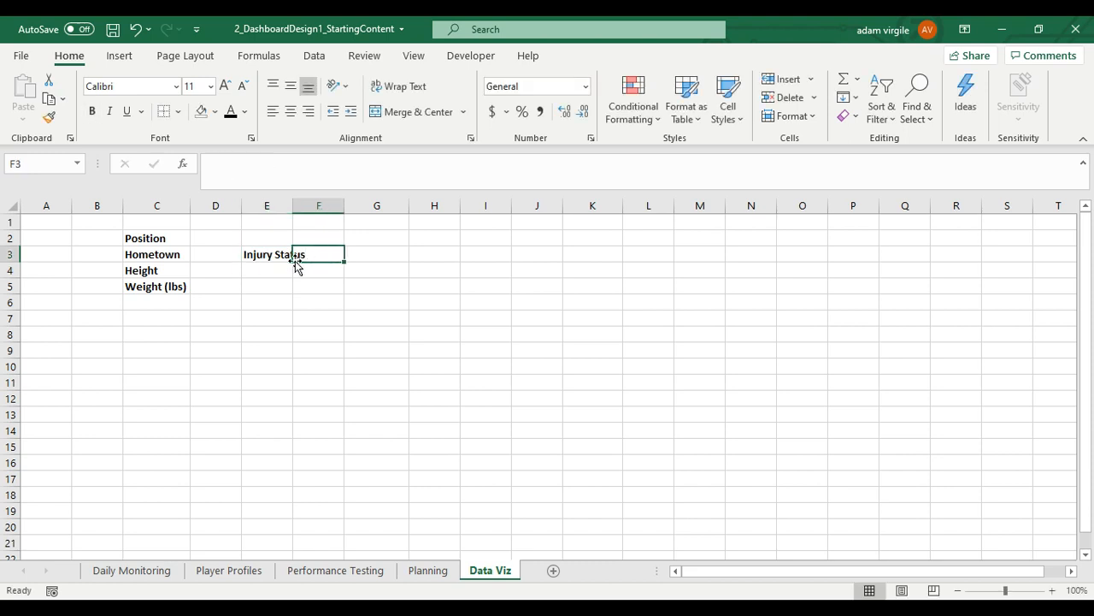
pyautogui.moveTo(219, 244)
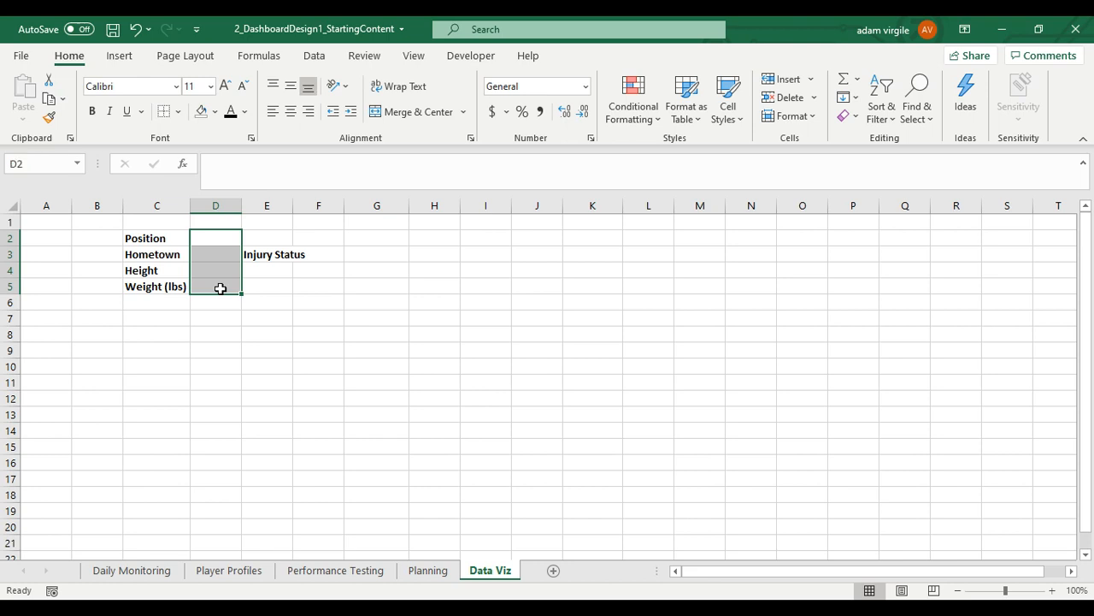
pyautogui.moveTo(312, 254)
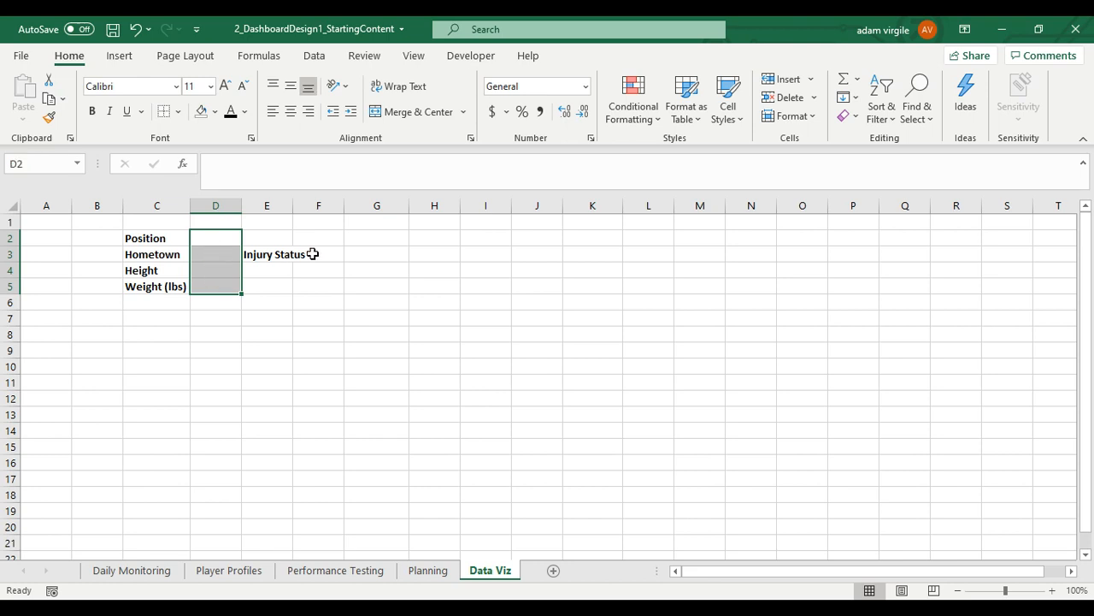
pyautogui.click(376, 238)
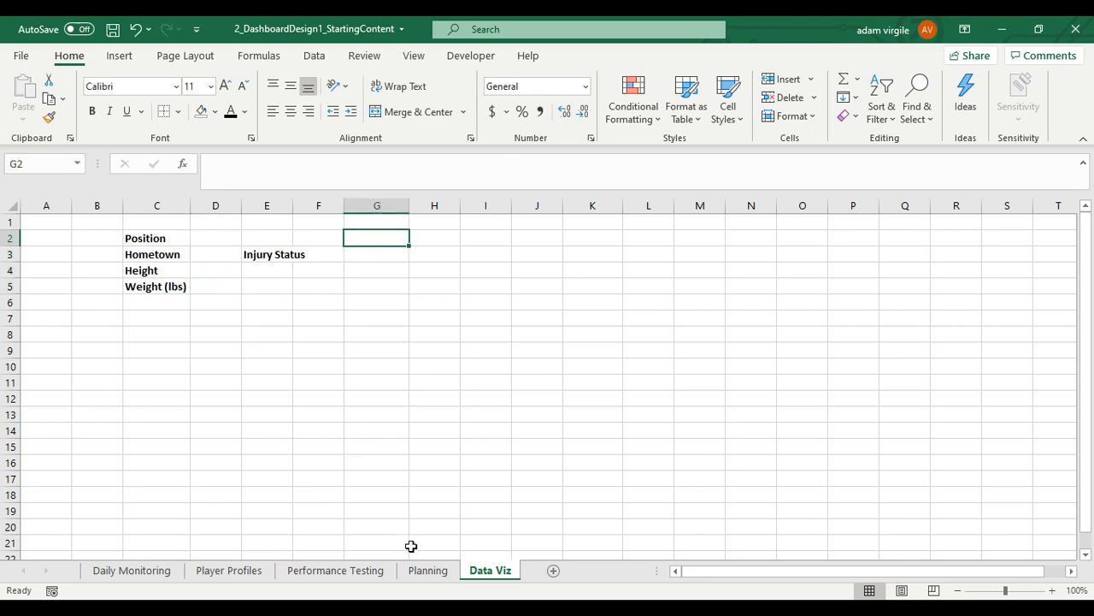
# On Planning, re-merge the headshot cells and add a yellow 'Athlete Name' header above
pyautogui.click(427, 571)
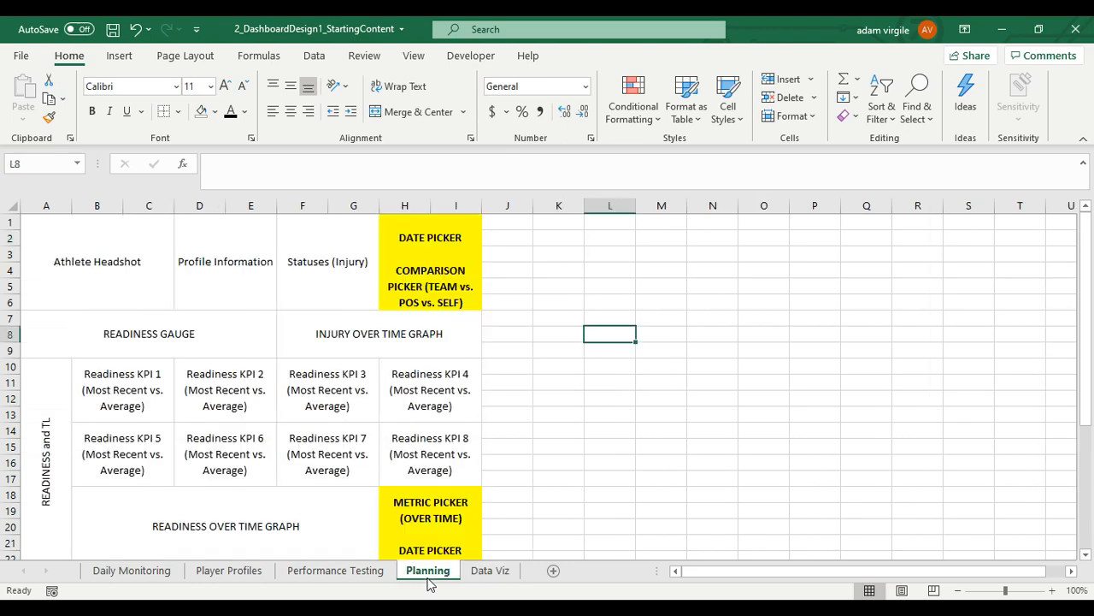
pyautogui.click(430, 238)
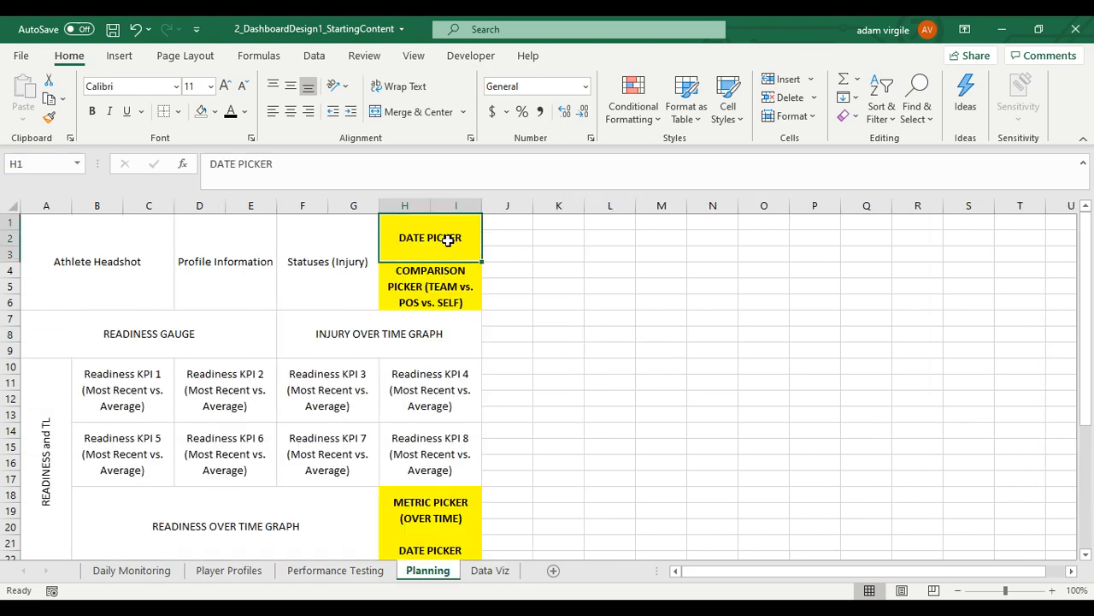
pyautogui.click(430, 286)
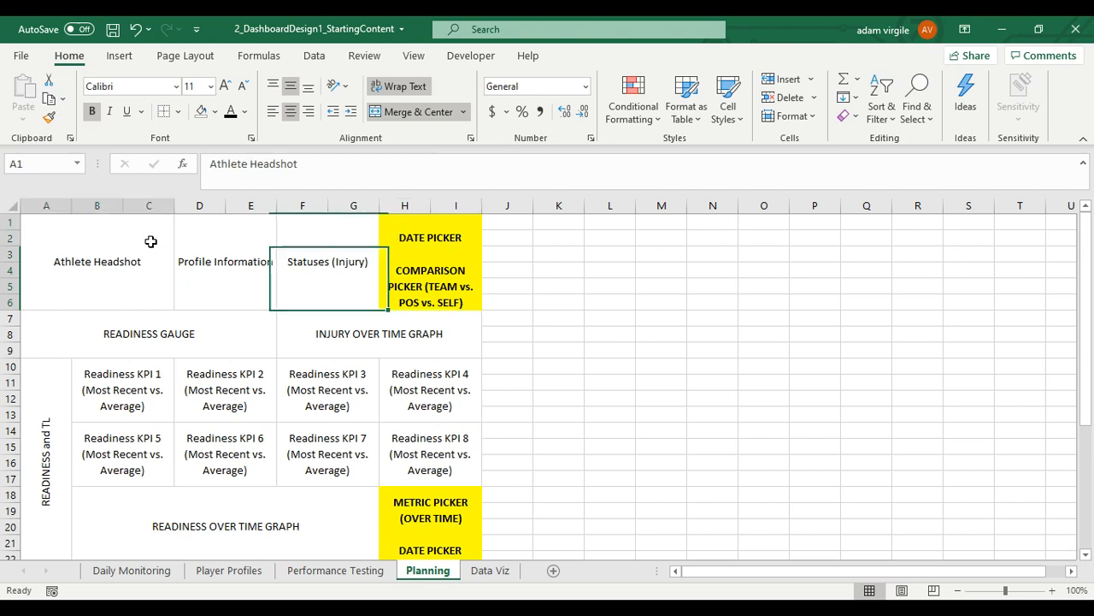
pyautogui.click(416, 111)
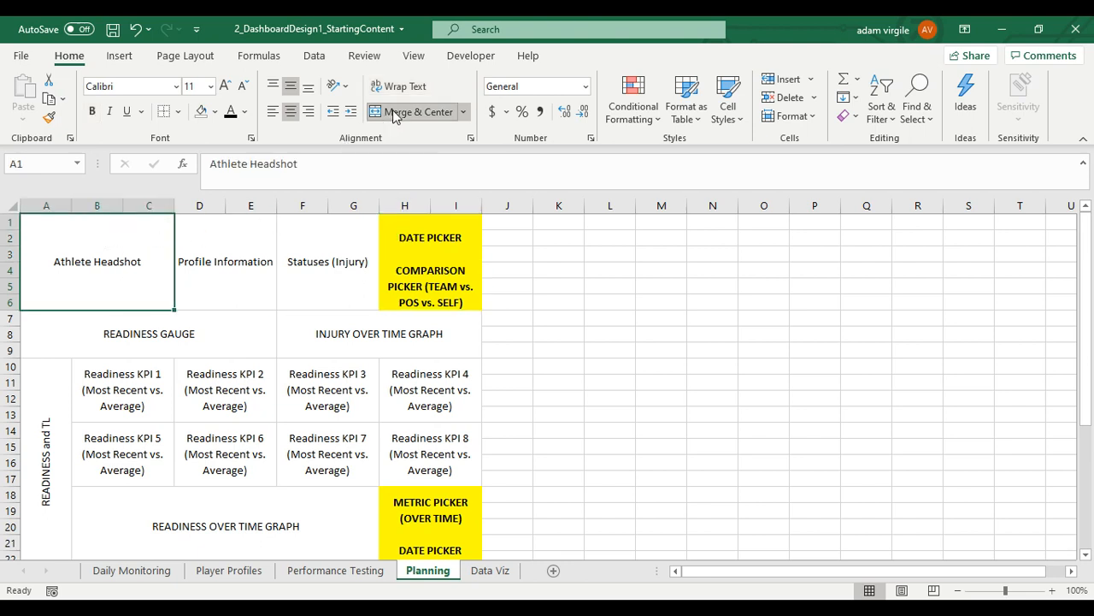
pyautogui.click(415, 111)
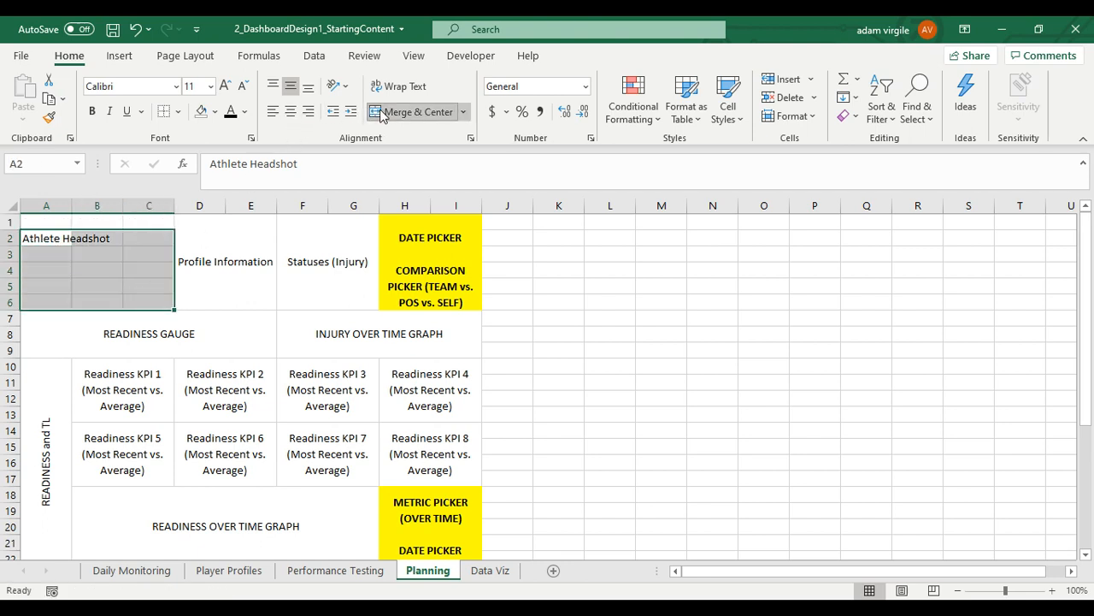
pyautogui.click(415, 112)
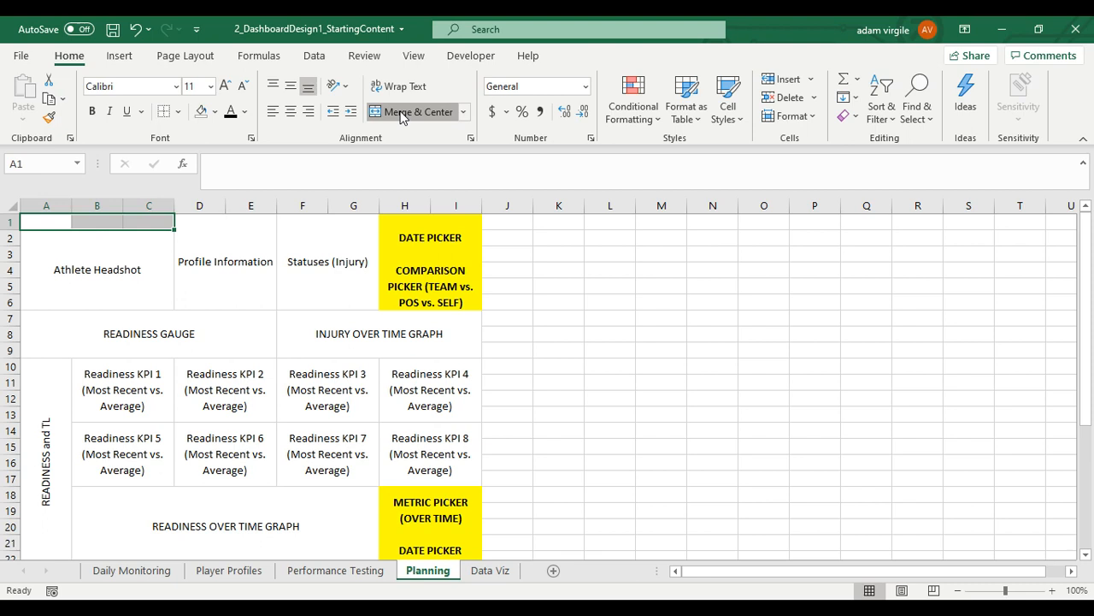
pyautogui.click(215, 112)
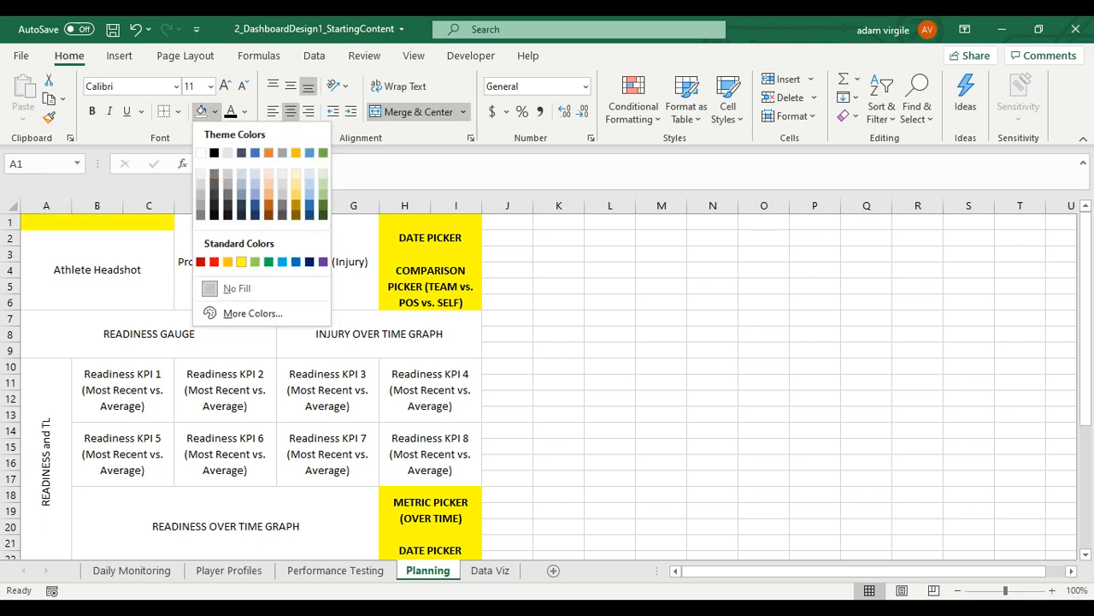
pyautogui.write('Athe')
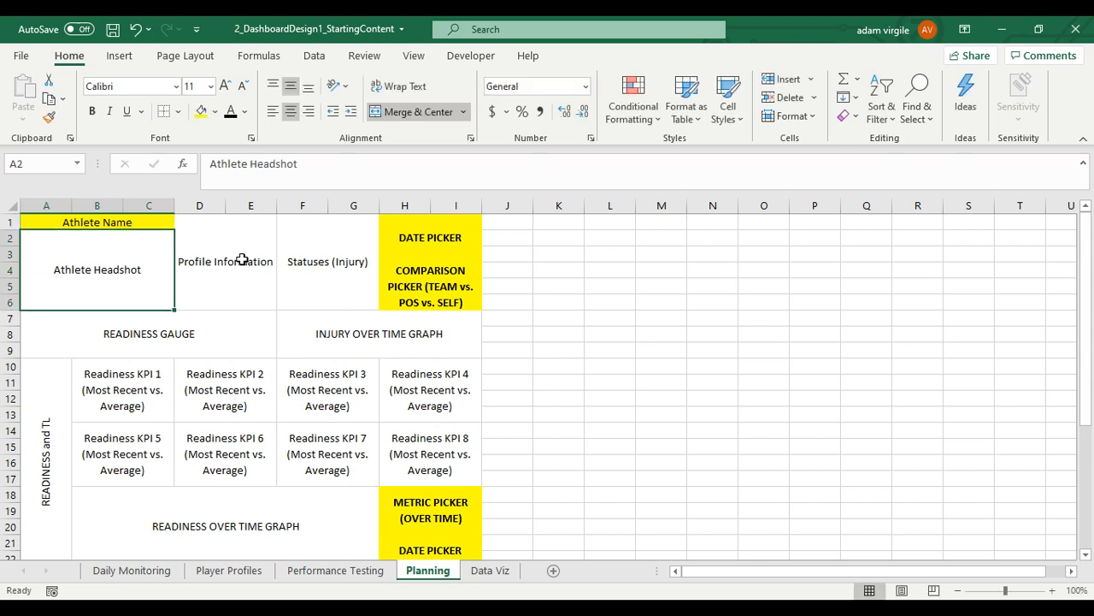
pyautogui.click(97, 221)
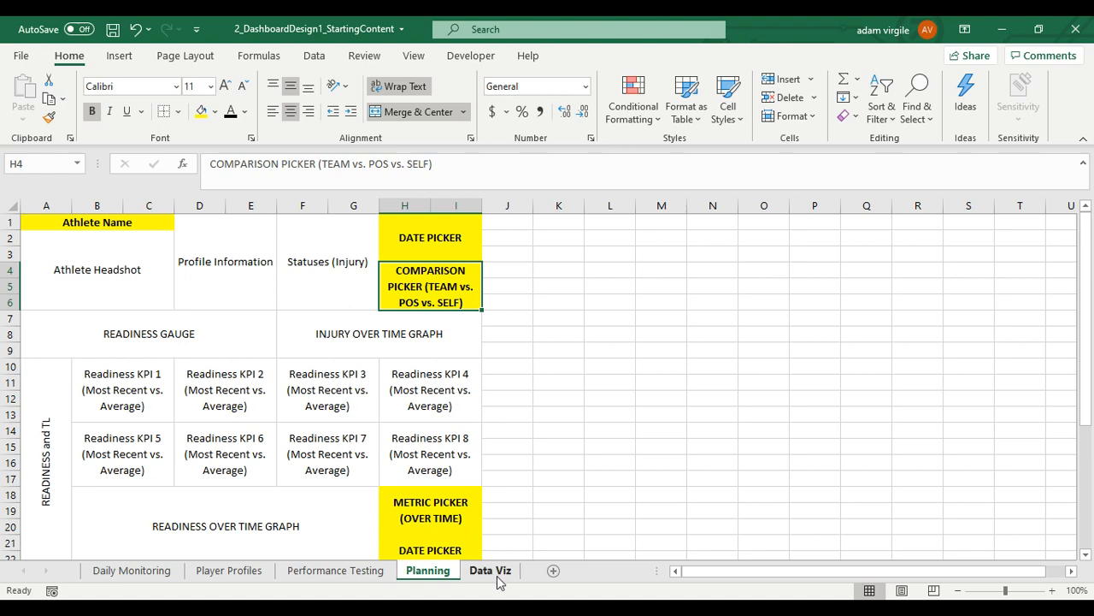
# Add Name, Date and Comparison labels with yellow input cells B1 and I1:I2
pyautogui.click(490, 570)
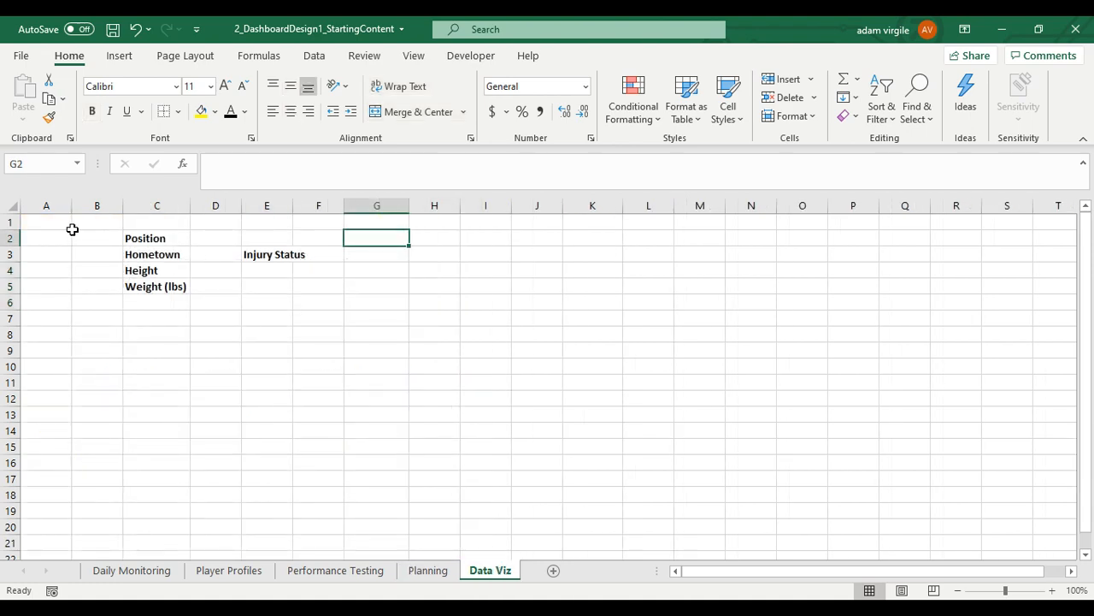
pyautogui.write('Name')
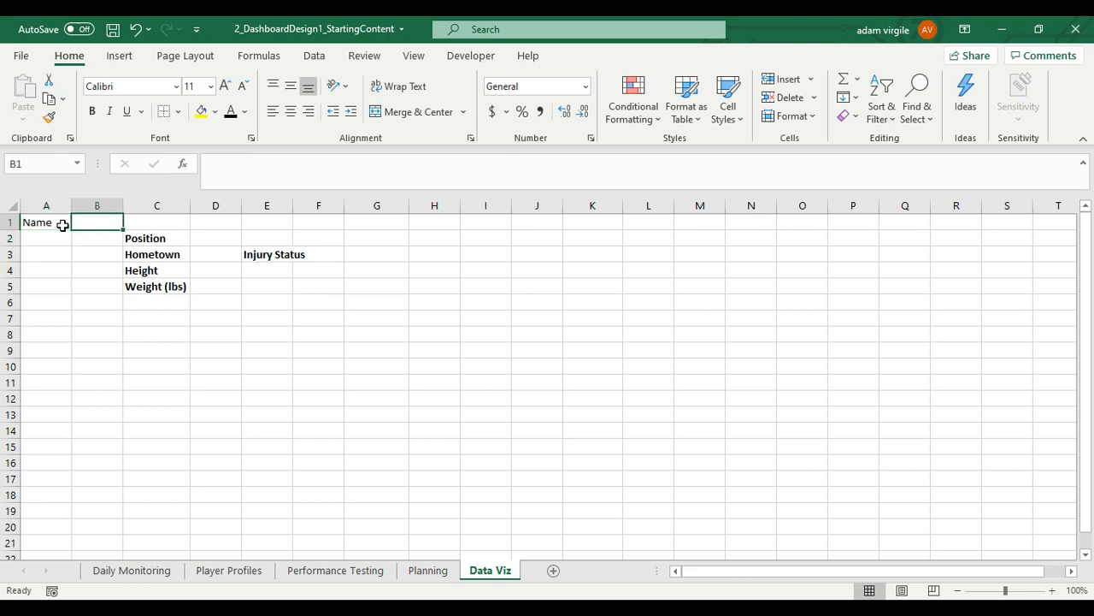
pyautogui.click(91, 111)
pyautogui.write('Date')
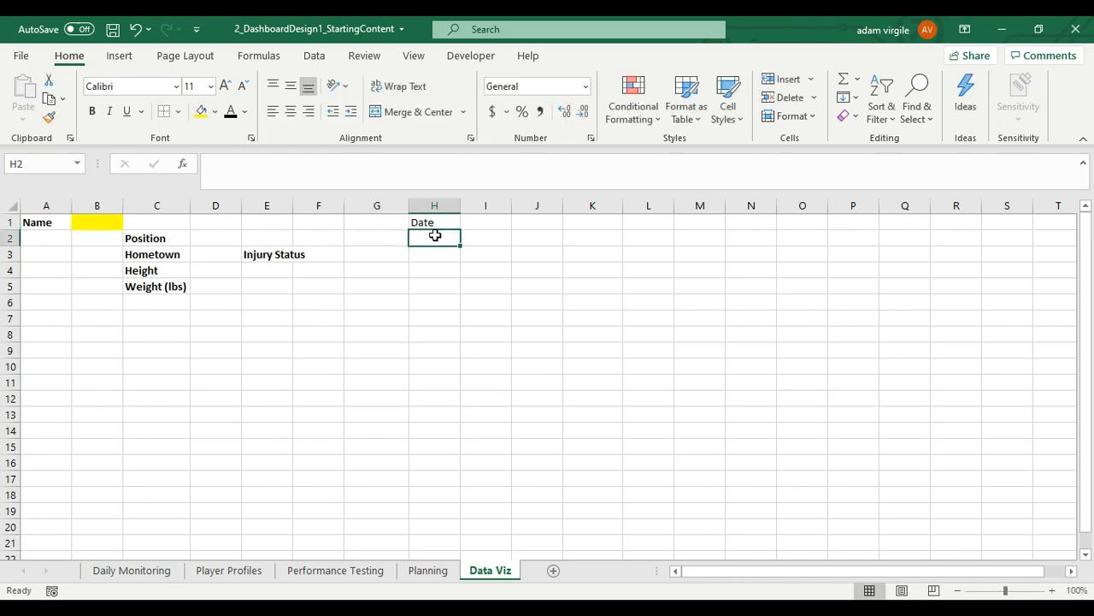
pyautogui.write('Comparison')
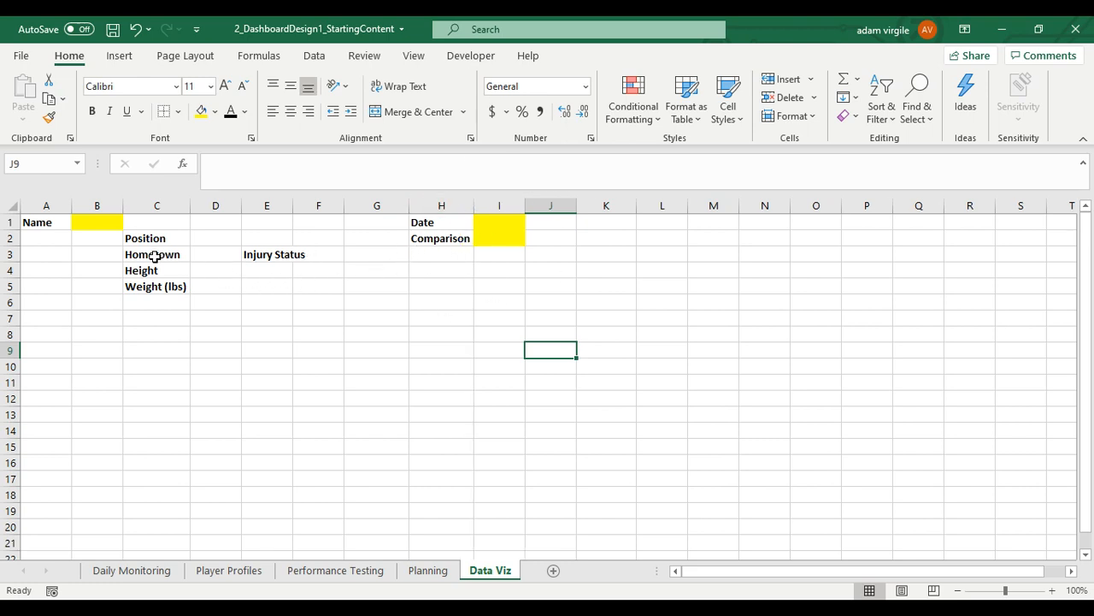
pyautogui.moveTo(262, 251)
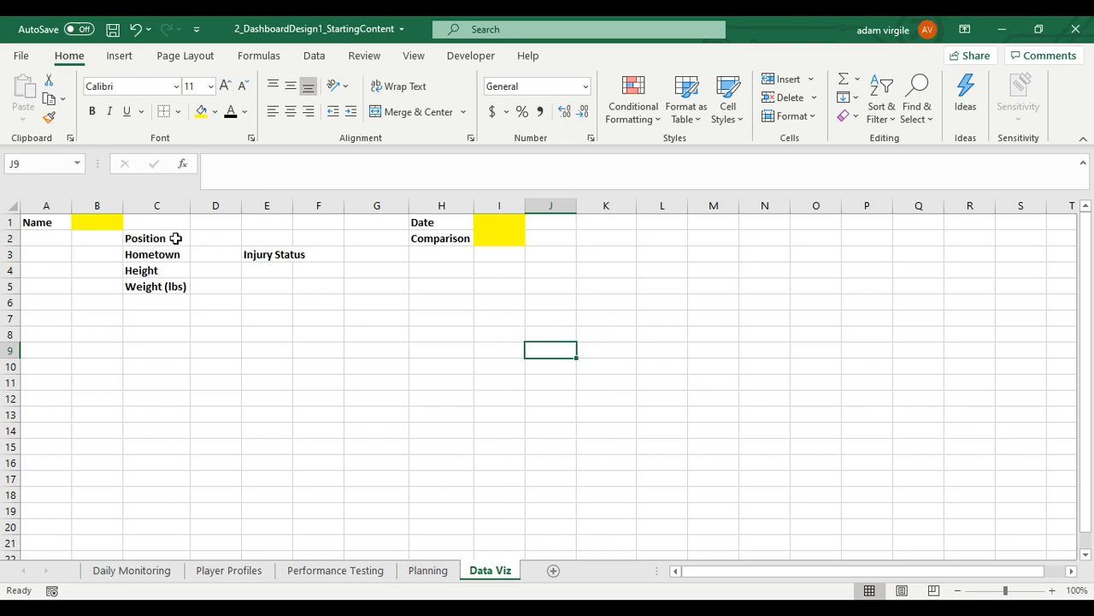
pyautogui.moveTo(222, 246)
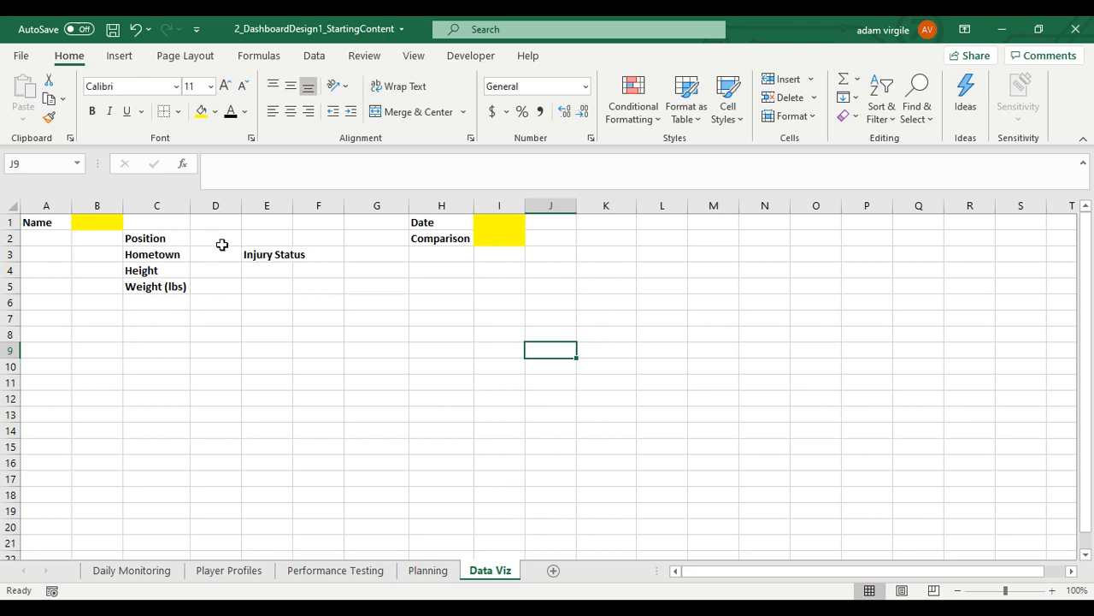
# Drag the Injury Status label from E3 to F3 on Data Viz
pyautogui.click(215, 238)
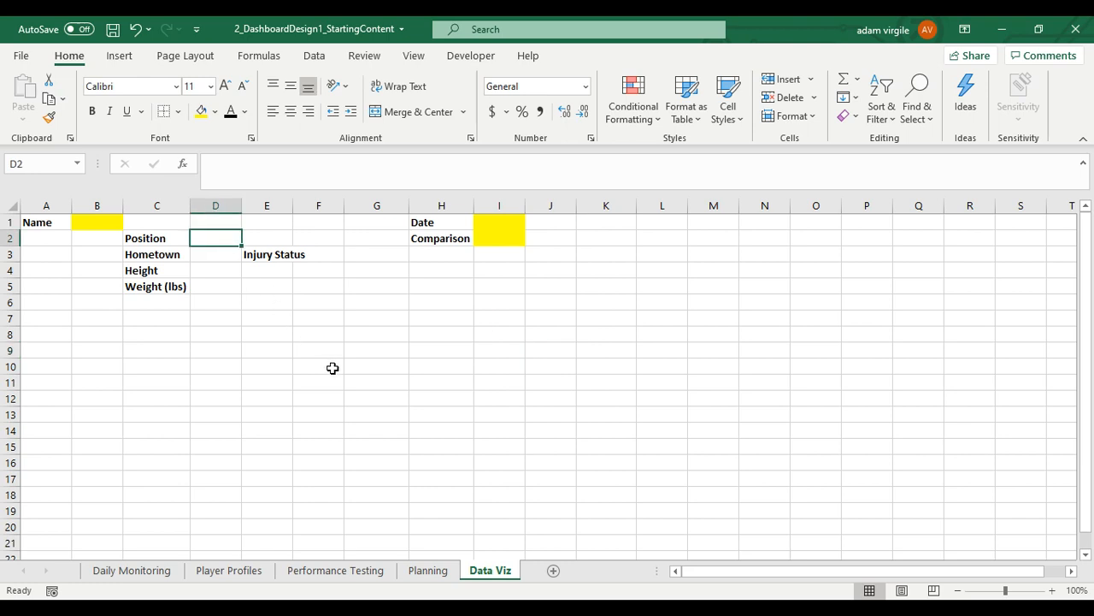
pyautogui.moveTo(416, 479)
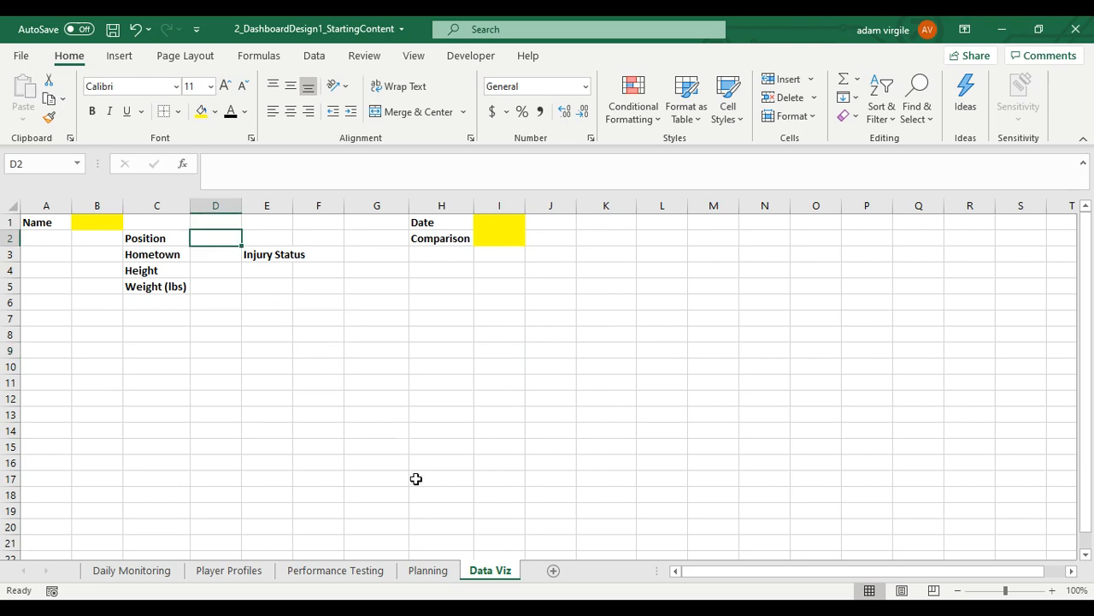
pyautogui.moveTo(378, 470)
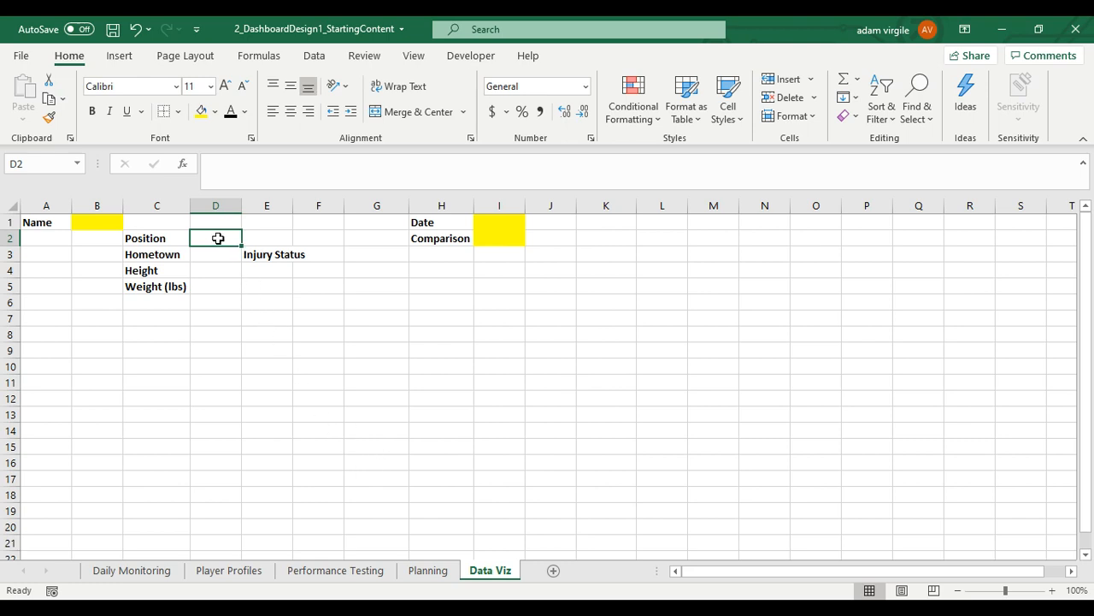
pyautogui.moveTo(219, 238)
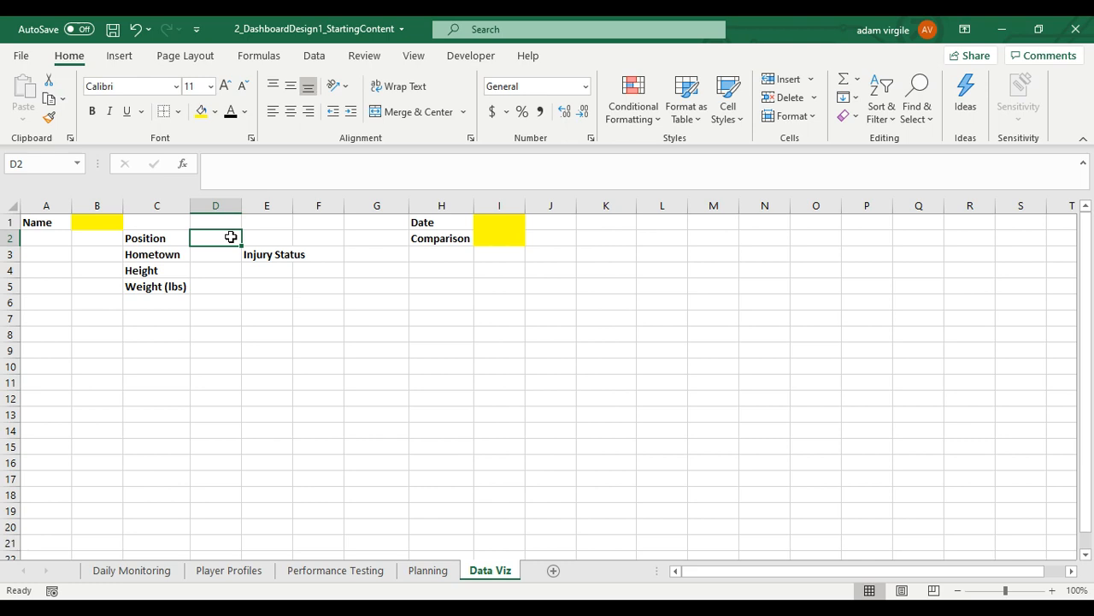
pyautogui.click(267, 254)
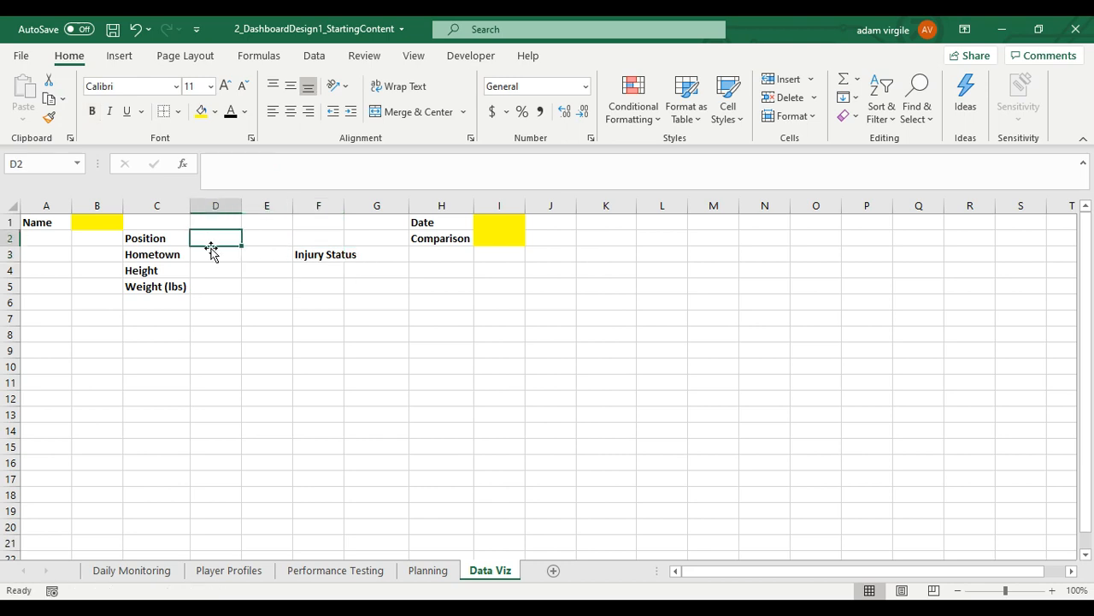
pyautogui.moveTo(227, 248)
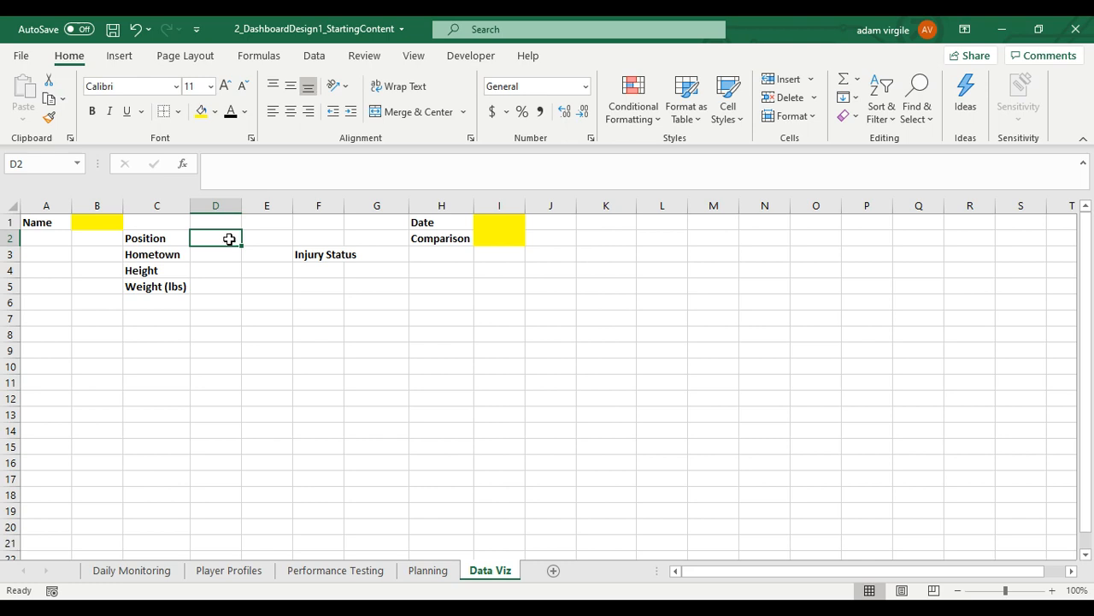
# In D2, enter =INDEX(tbl_profile[Position], and begin a MATCH(
pyautogui.write('=')
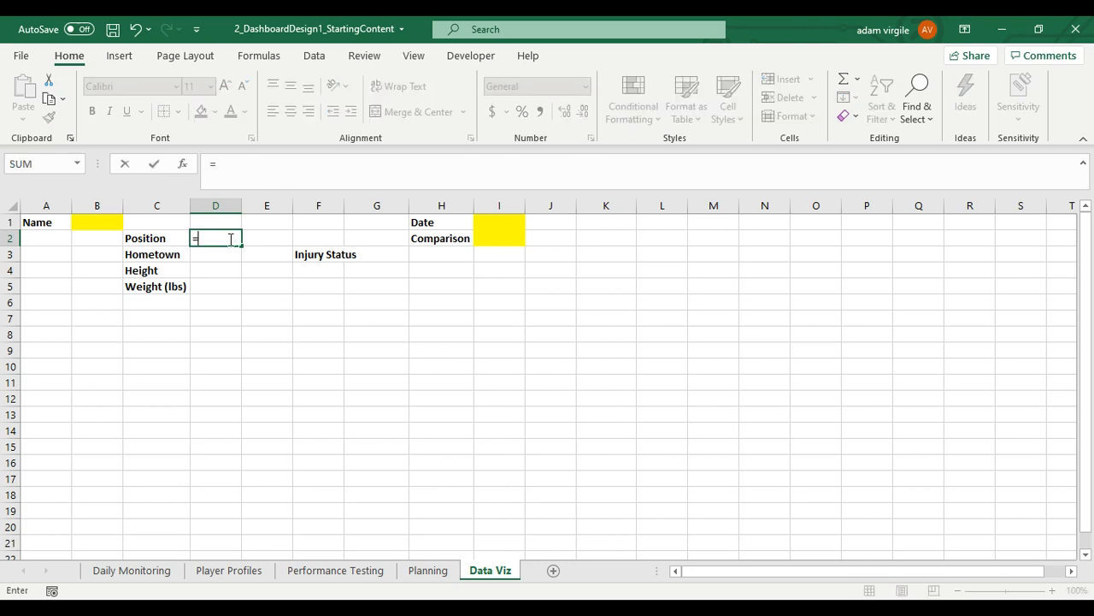
pyautogui.write('INDEX(')
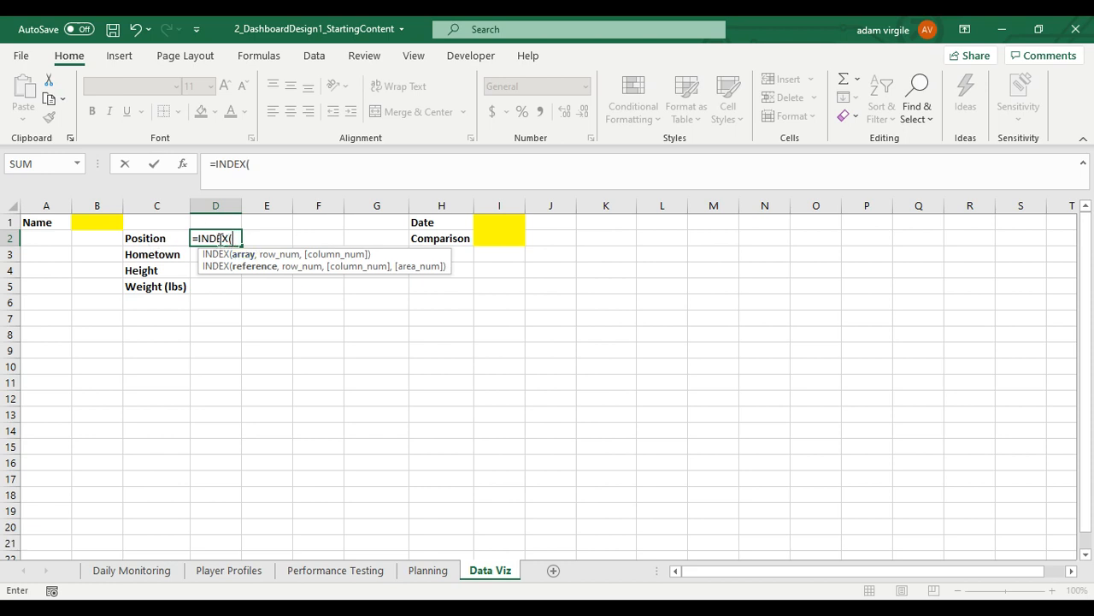
pyautogui.moveTo(335, 570)
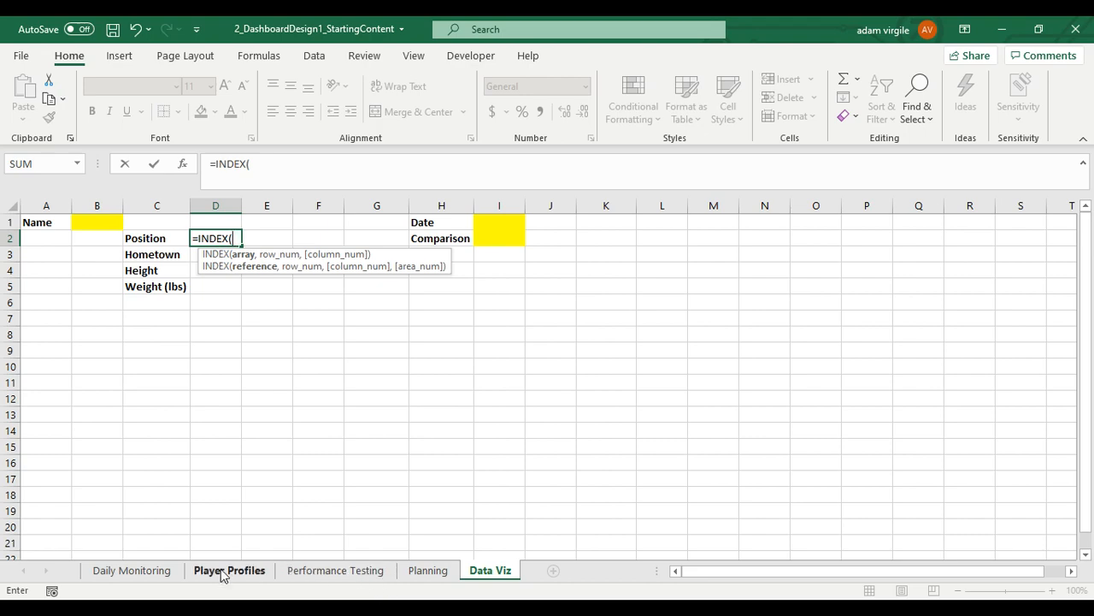
pyautogui.click(228, 570)
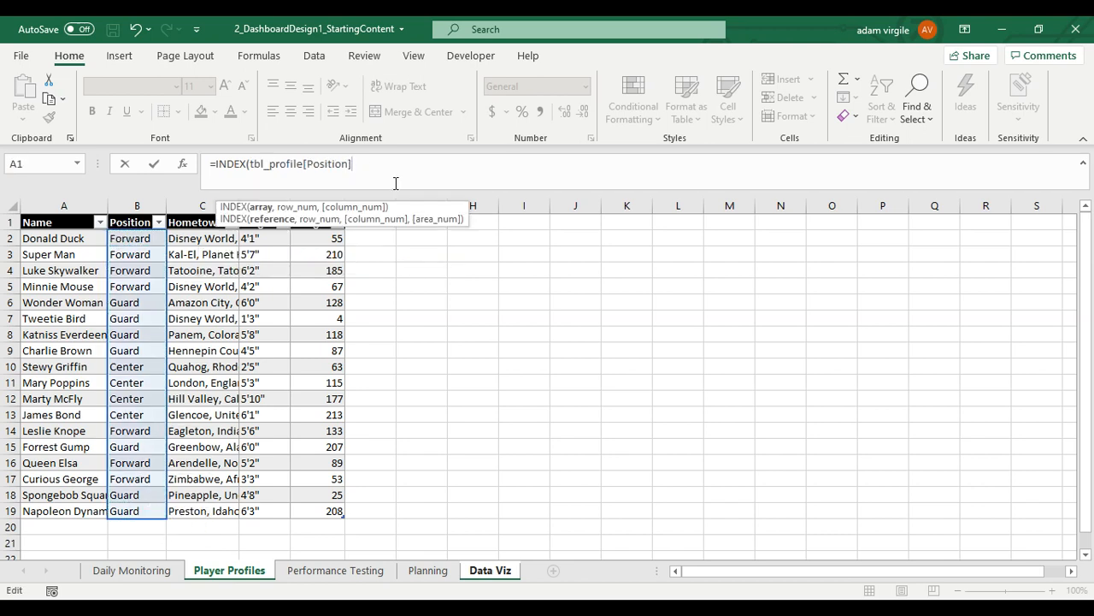
pyautogui.write(',M')
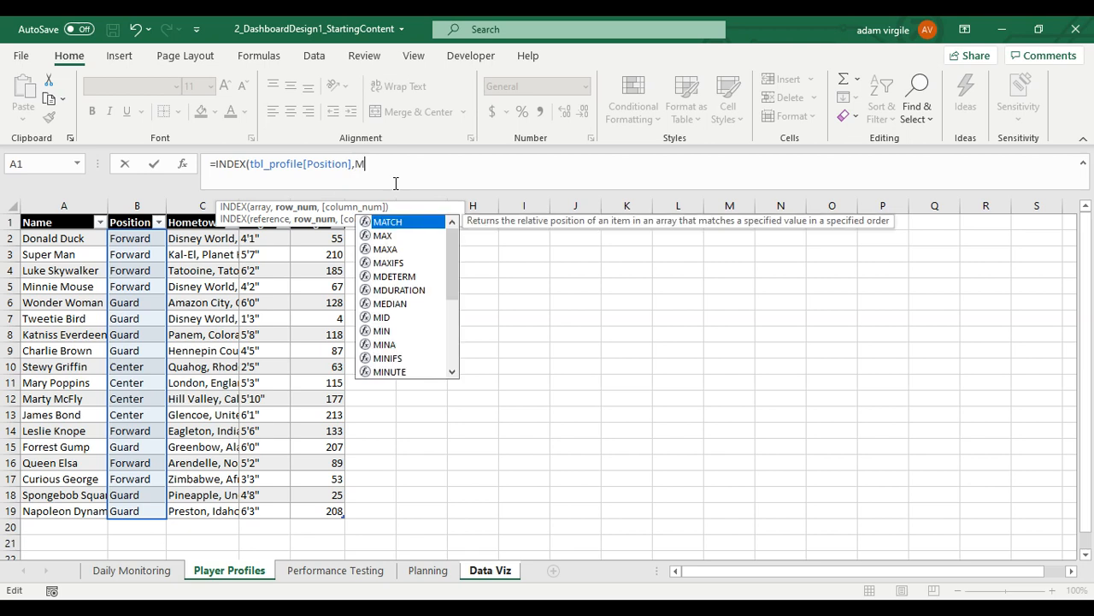
pyautogui.write('ATCH(')
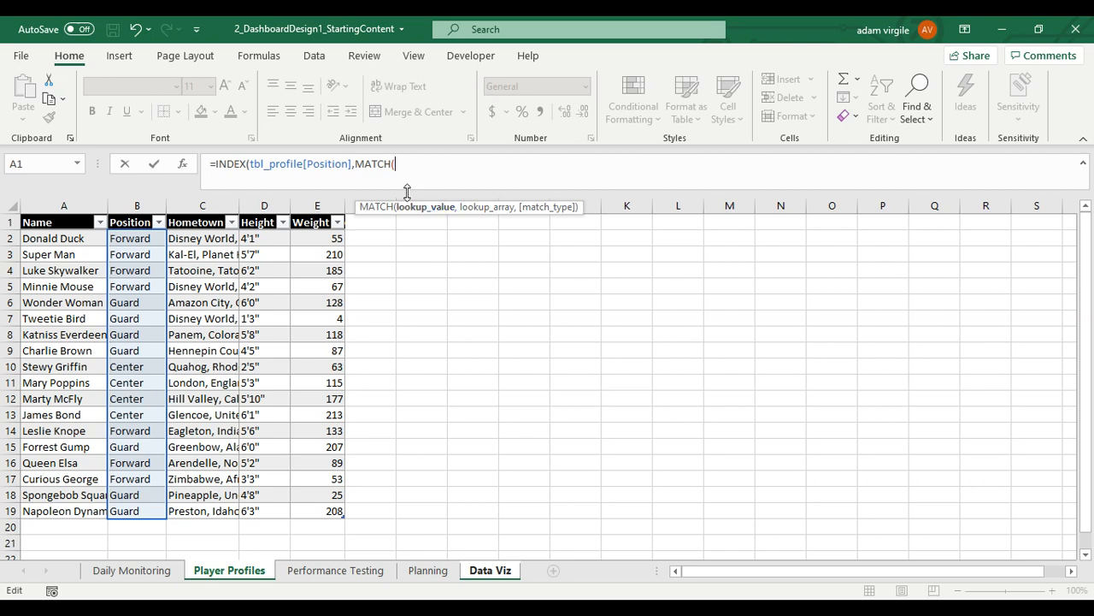
pyautogui.moveTo(485, 596)
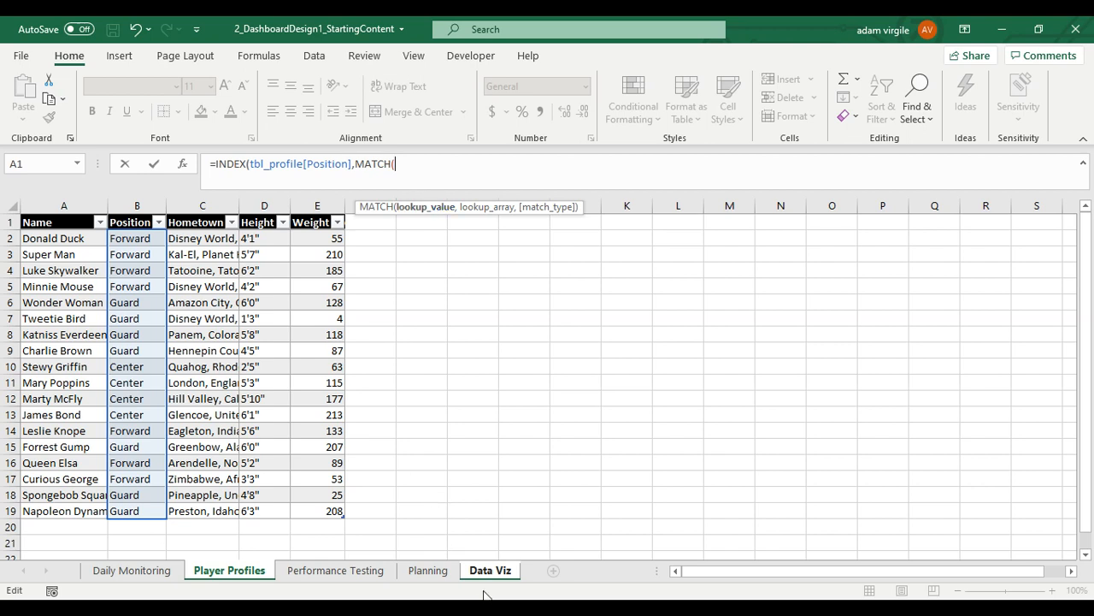
# Set MATCH's lookup value to B1, removing the 'Data Viz'! prefix and $ signs
pyautogui.click(490, 571)
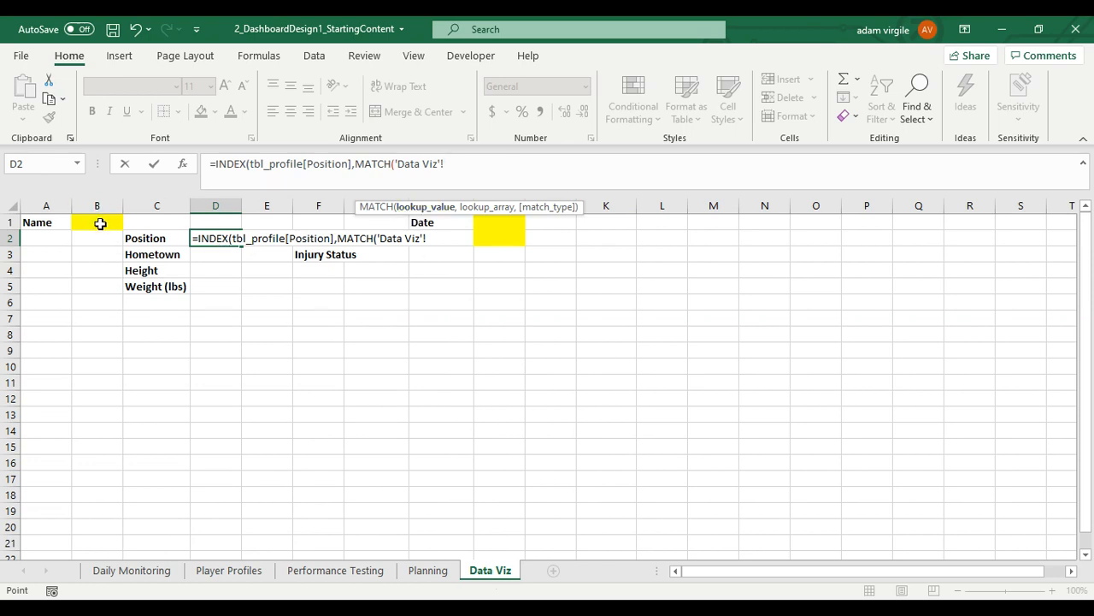
pyautogui.click(97, 223)
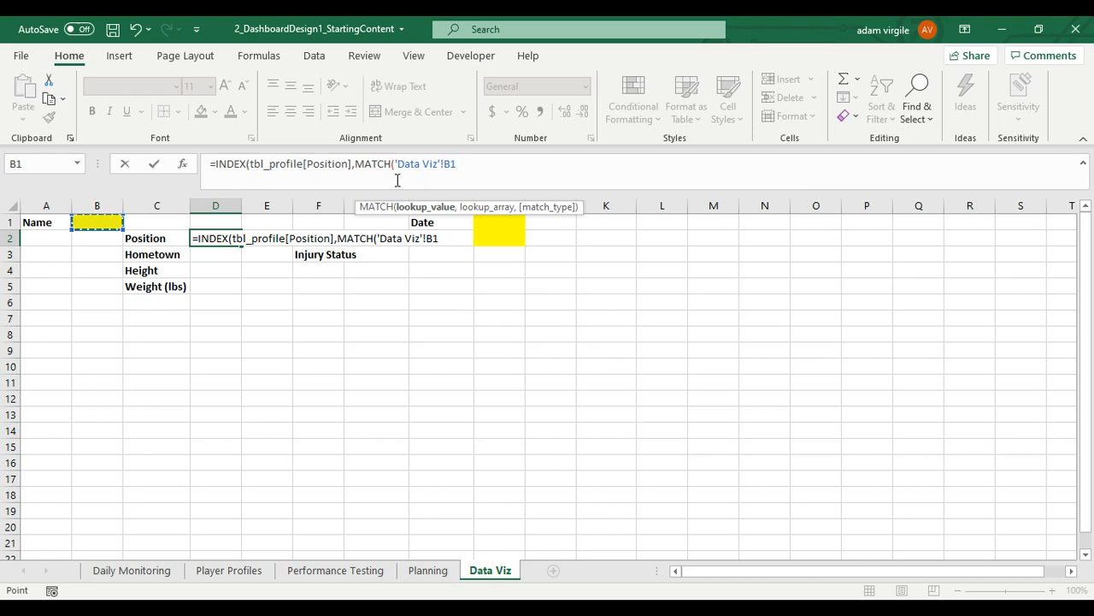
pyautogui.doubleClick(418, 164)
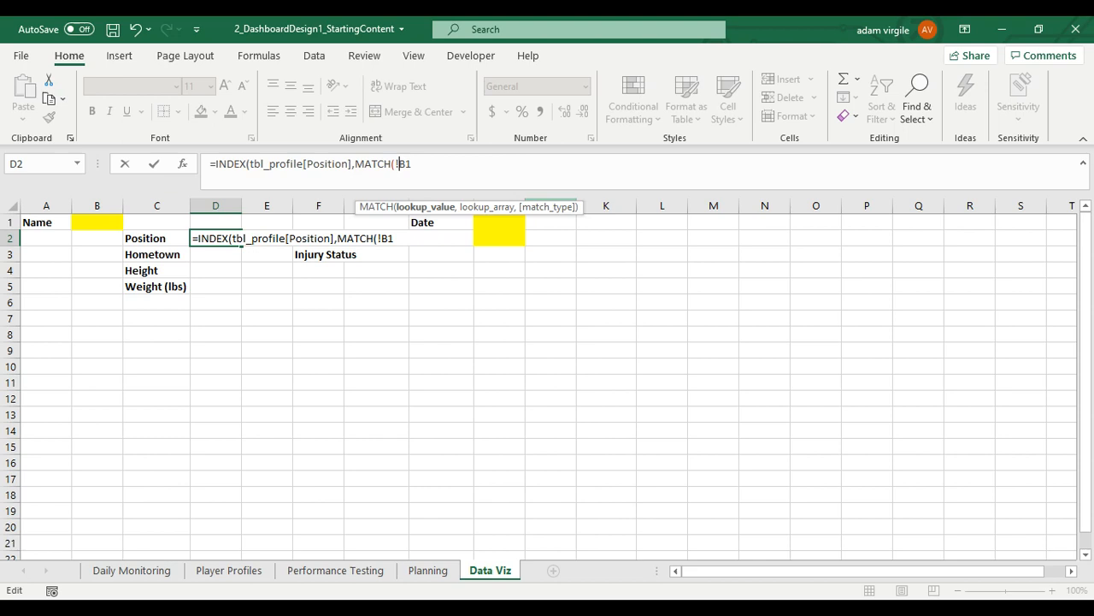
pyautogui.click(97, 221)
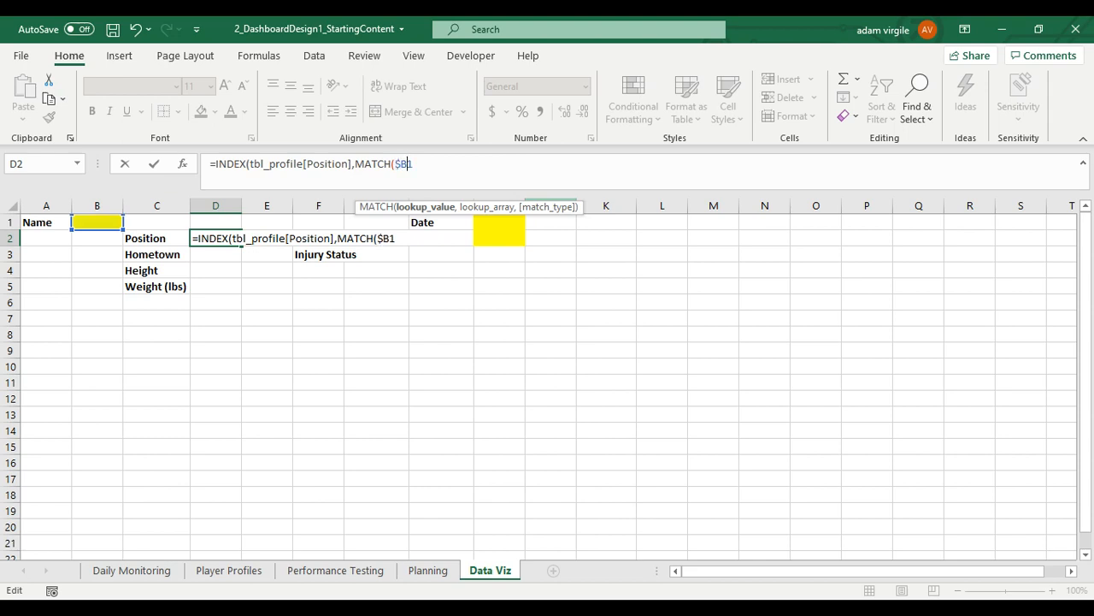
pyautogui.write('$1')
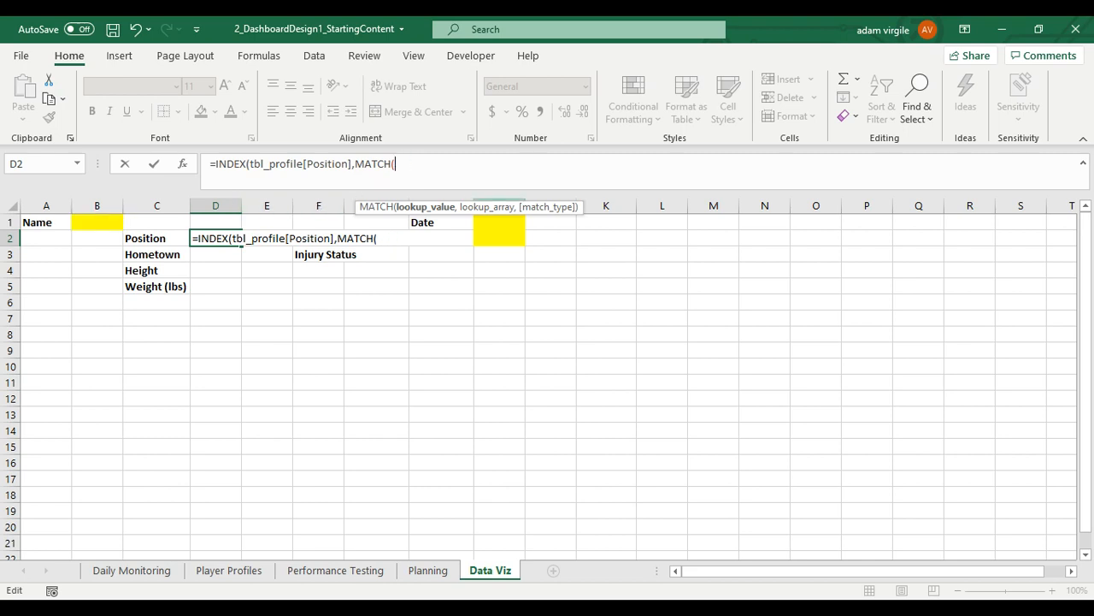
pyautogui.click(97, 223)
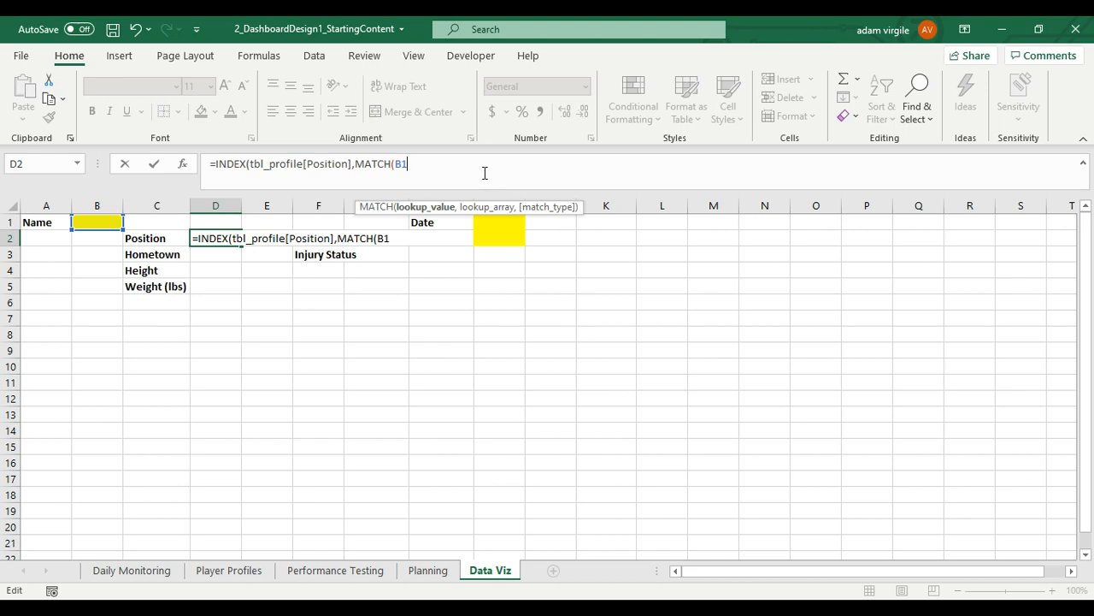
# Complete D2 as =INDEX(tbl_profile[Position],MATCH(B1,tbl_profile[Name],0))
pyautogui.write(',')
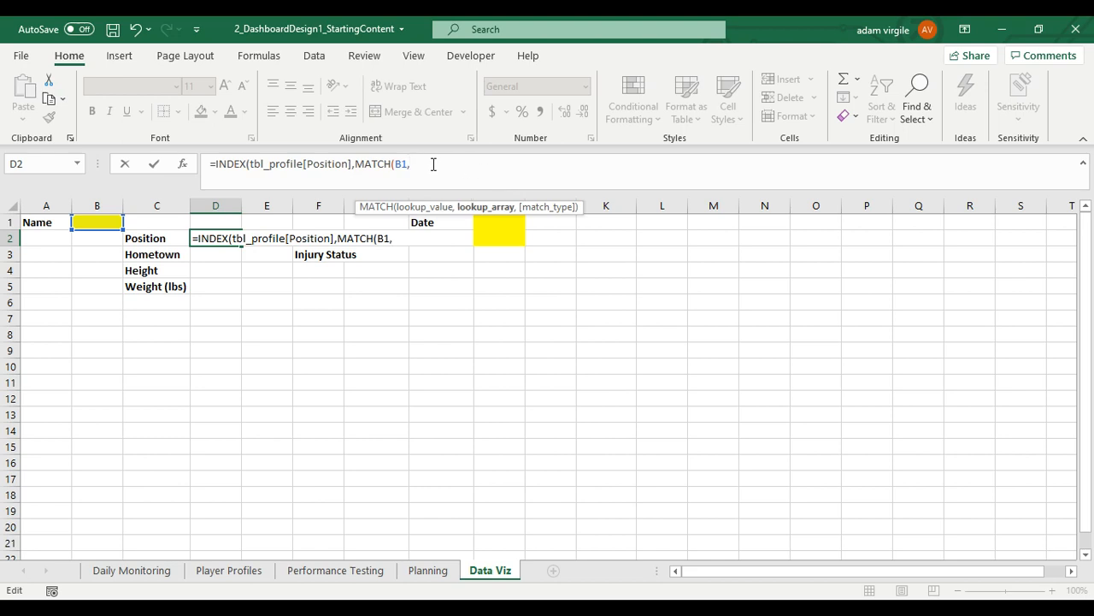
pyautogui.moveTo(331, 394)
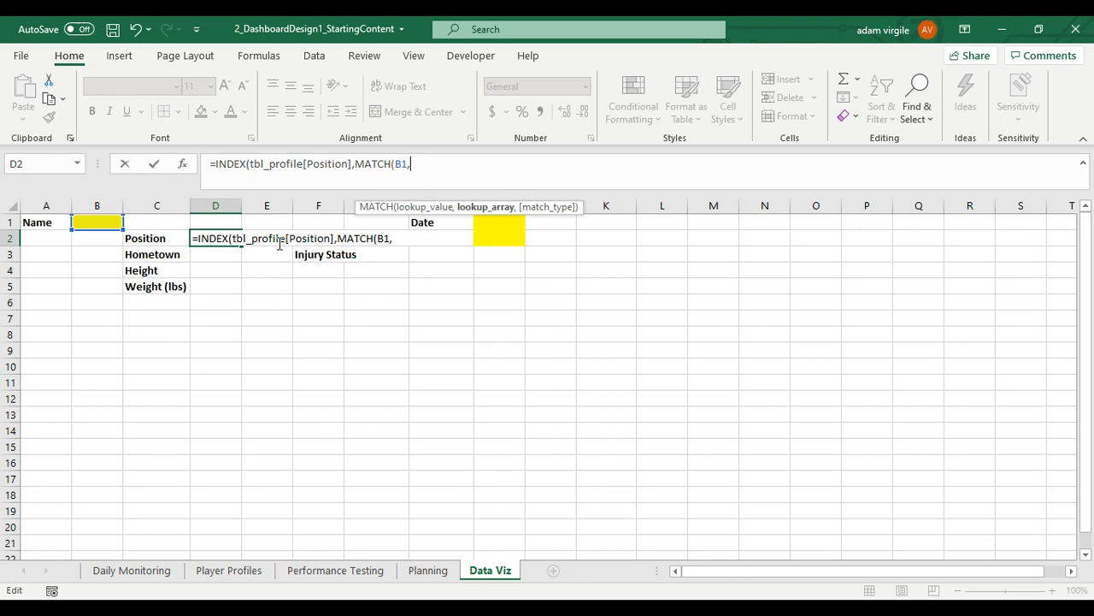
pyautogui.write('tbl_[')
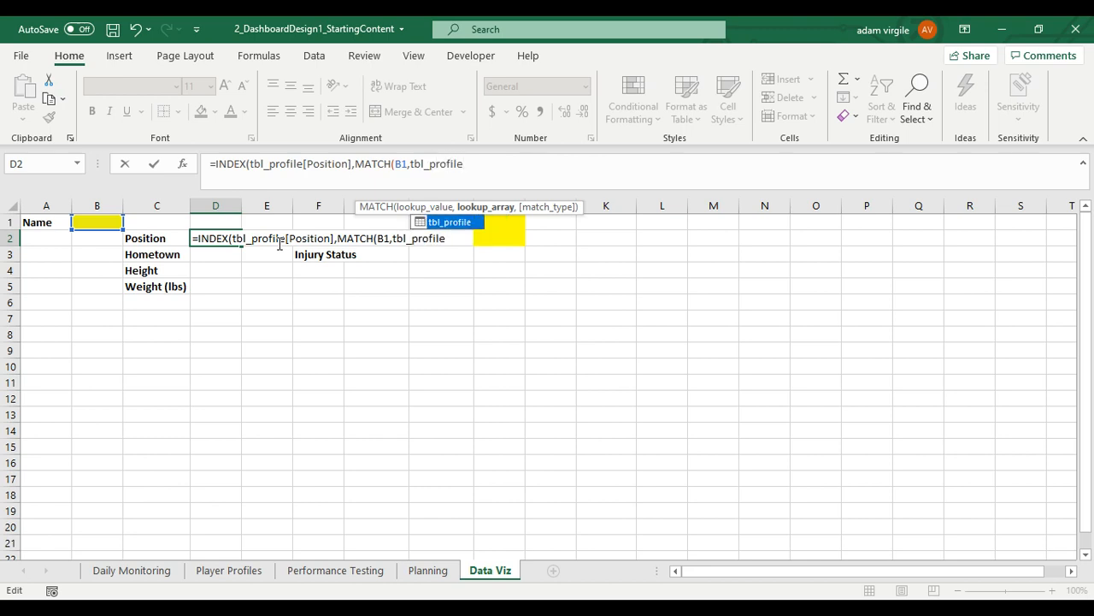
pyautogui.write('[Nam')
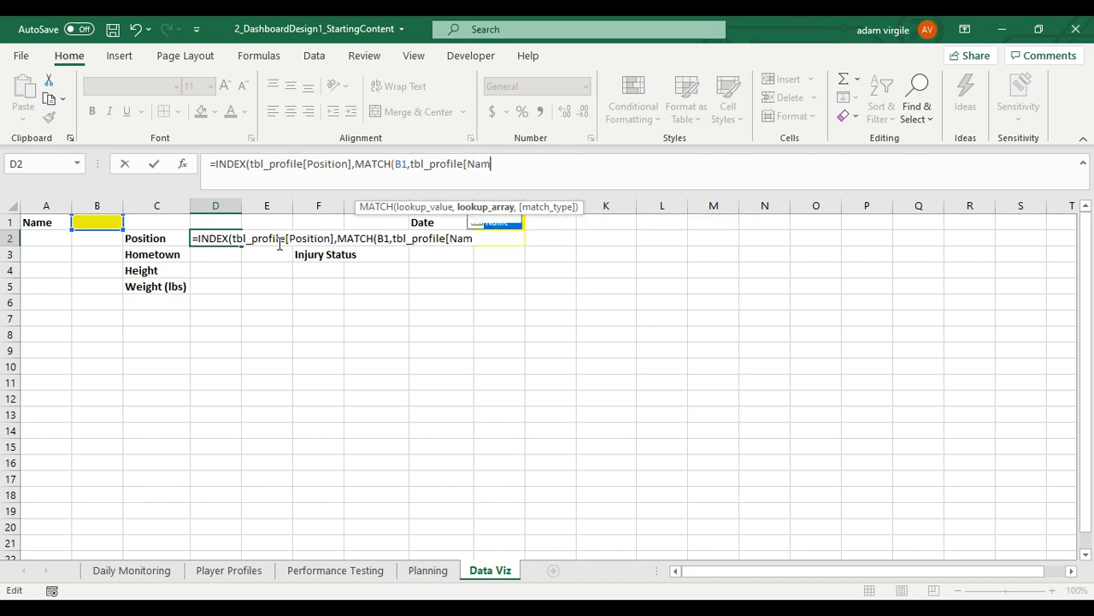
pyautogui.write('e]')
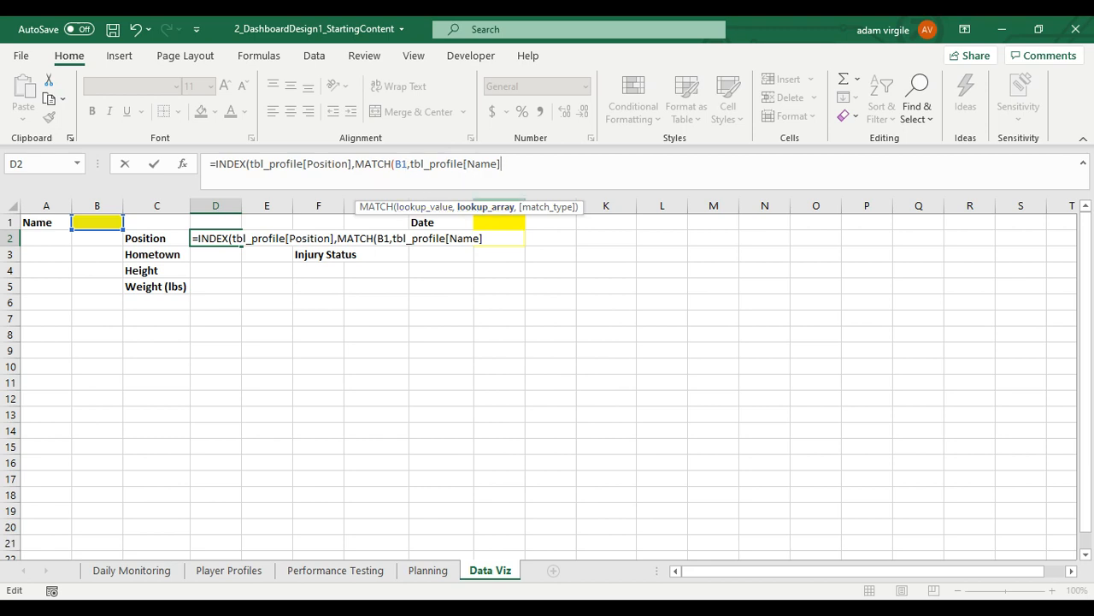
pyautogui.write(',')
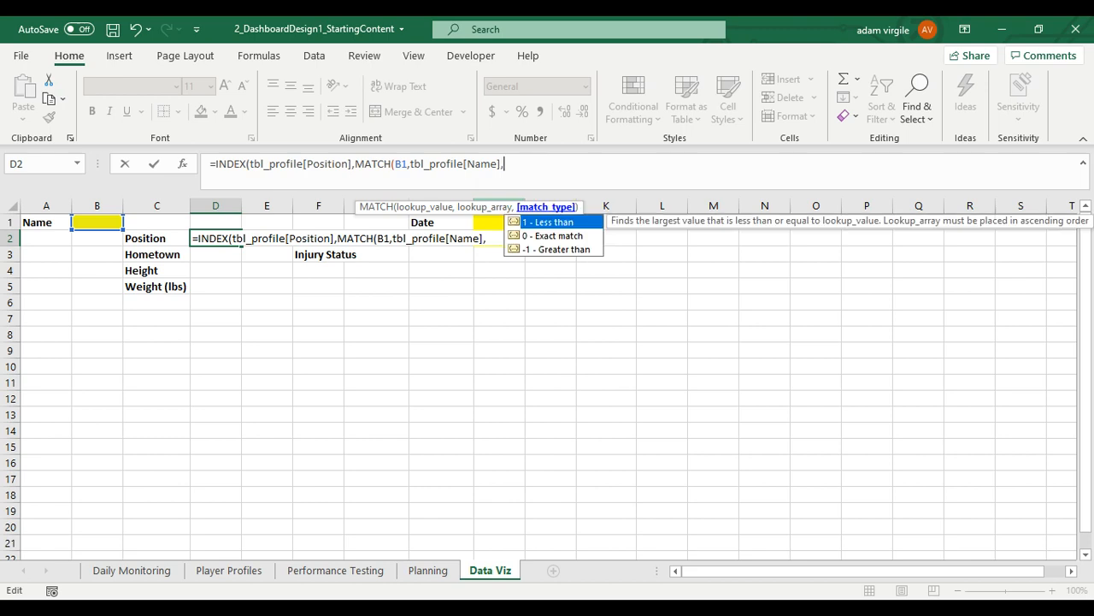
pyautogui.write('0))')
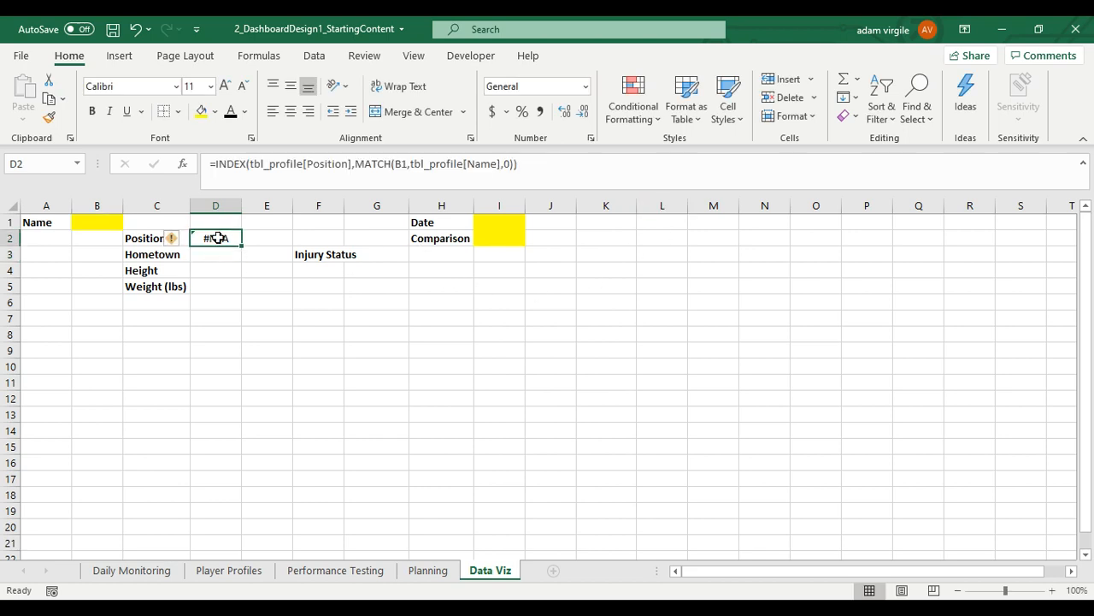
# Inspect D2's #N/A result and look over the Player Profiles and Planning sheets
pyautogui.click(97, 222)
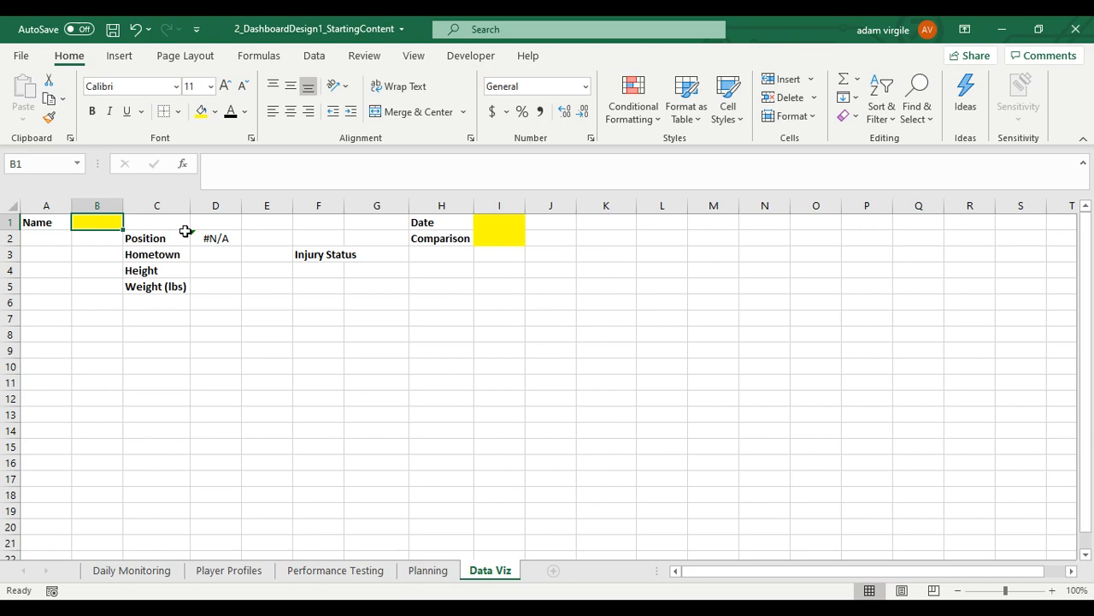
pyautogui.click(216, 238)
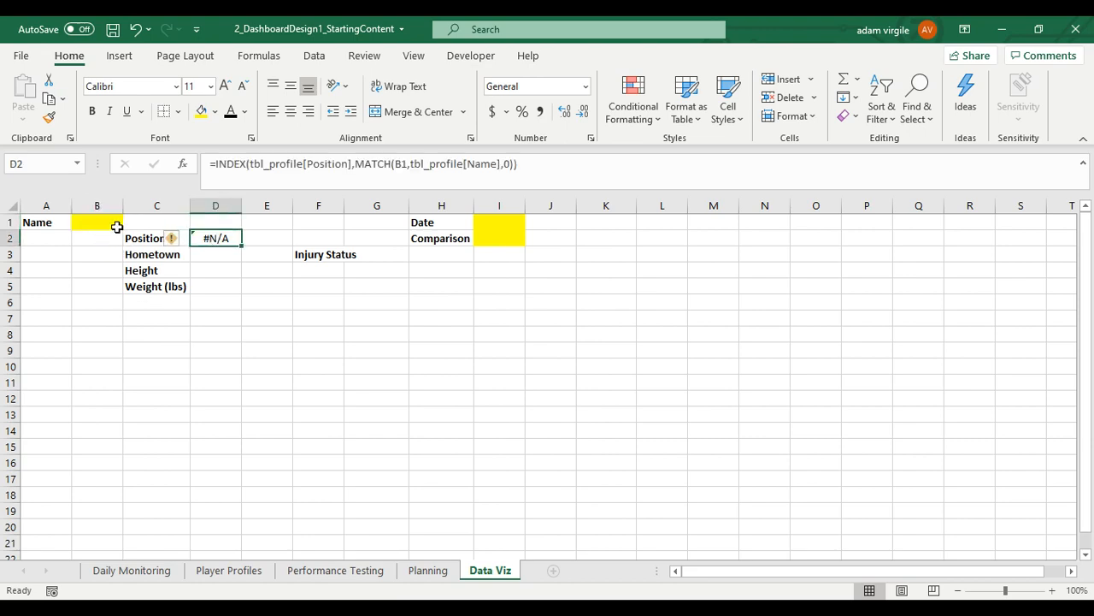
pyautogui.click(228, 570)
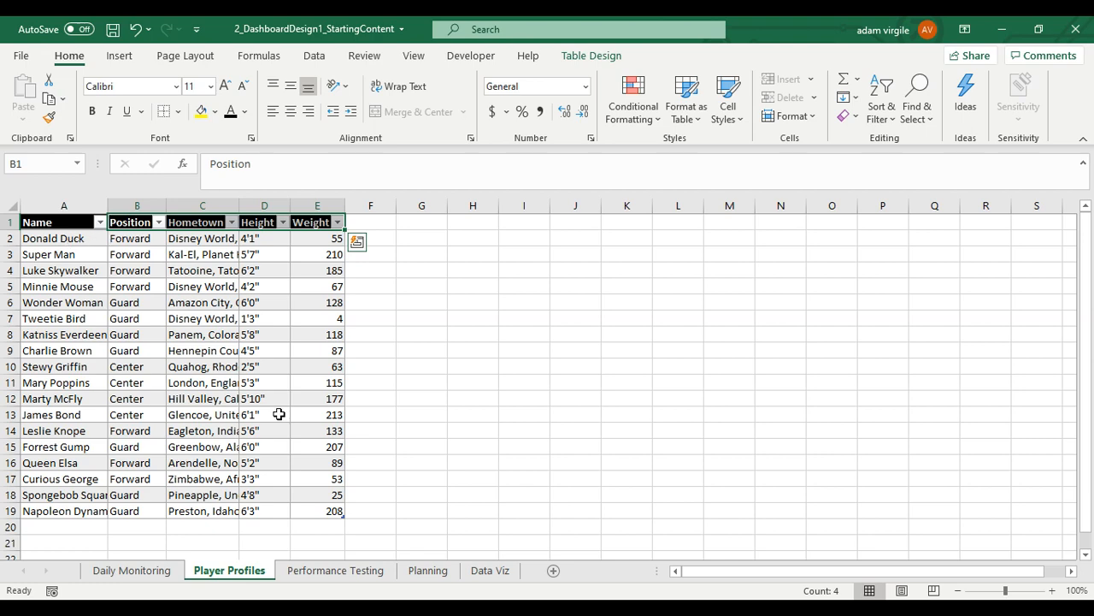
pyautogui.click(428, 571)
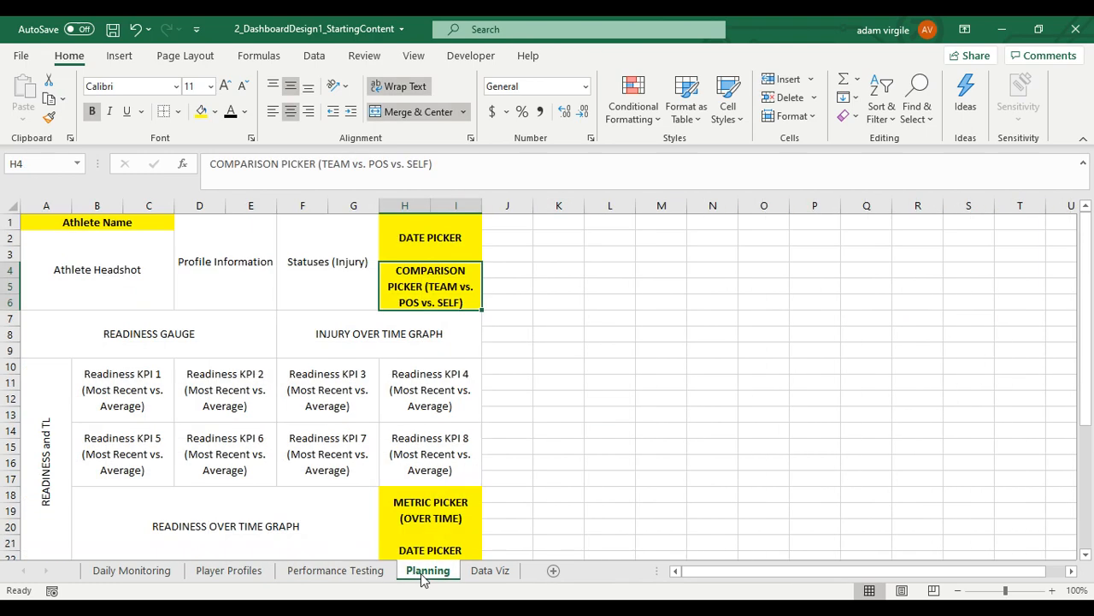
pyautogui.click(489, 570)
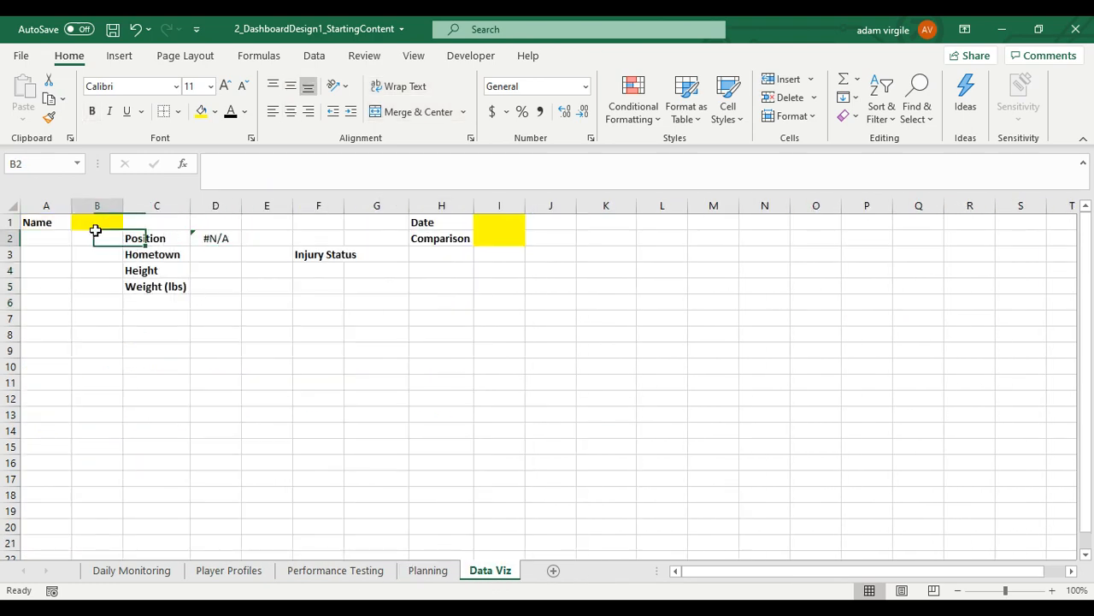
# Enter Donald Duck as the name and cross-check the Forward result against Player Profiles
pyautogui.click(215, 237)
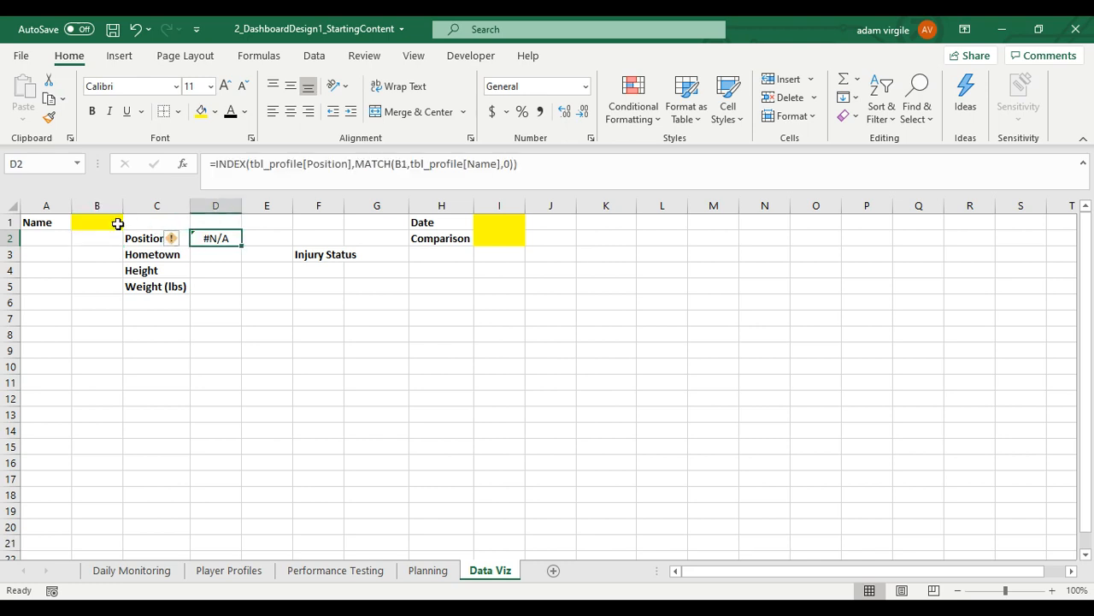
pyautogui.write('Donald Duck')
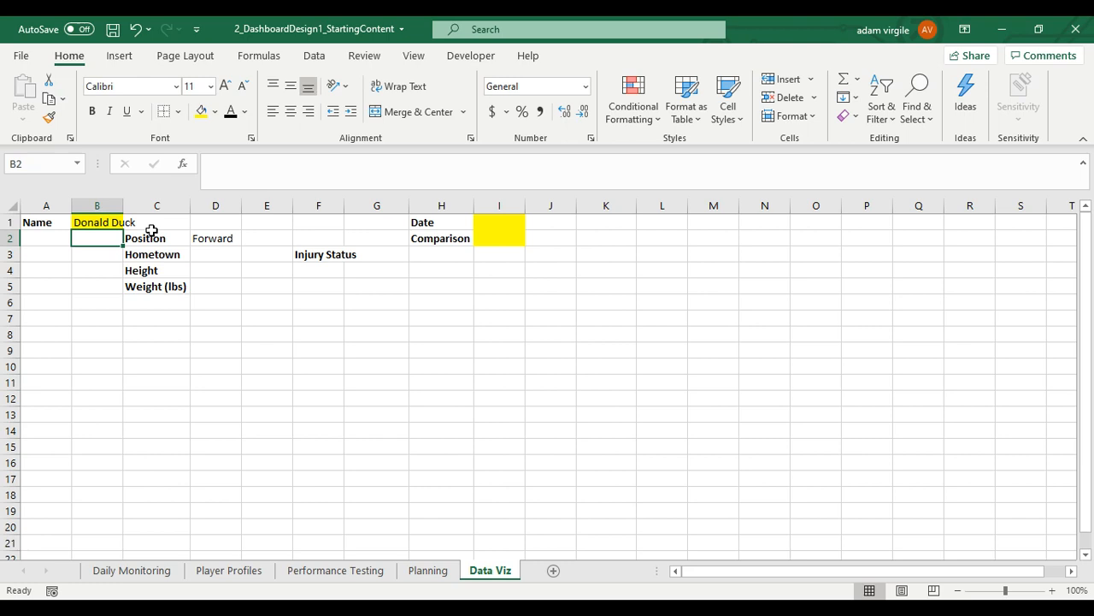
pyautogui.click(216, 237)
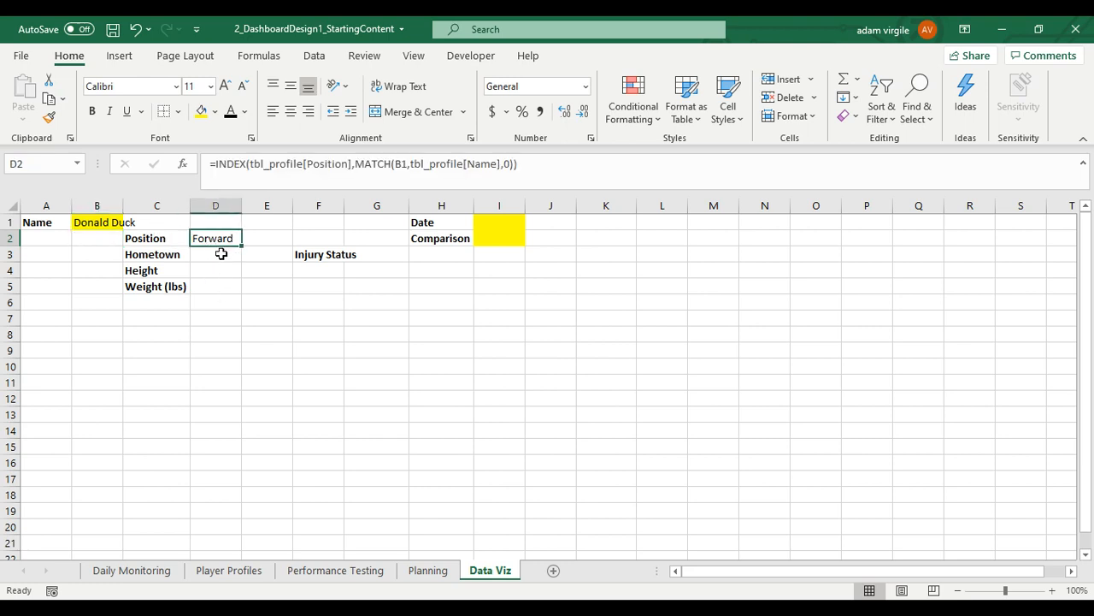
pyautogui.moveTo(182, 254)
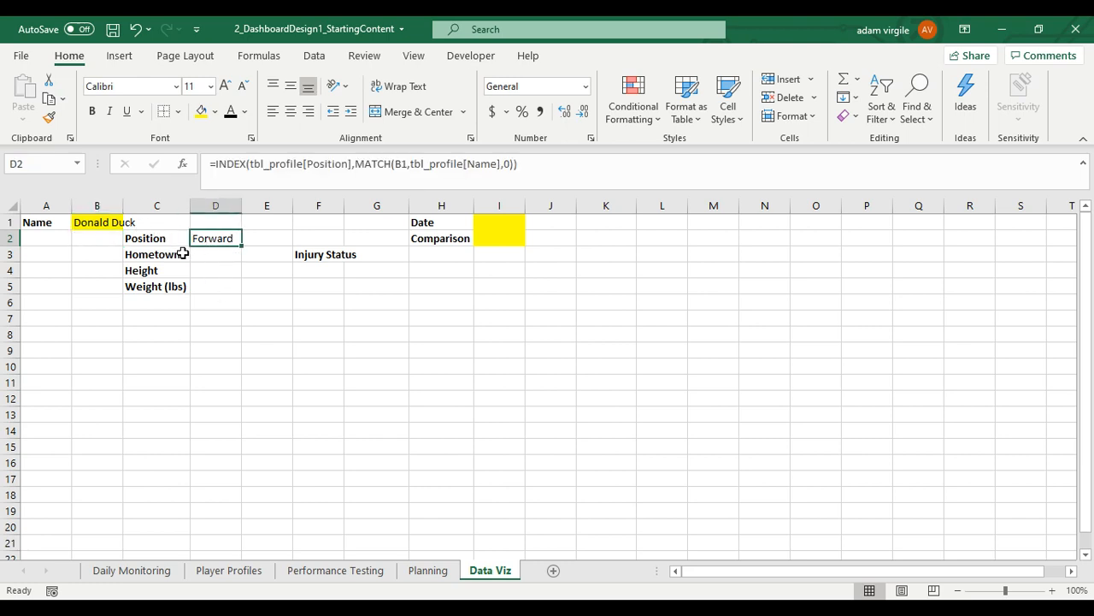
pyautogui.moveTo(298, 557)
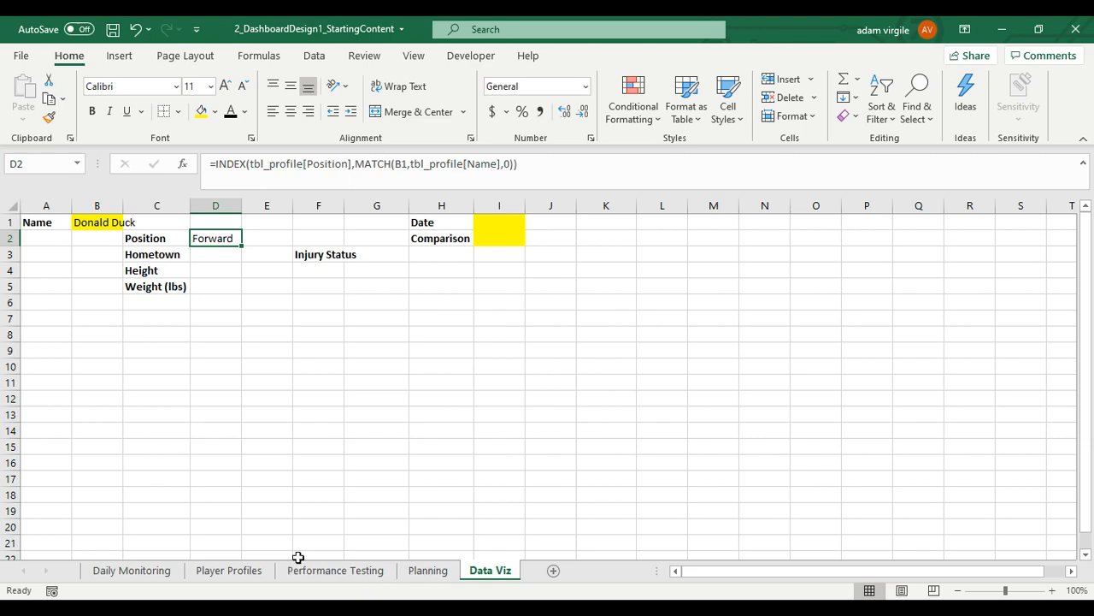
pyautogui.click(228, 569)
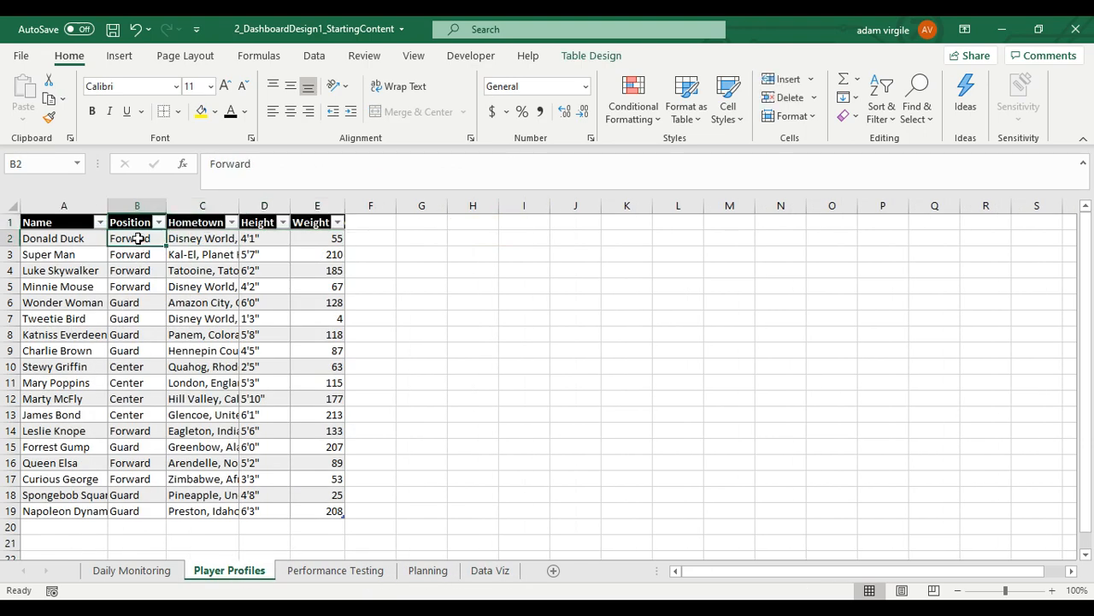
pyautogui.click(64, 318)
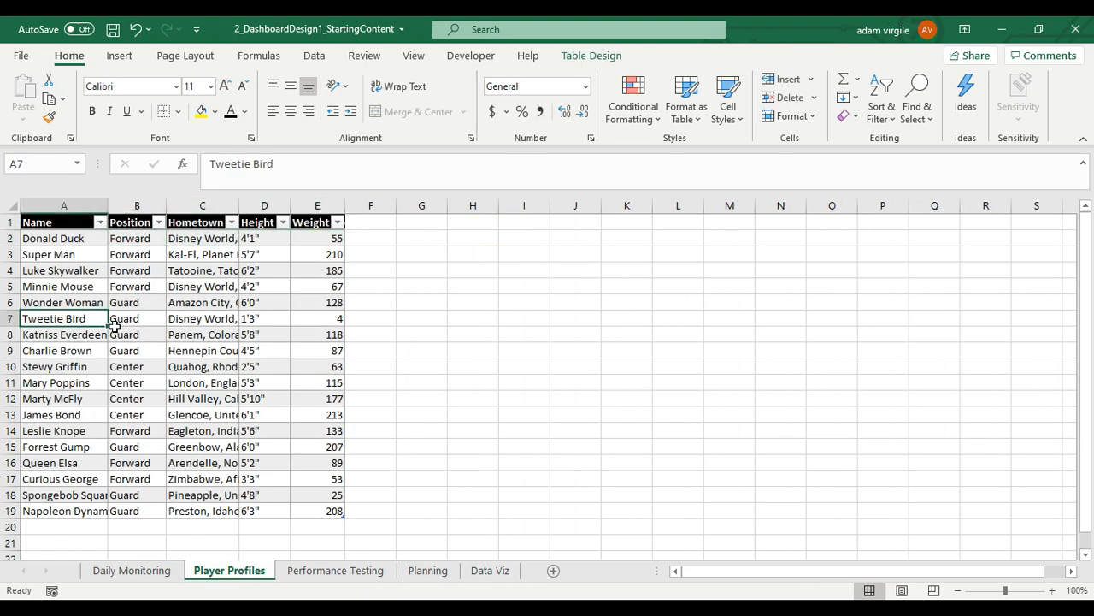
pyautogui.click(137, 318)
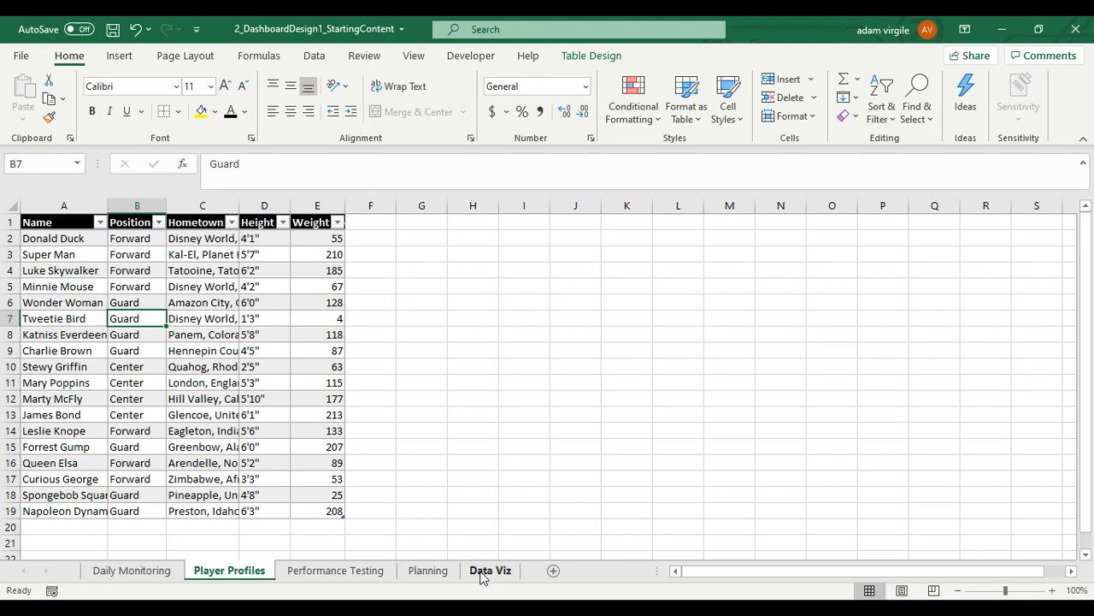
pyautogui.click(489, 570)
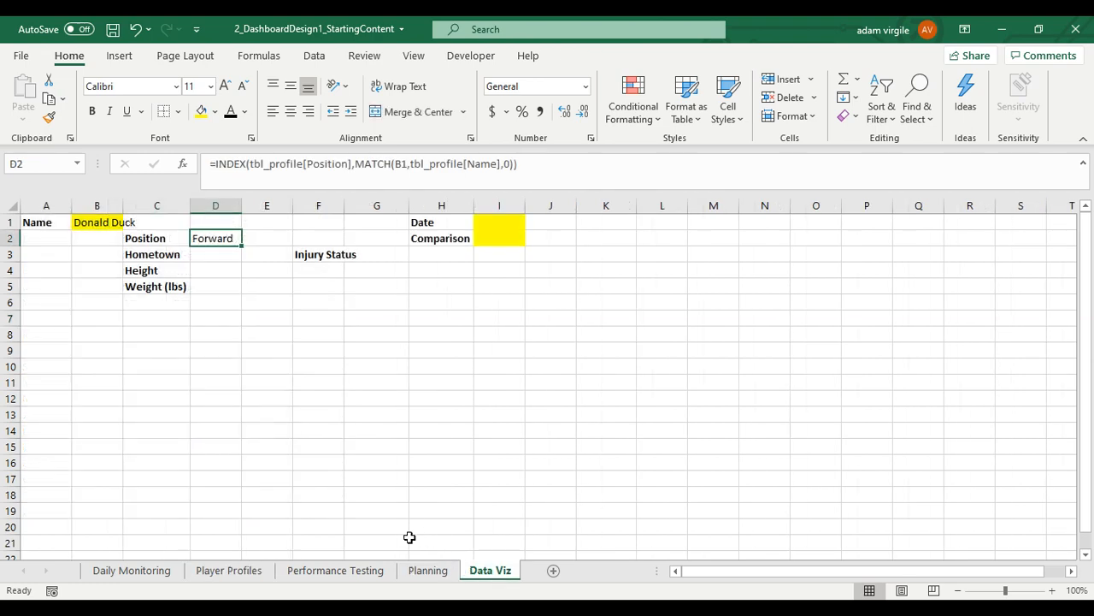
# Enter Tweetie Bird as the chosen name in B1 so D2 shows Guard
pyautogui.write('T')
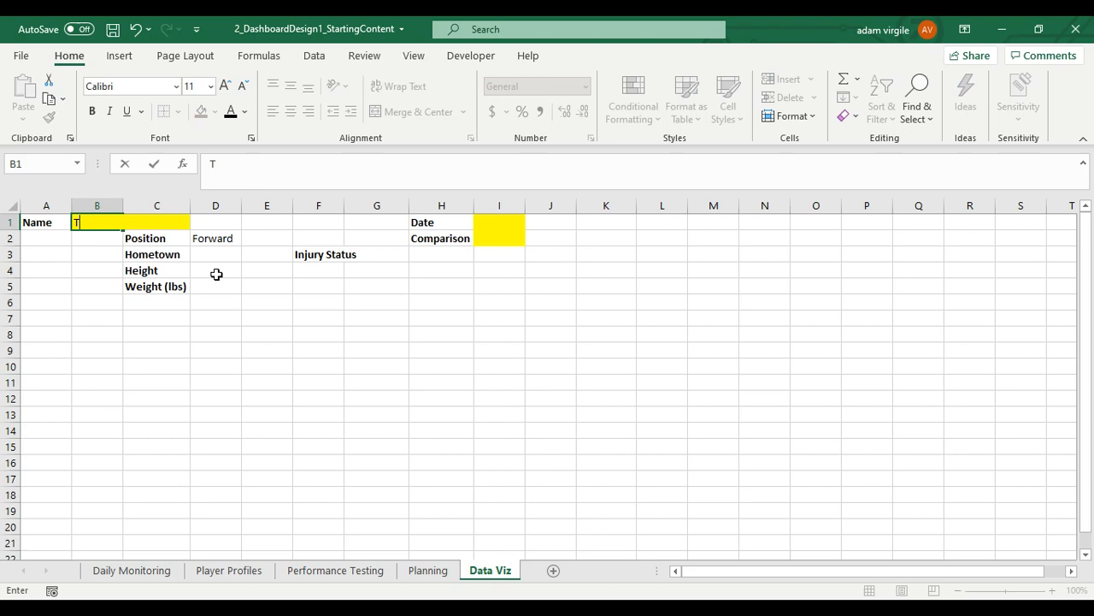
pyautogui.write('weetie Bird')
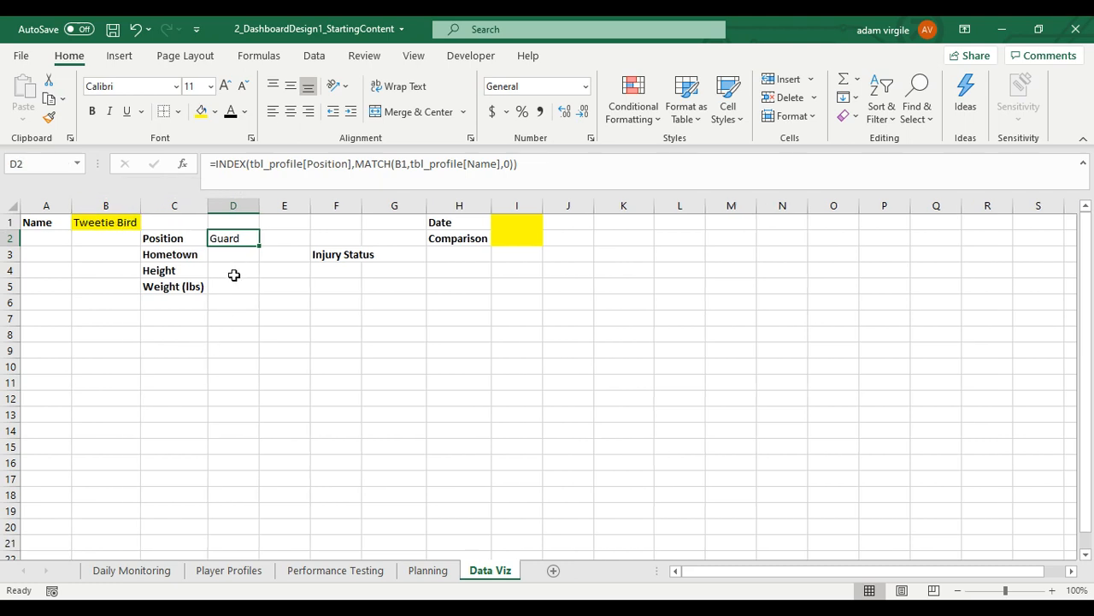
pyautogui.moveTo(232, 271)
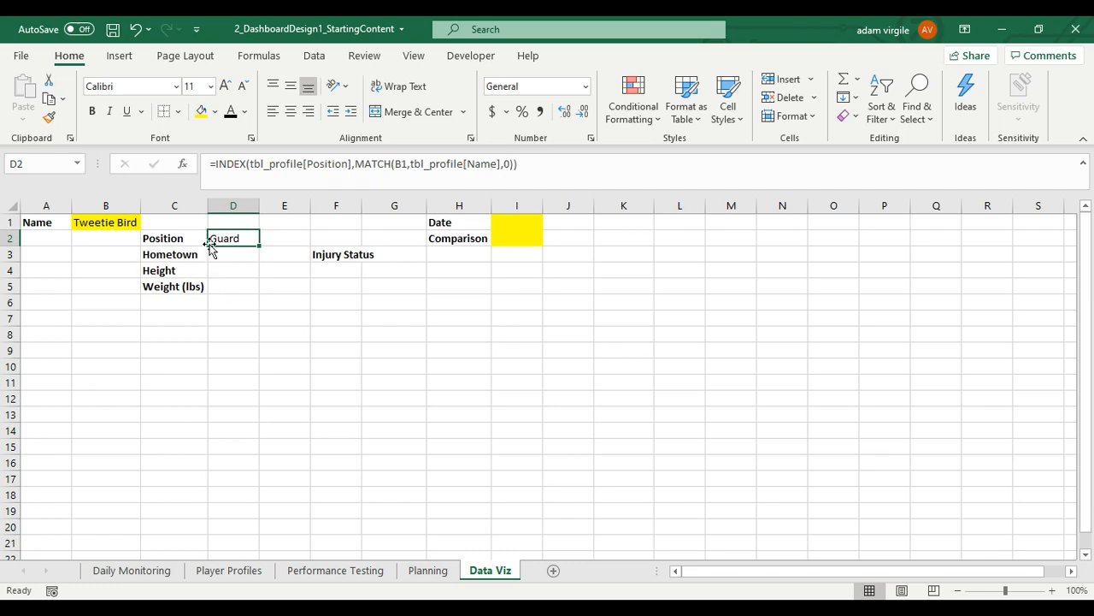
pyautogui.moveTo(229, 237)
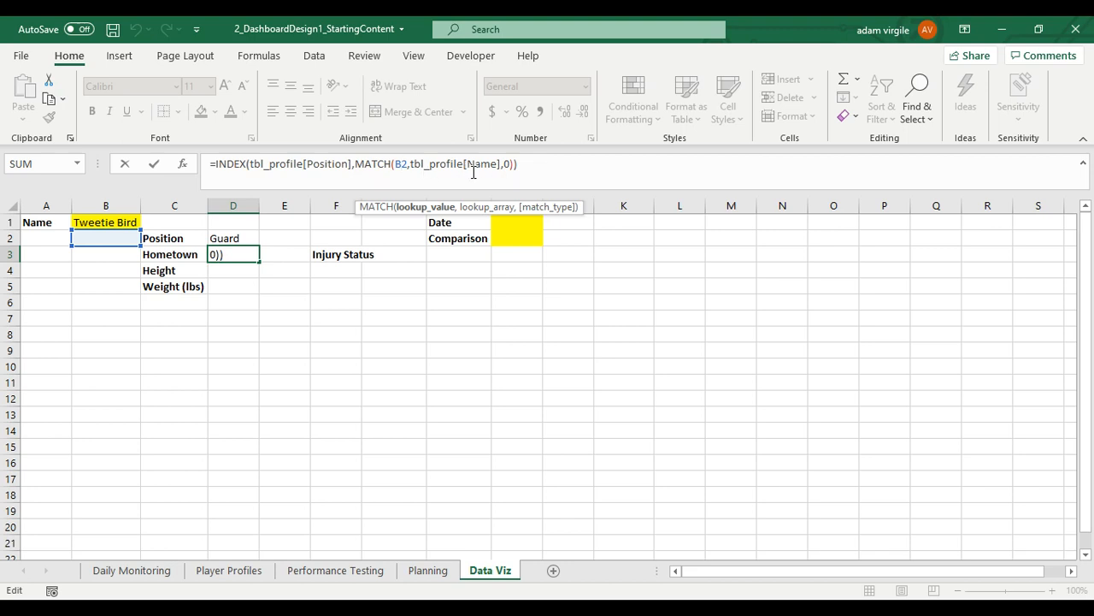
pyautogui.moveTo(192, 254)
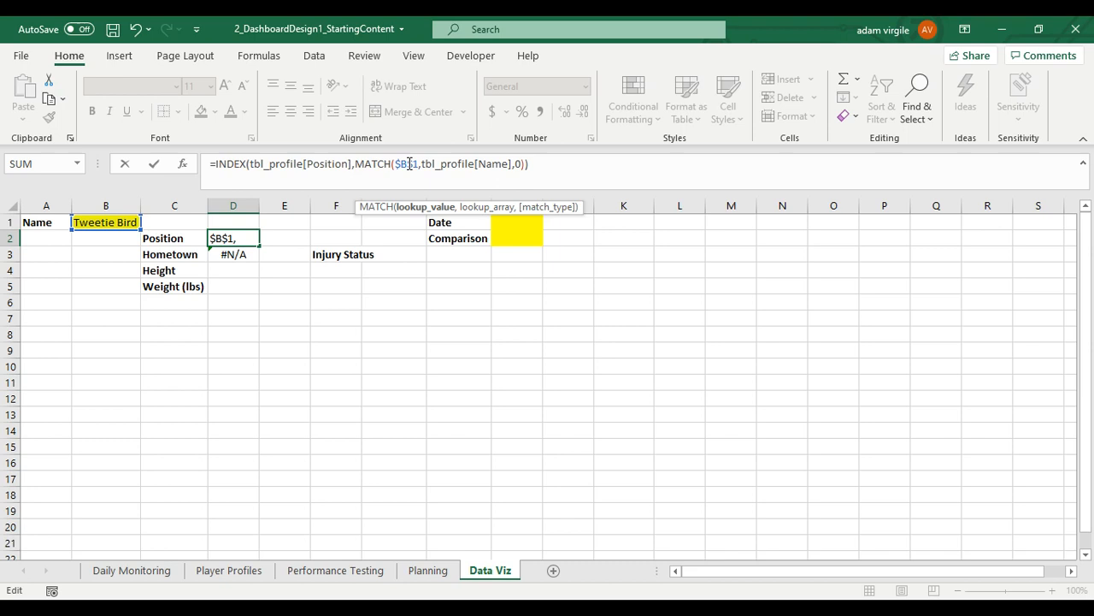
pyautogui.moveTo(344, 190)
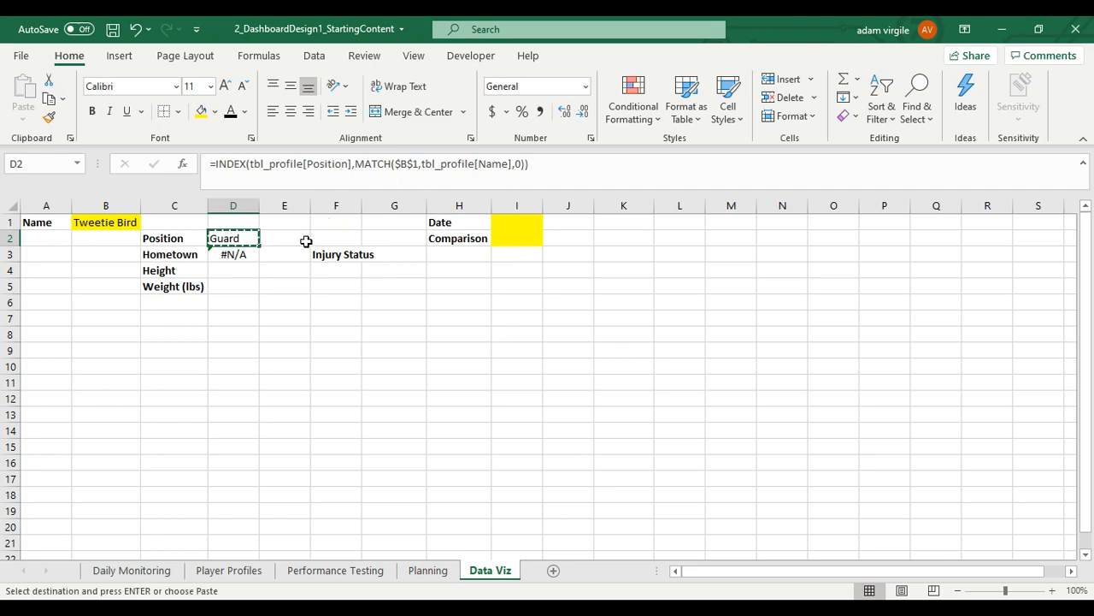
# Copy the lookup formula into D3:D5, returning Hometown, Height and Weight (lbs) for Tweetie Bird
pyautogui.click(233, 254)
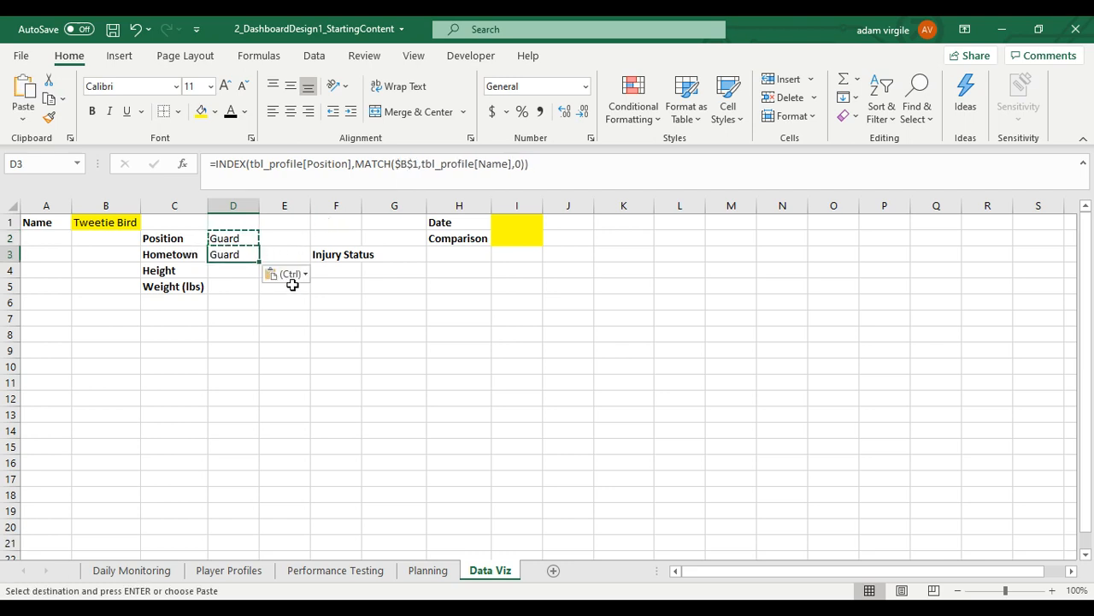
pyautogui.moveTo(408, 163)
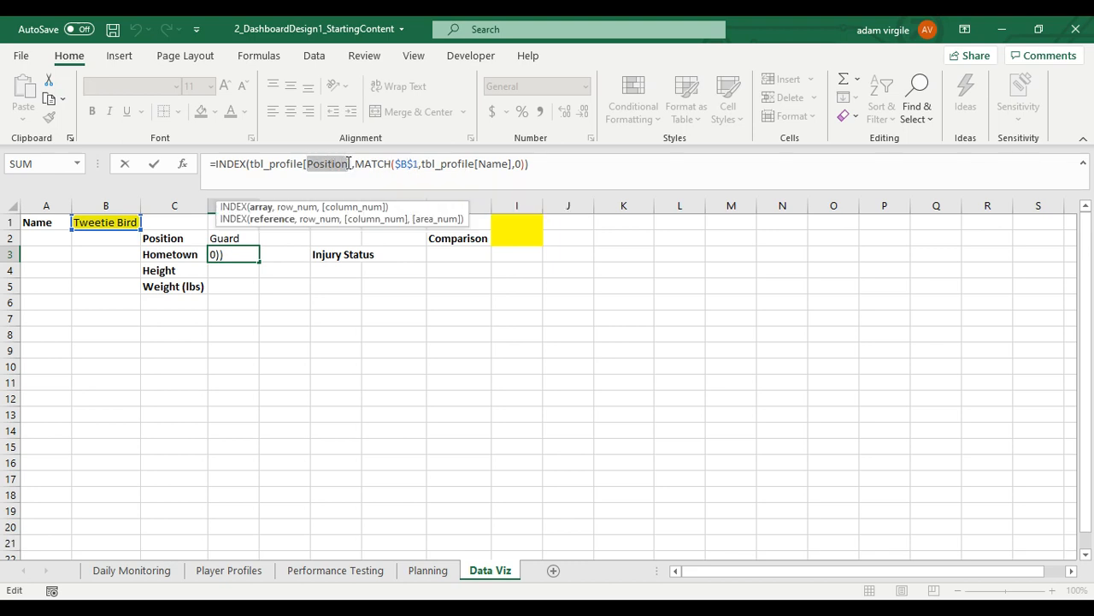
pyautogui.write('Hometown')
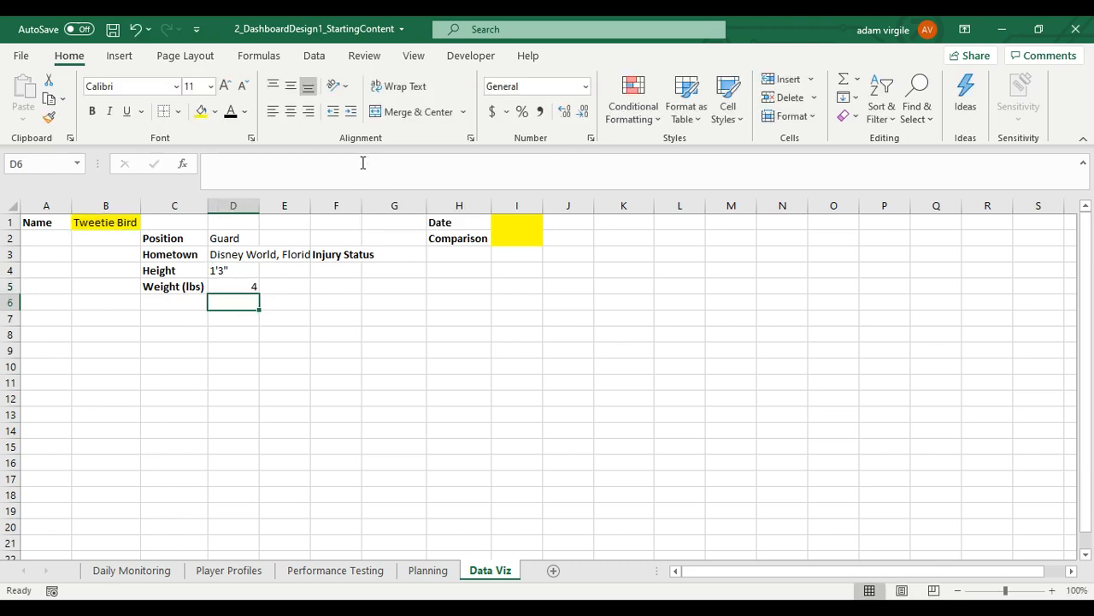
pyautogui.click(232, 286)
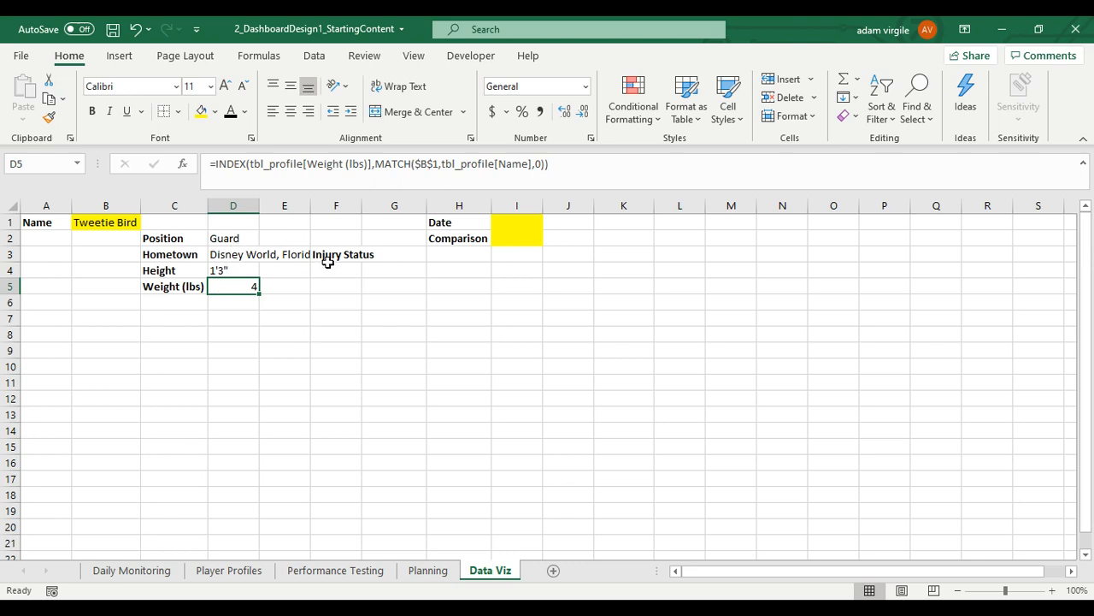
pyautogui.moveTo(271, 254)
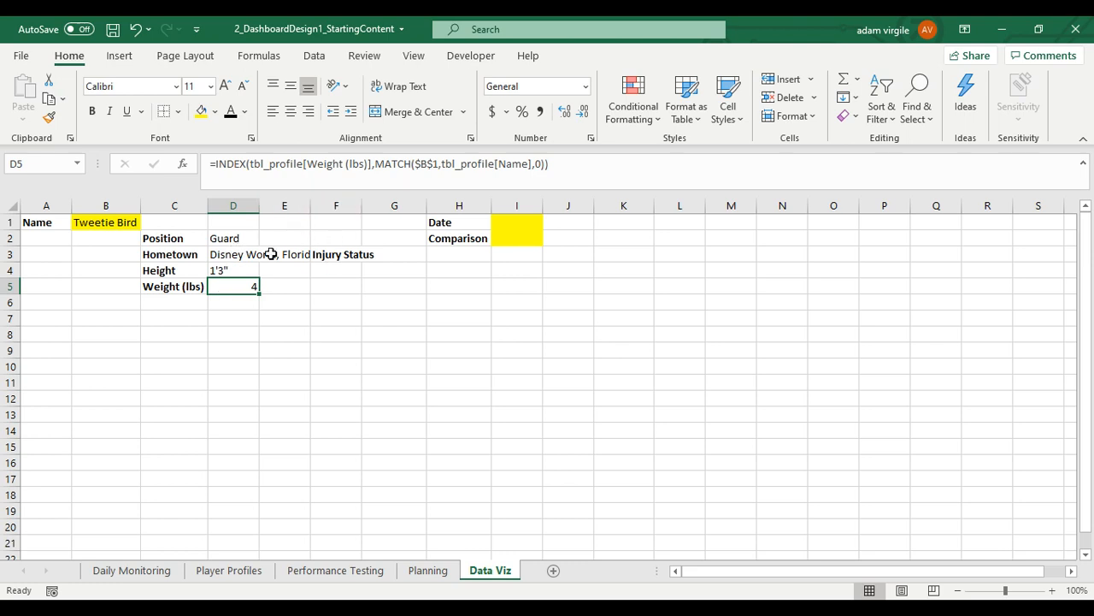
pyautogui.moveTo(233, 238); pyautogui.dragTo(233, 285)
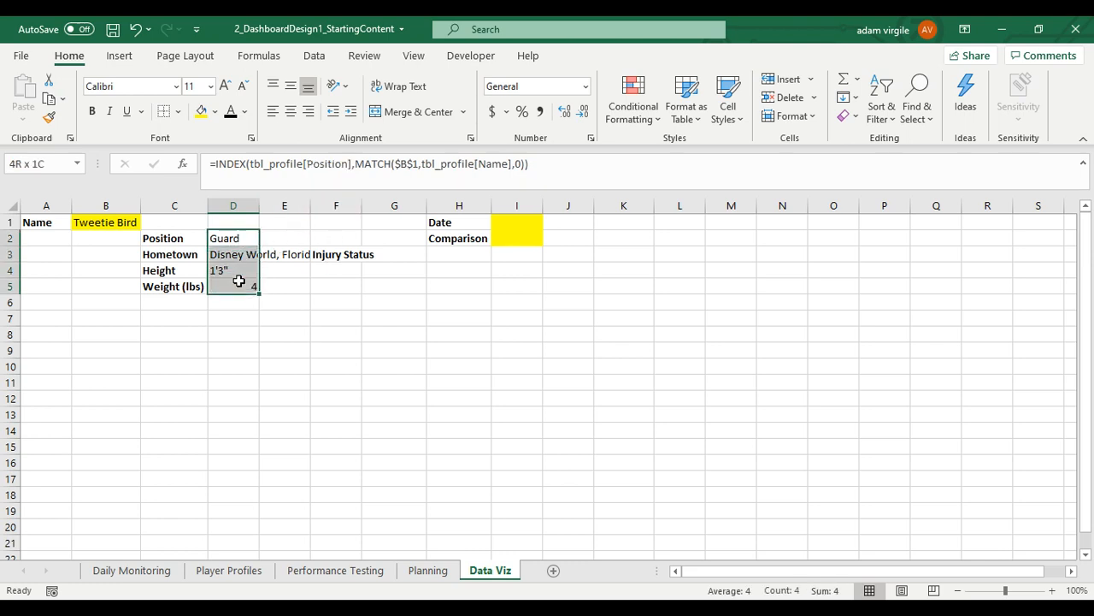
# Test Donald Duck in B1 against Player Profiles, then review Charlie Brown's Position and Hometown results
pyautogui.click(105, 221)
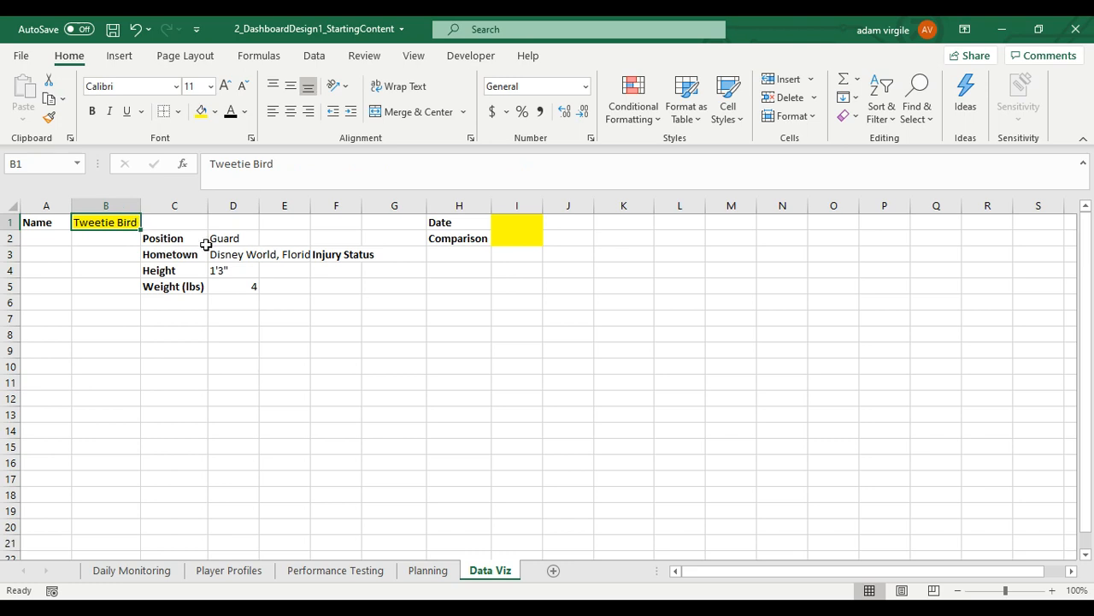
pyautogui.write('Donald Duck')
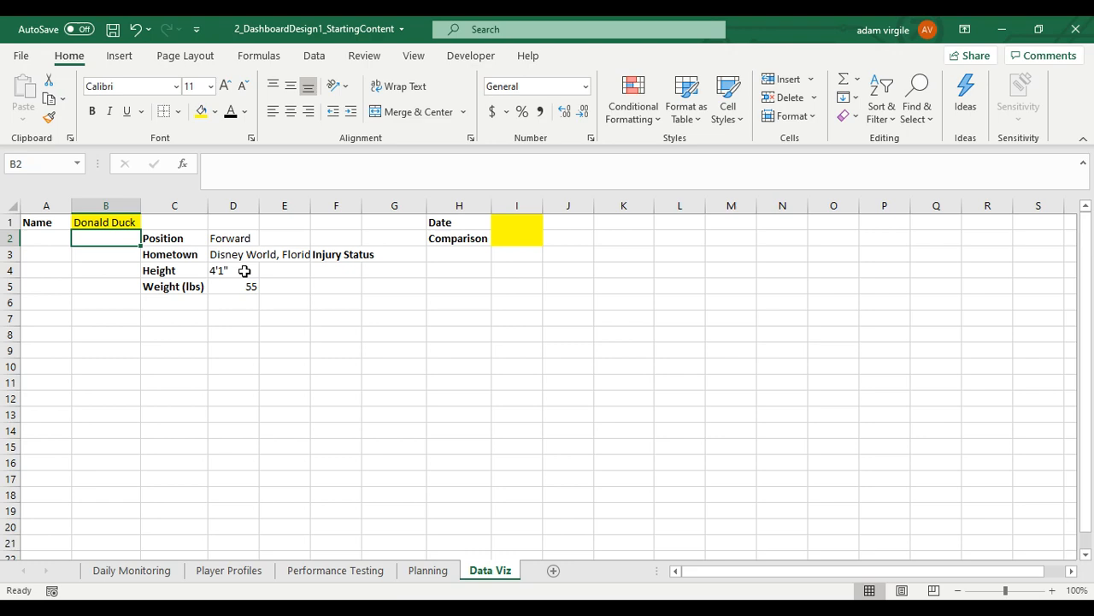
pyautogui.click(233, 254)
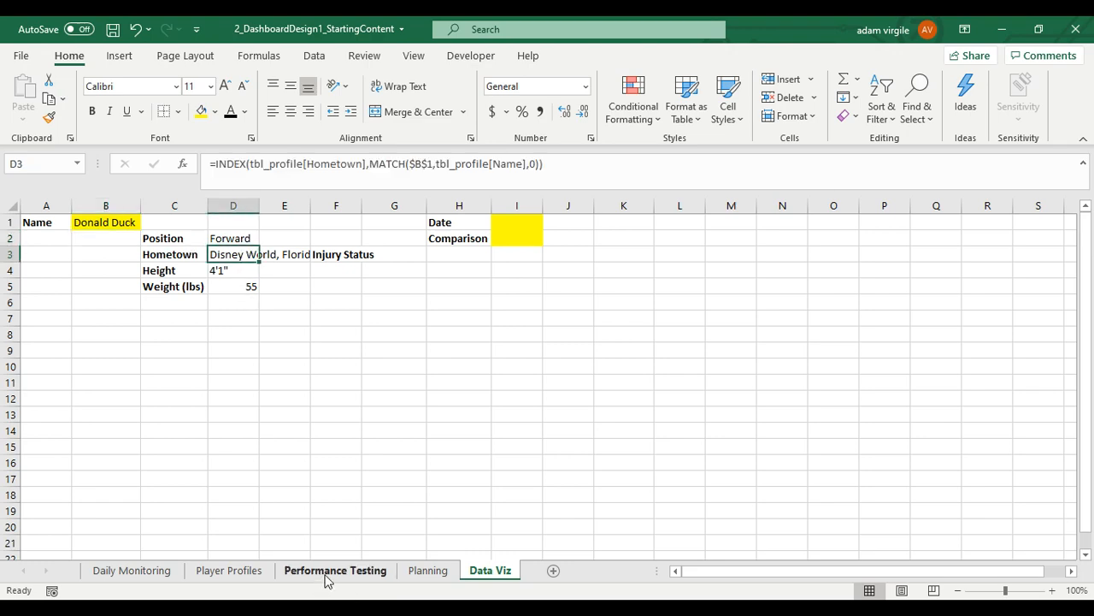
pyautogui.click(228, 570)
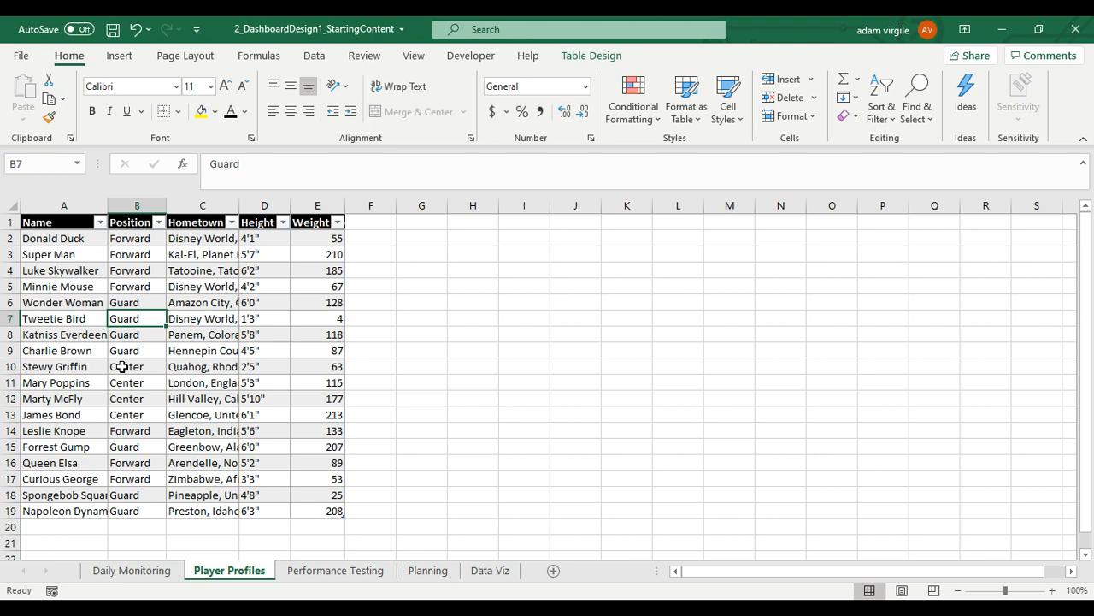
pyautogui.click(335, 570)
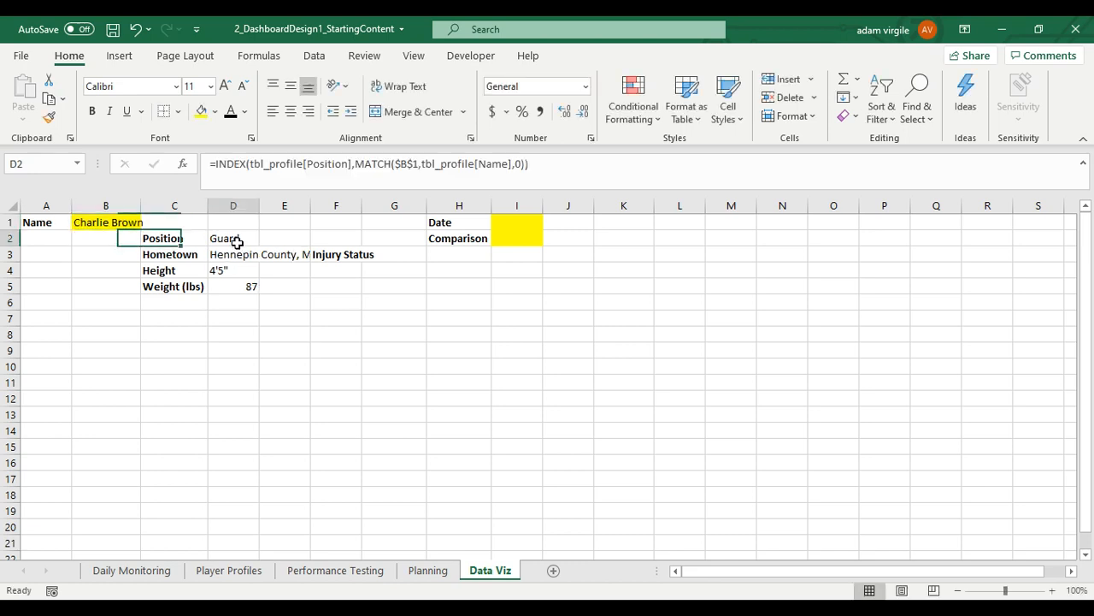
pyautogui.click(232, 238)
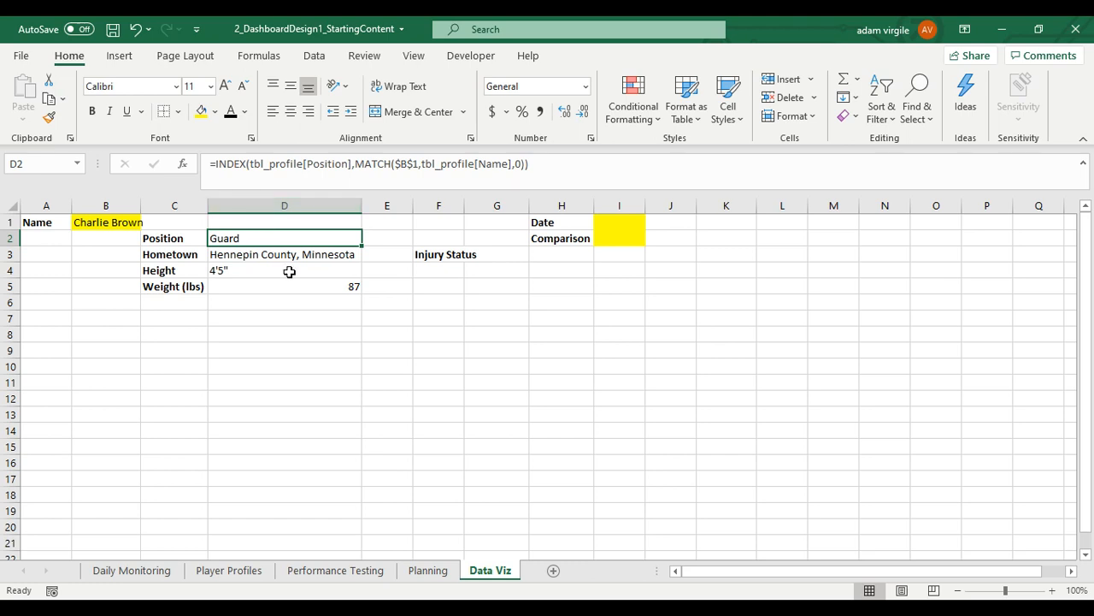
pyautogui.click(285, 254)
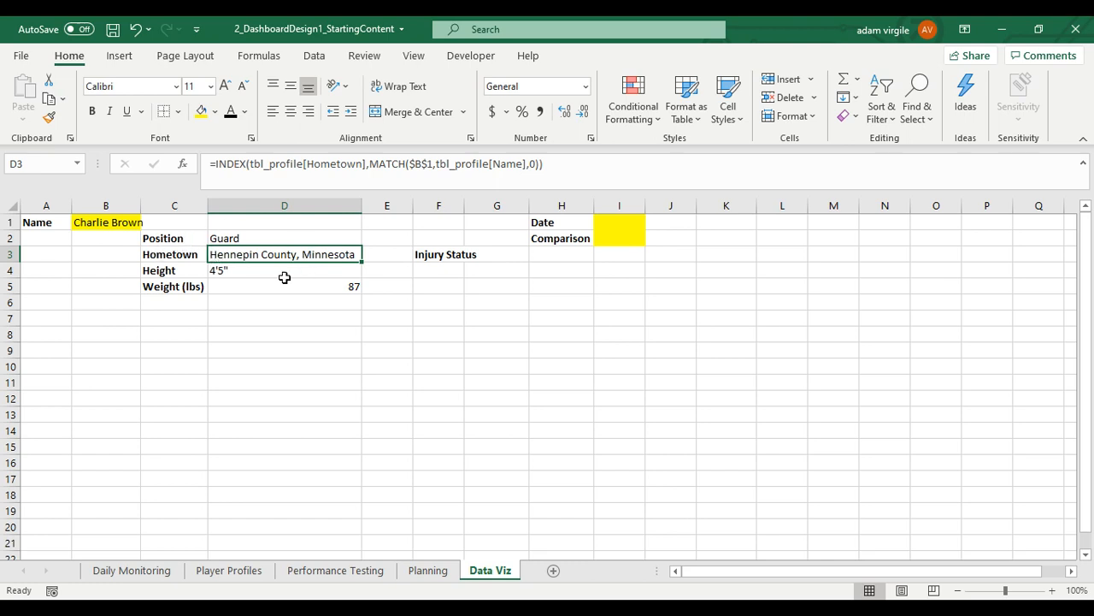
pyautogui.moveTo(274, 263)
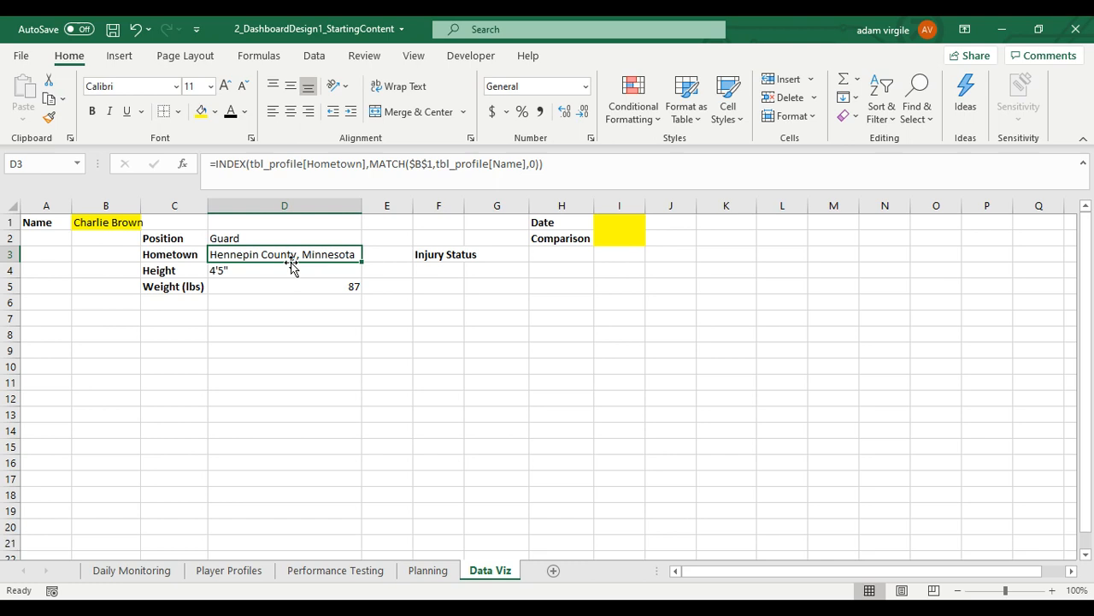
pyautogui.moveTo(379, 256)
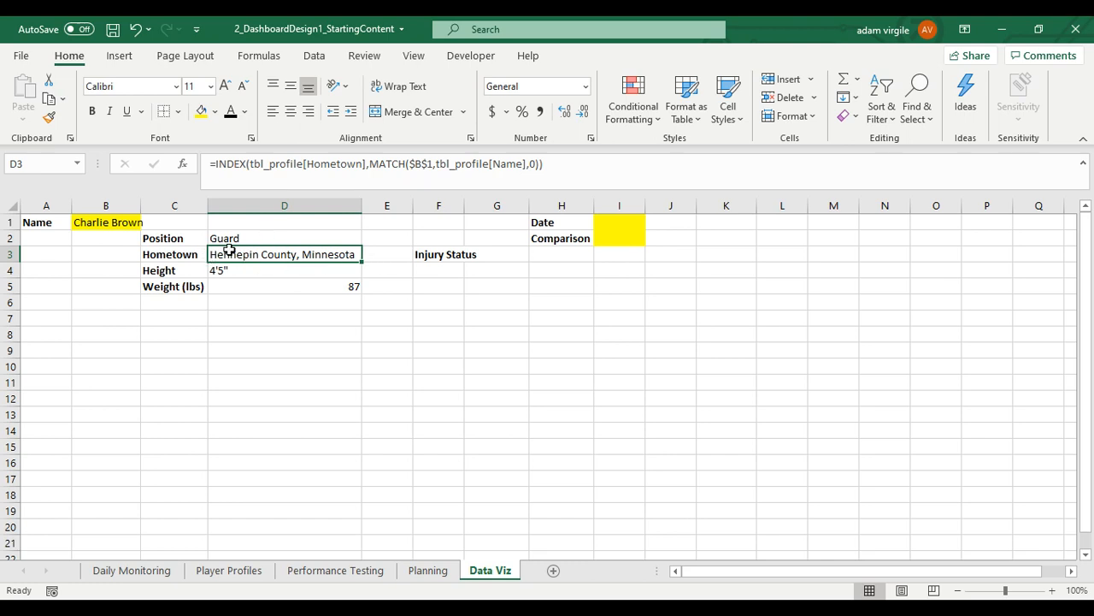
# Inspect the Injury Status label, yellow Date input, name cell B1 and the empty status cell
pyautogui.click(445, 254)
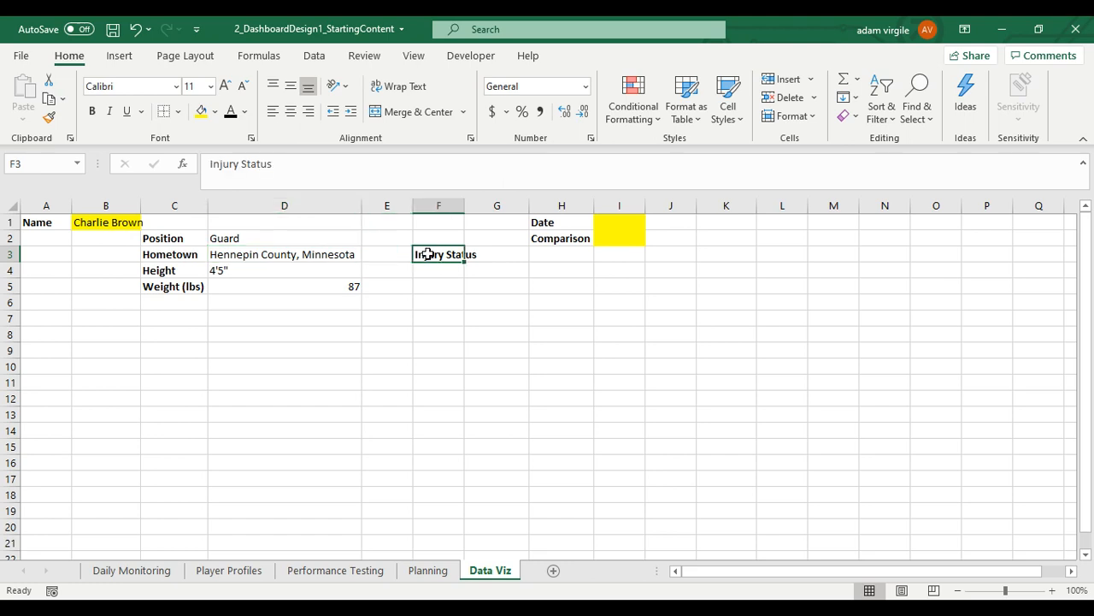
pyautogui.click(91, 111)
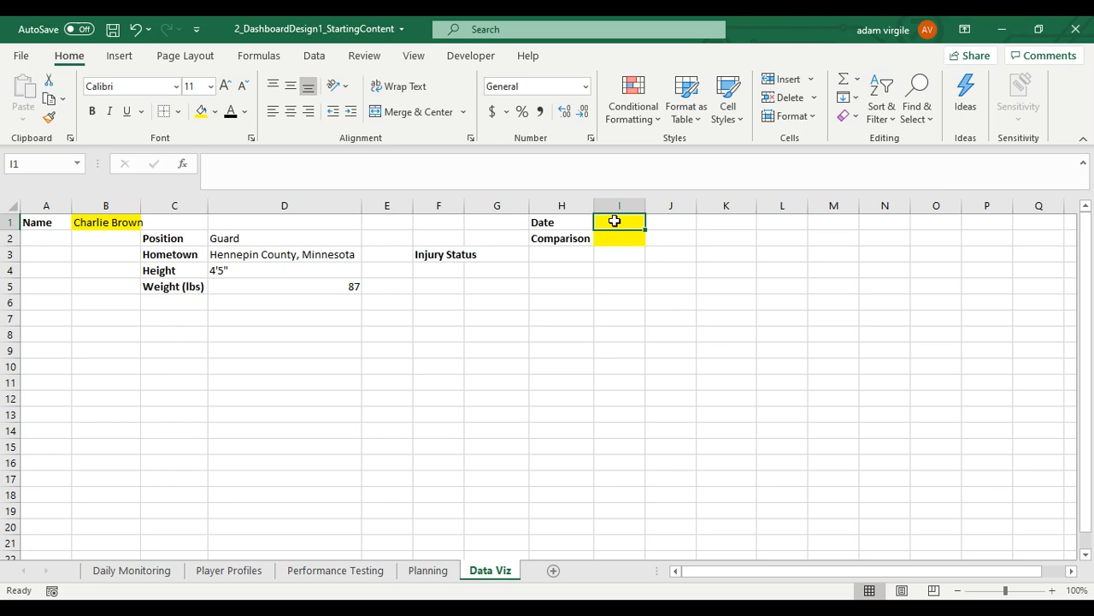
pyautogui.click(106, 222)
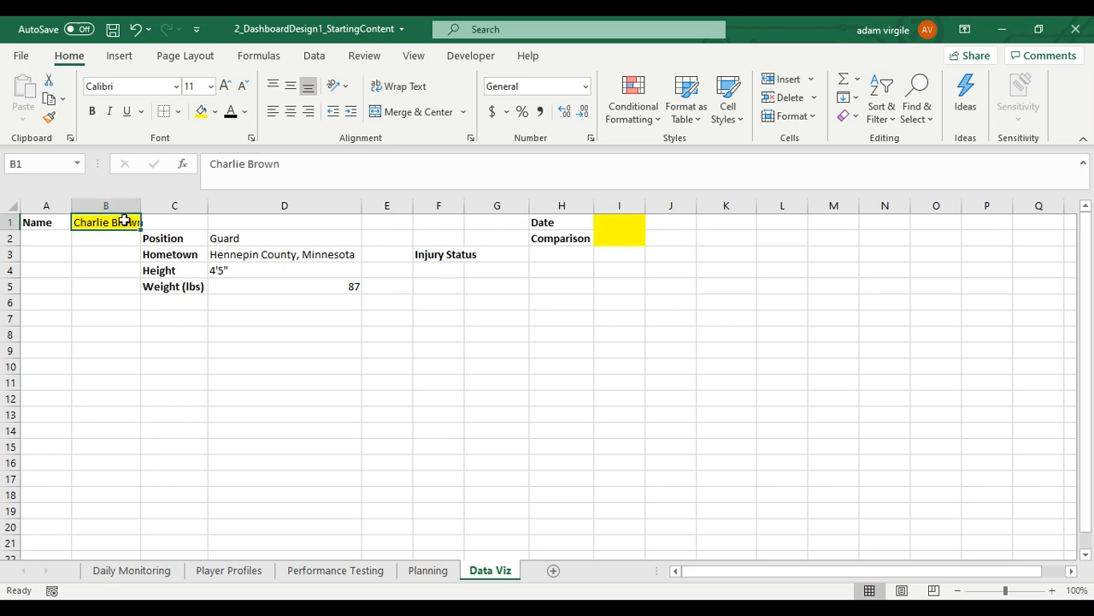
pyautogui.click(619, 221)
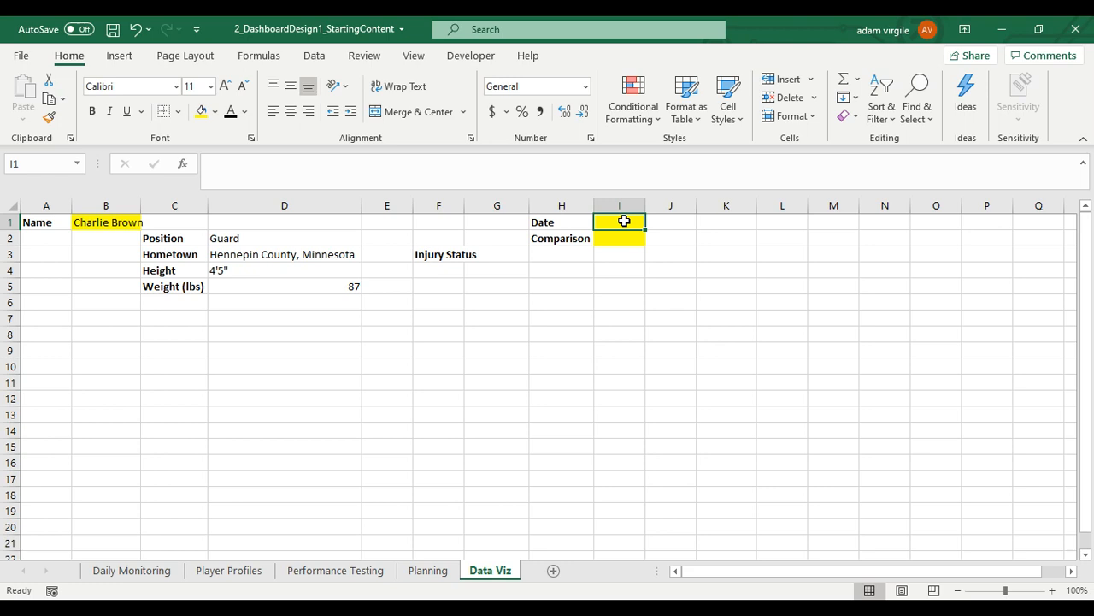
pyautogui.click(497, 254)
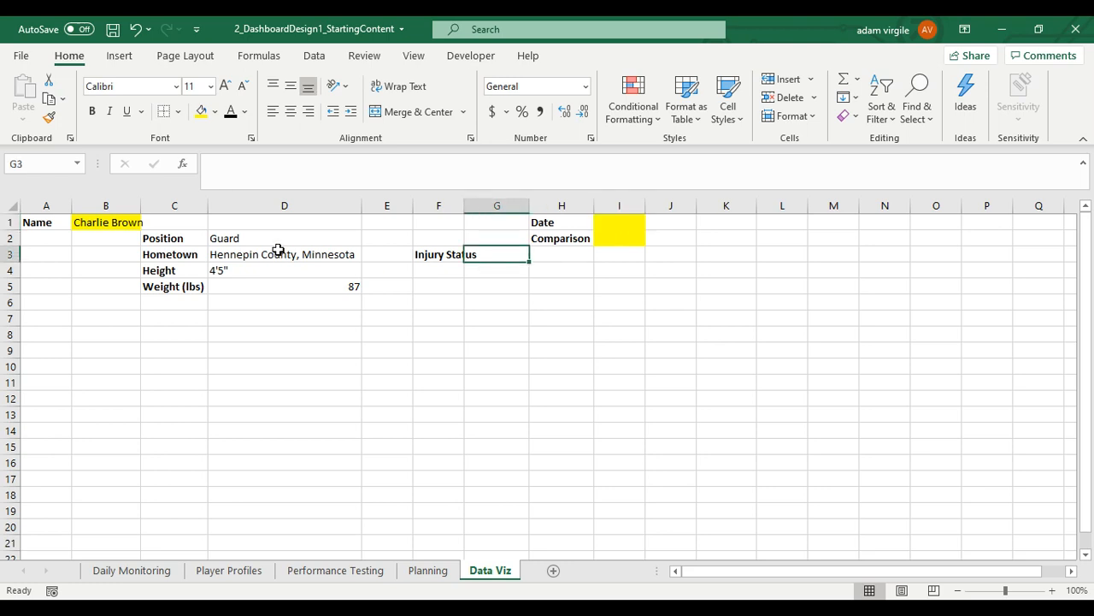
pyautogui.moveTo(654, 220)
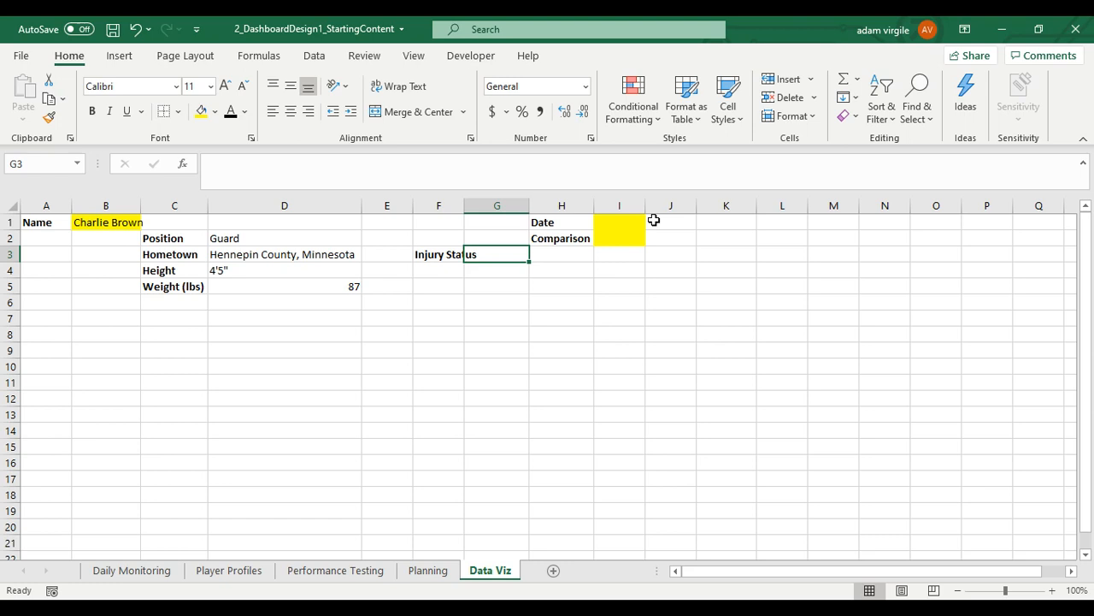
pyautogui.moveTo(381, 264)
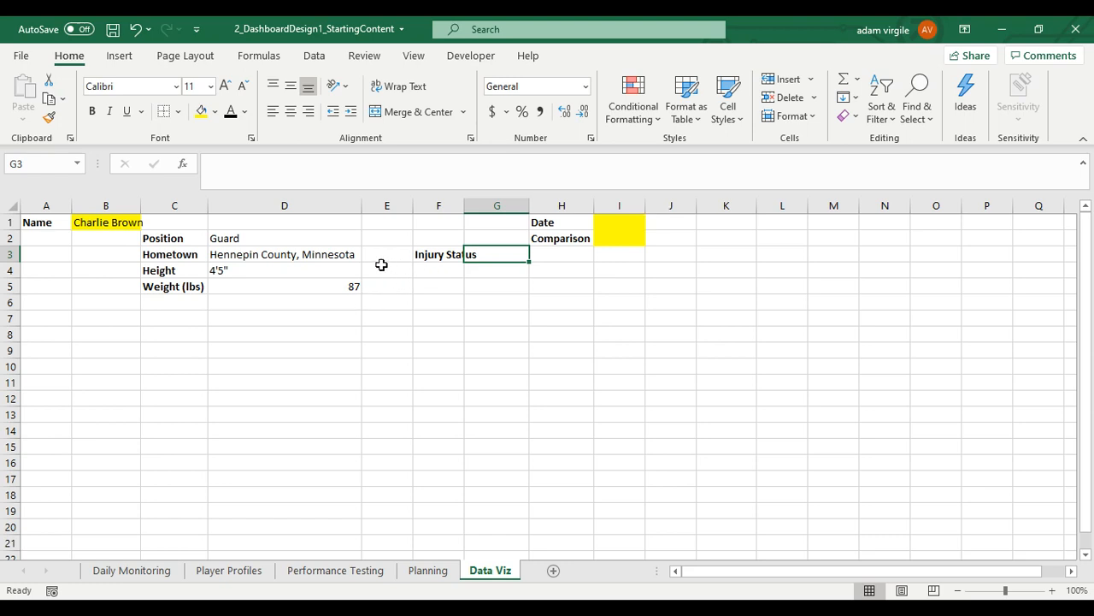
pyautogui.moveTo(322, 287)
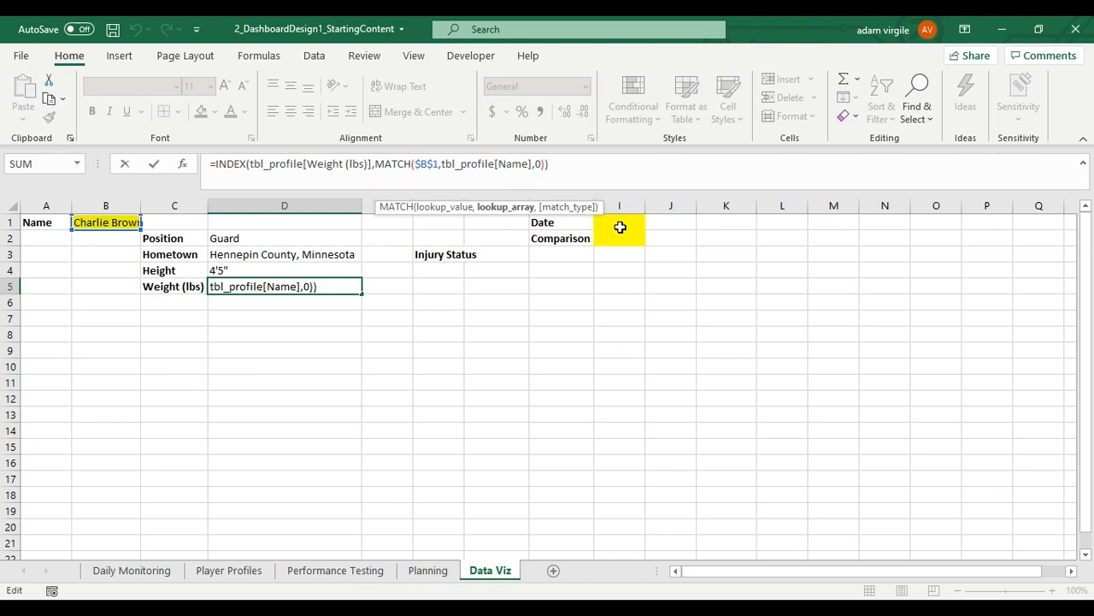
pyautogui.moveTo(444, 222)
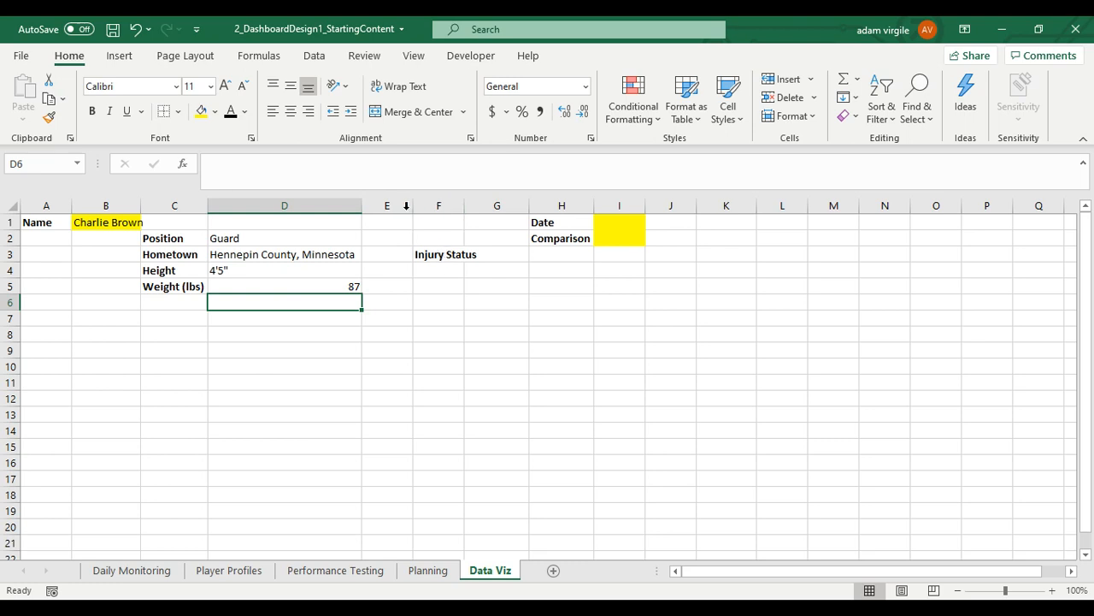
# Enter =XLOOKUP($B$1,tbl_profile[Name],tbl_profile[Position]) in E2, returning Guard
pyautogui.click(284, 238)
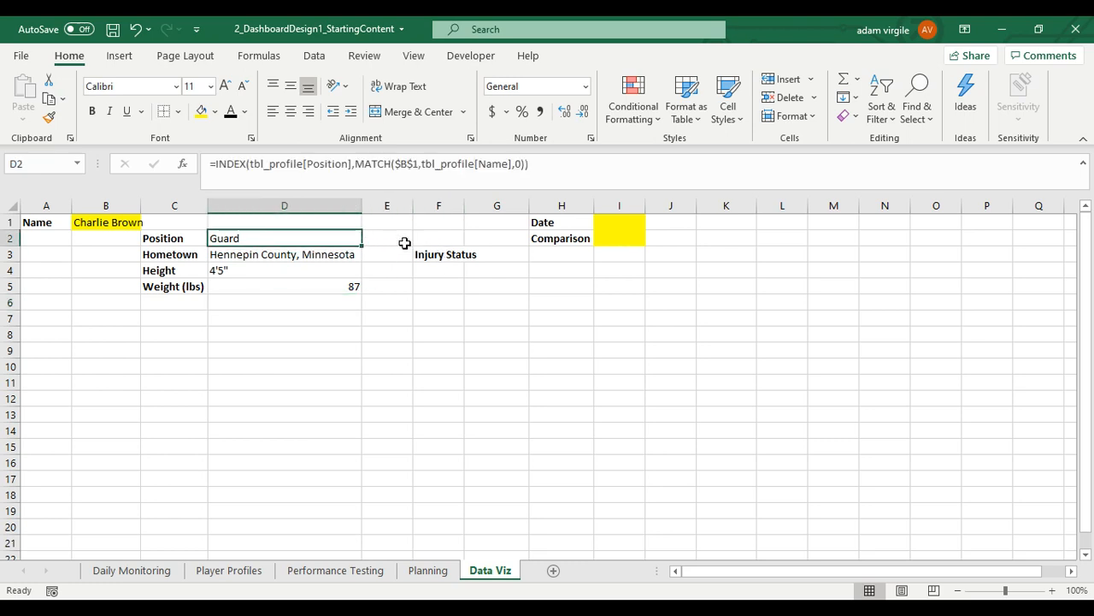
pyautogui.click(386, 237)
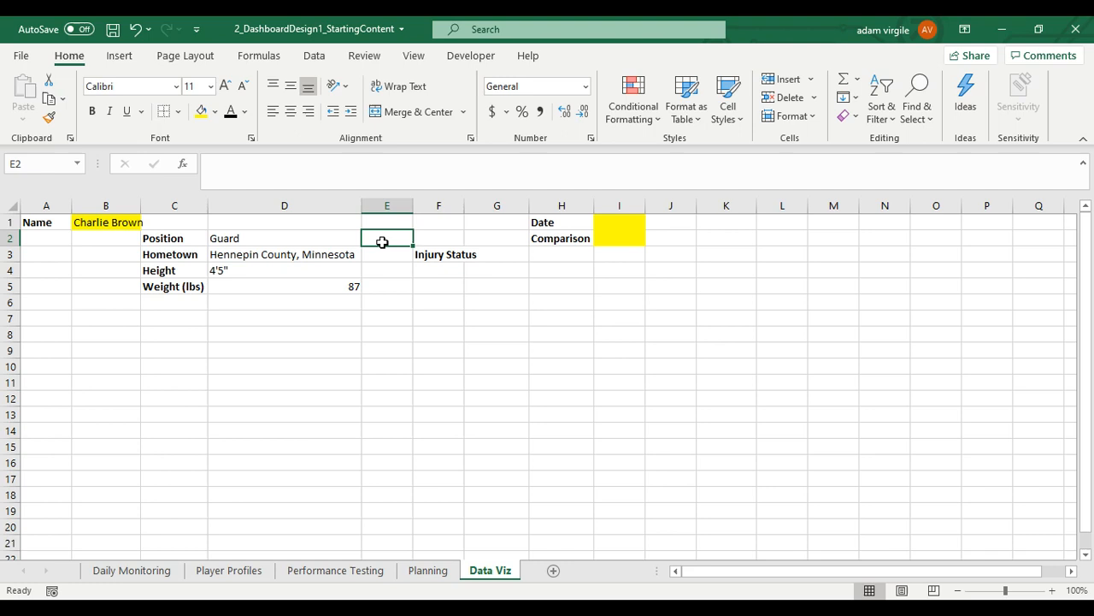
pyautogui.write('=XLOOKUP(')
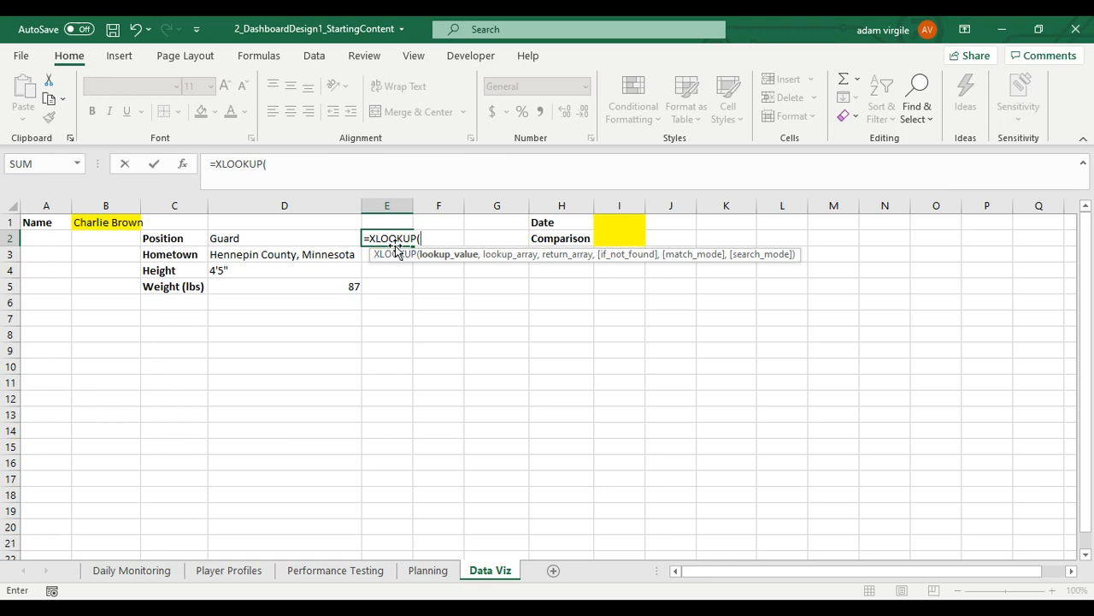
pyautogui.click(106, 223)
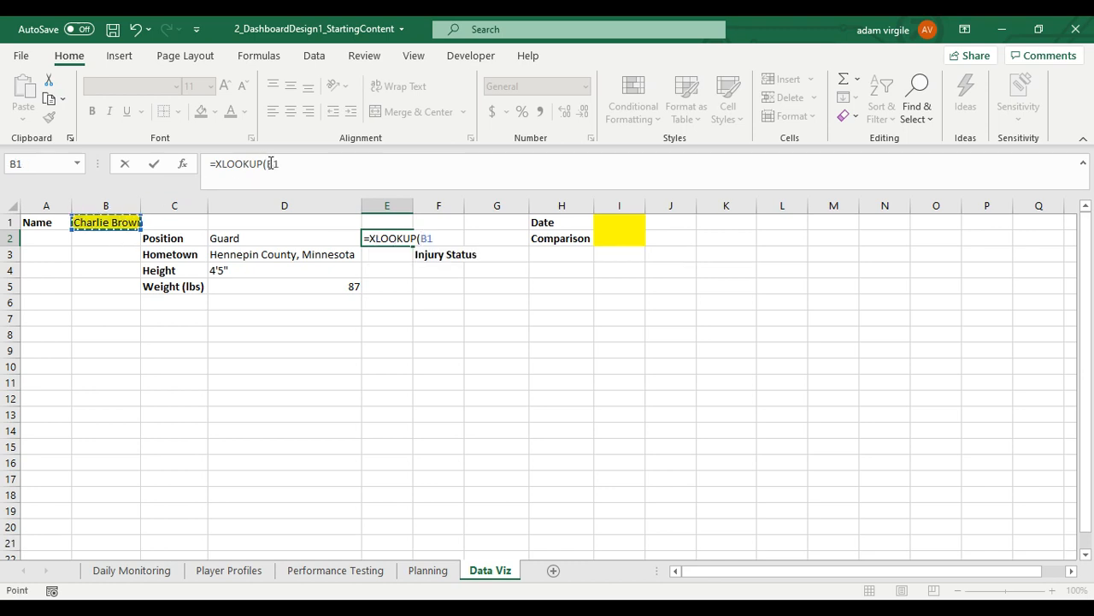
pyautogui.write('$B$')
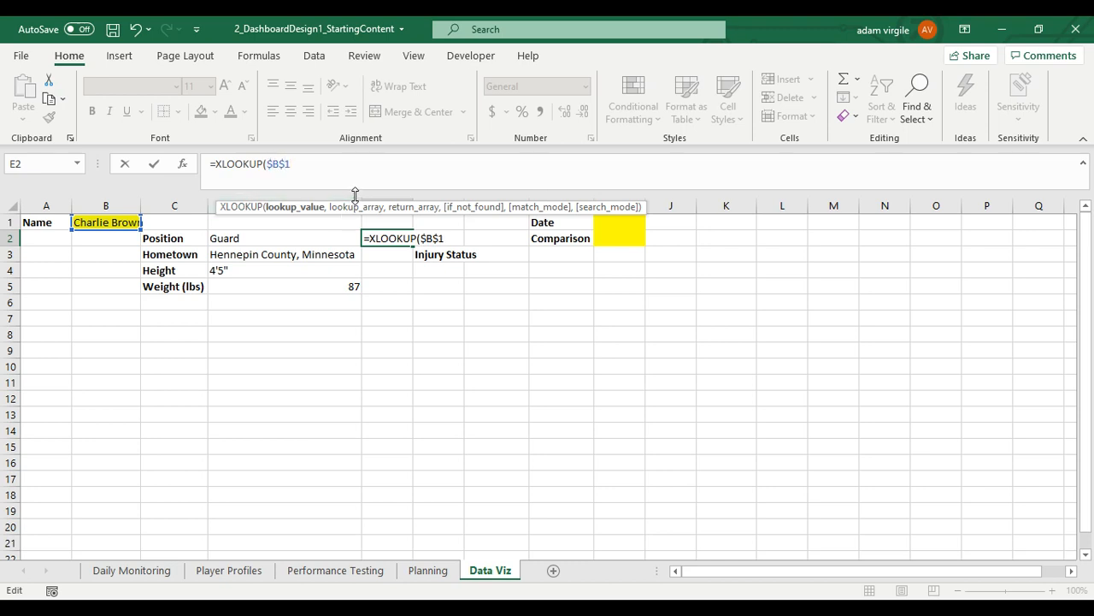
pyautogui.write(',tbl_profile[Name')
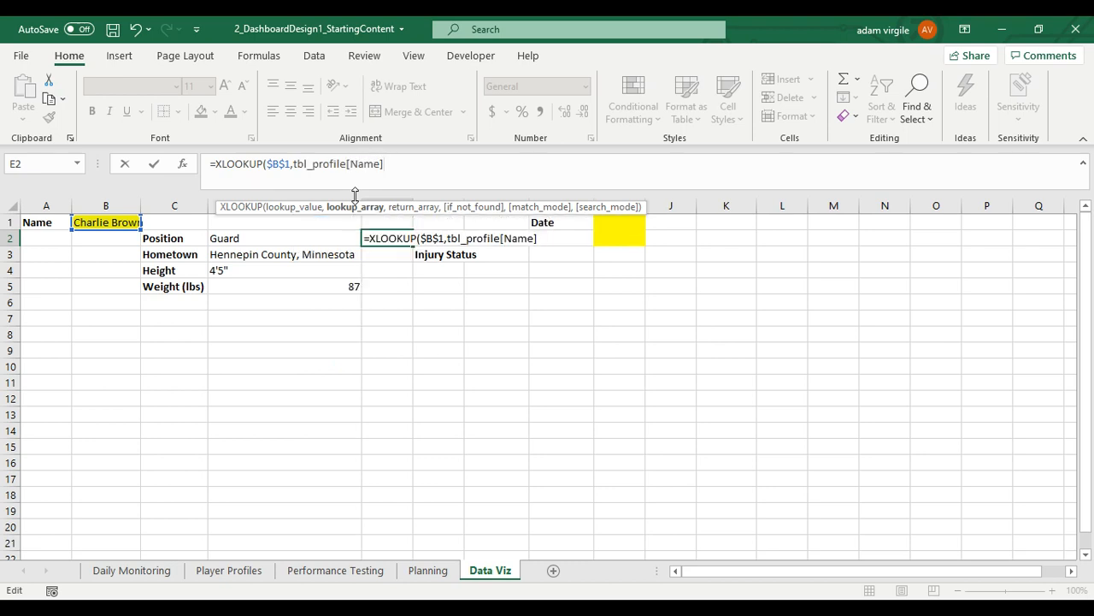
pyautogui.write(',')
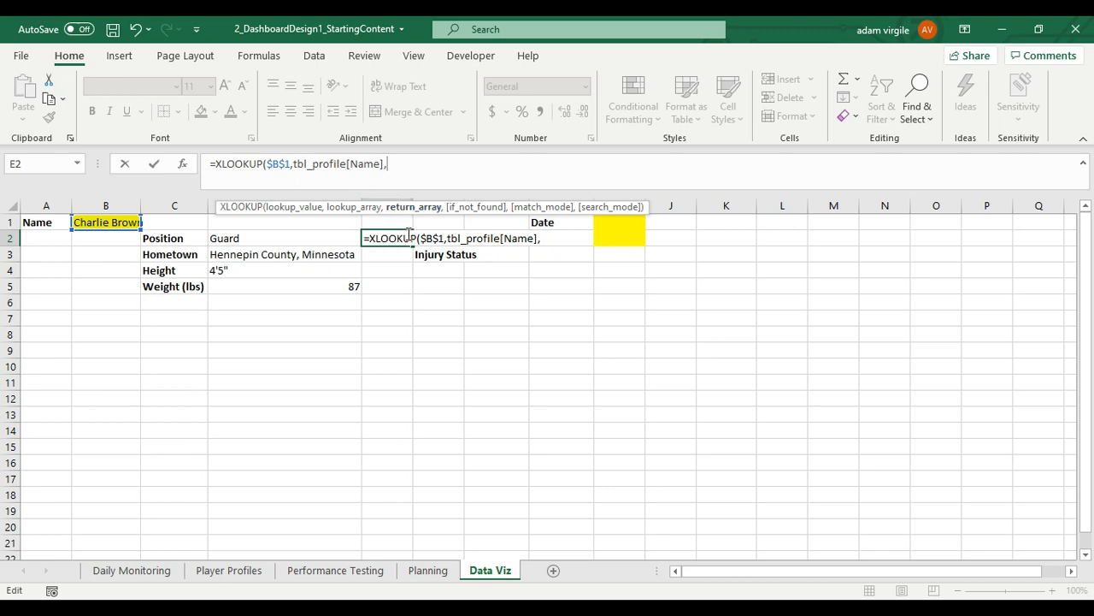
pyautogui.write('tbl_profile[Position])')
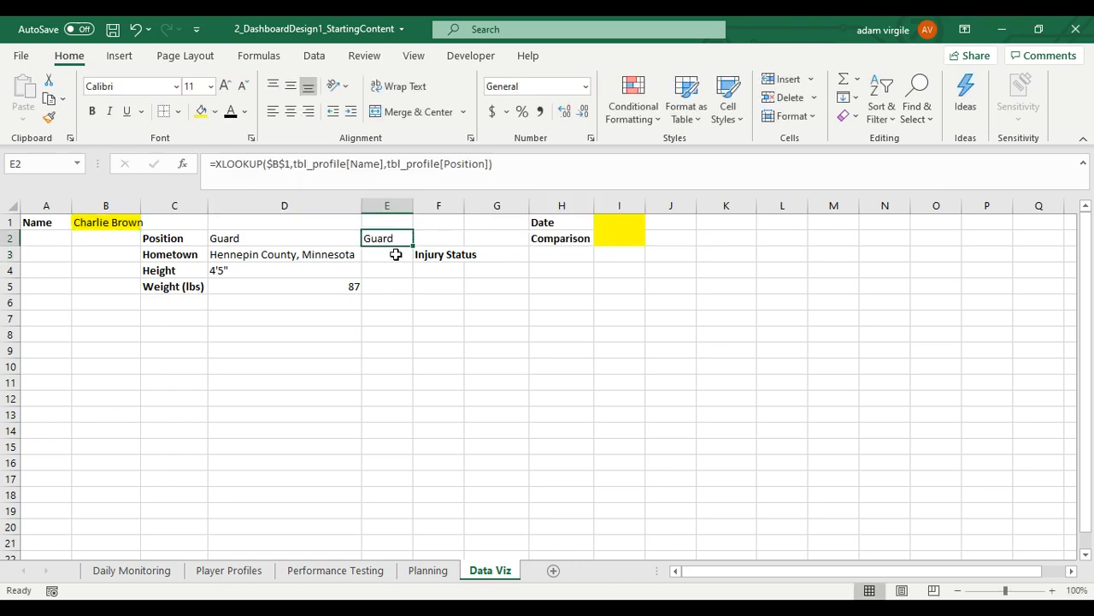
# Add the Hometown XLOOKUP in E3, showing Hennepin County, Minnesota
pyautogui.click(386, 254)
pyautogui.write('=XLOOKUP($B$1,tbl_profile[Name],tbl_profile[Hometown])')
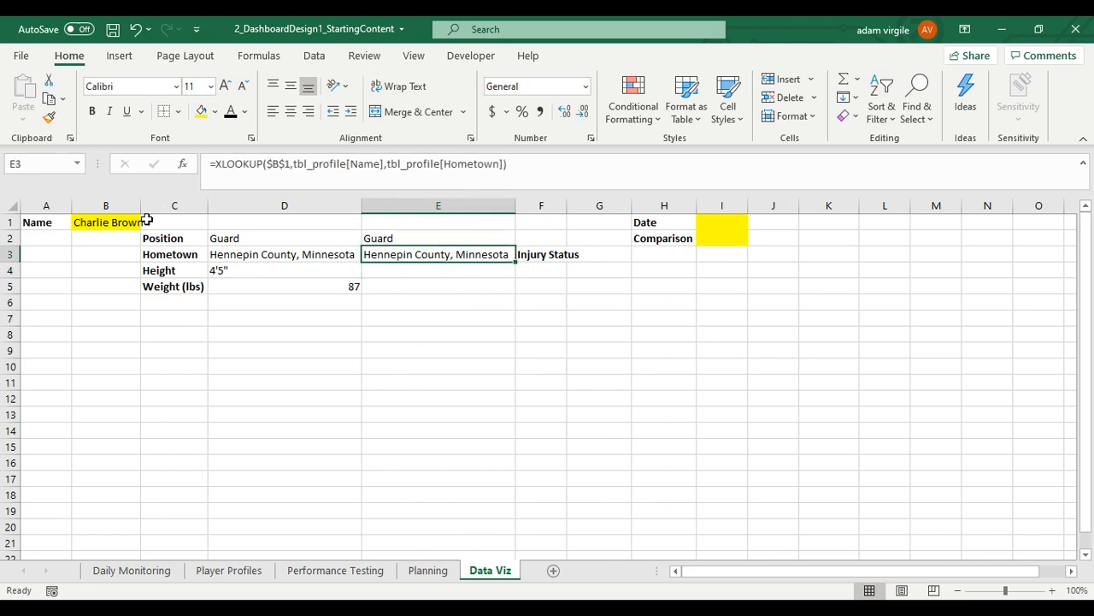
pyautogui.click(284, 271)
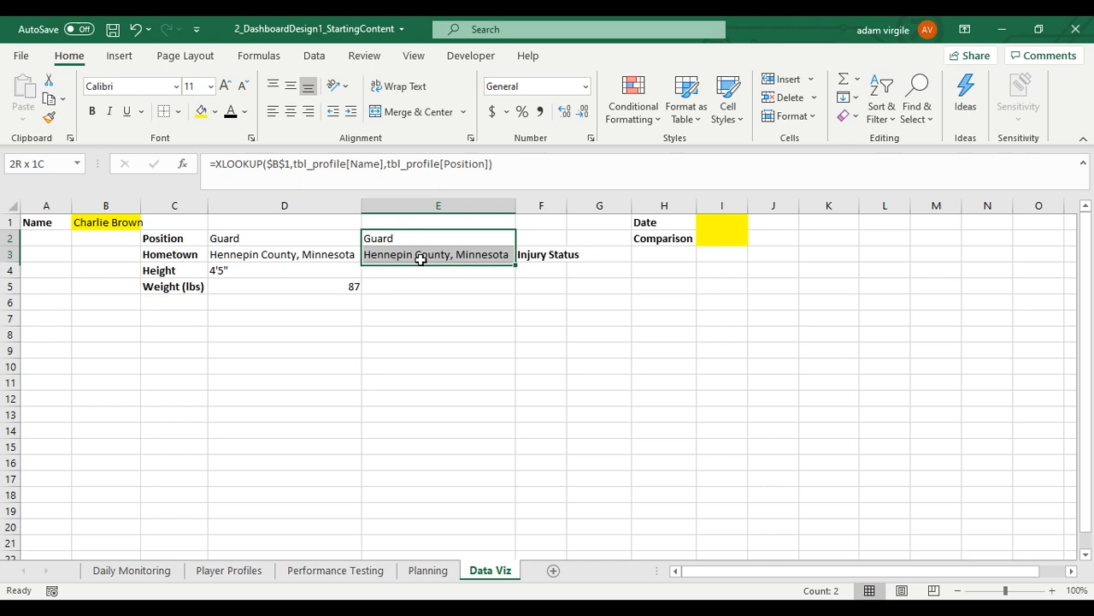
pyautogui.click(438, 238)
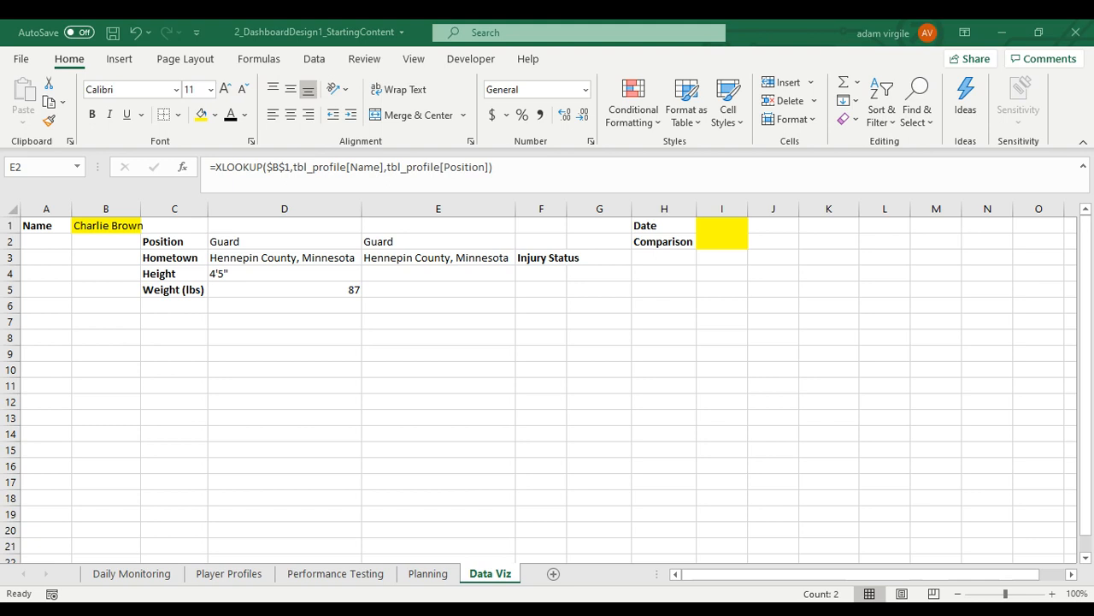
# Clear the E2:E3 XLOOKUP results, then start an INDEX formula in G3 and cancel it
pyautogui.rightClick(378, 240)
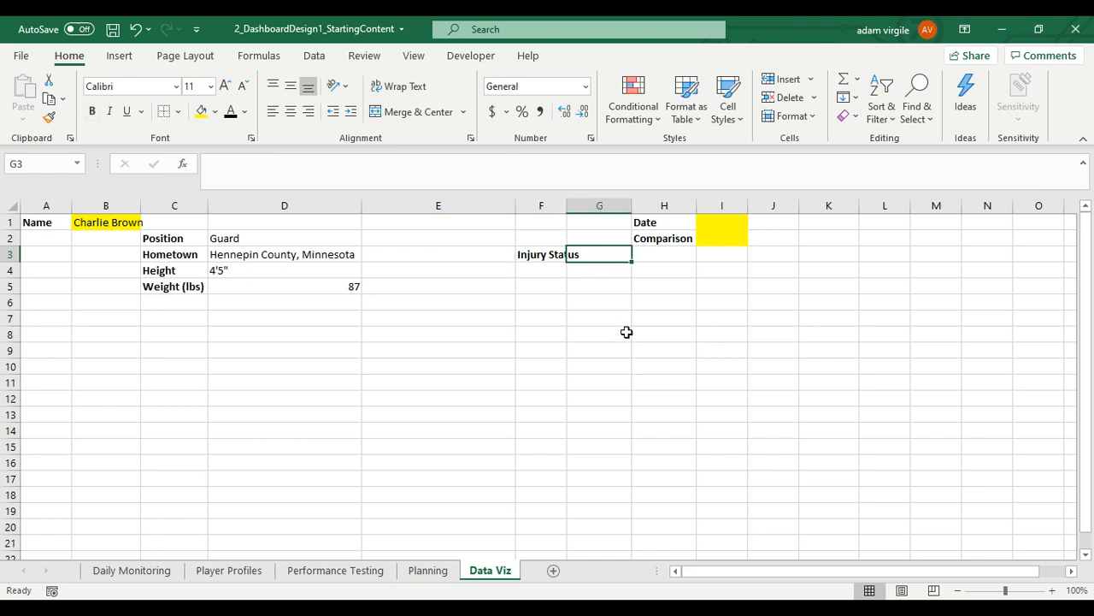
pyautogui.click(283, 237)
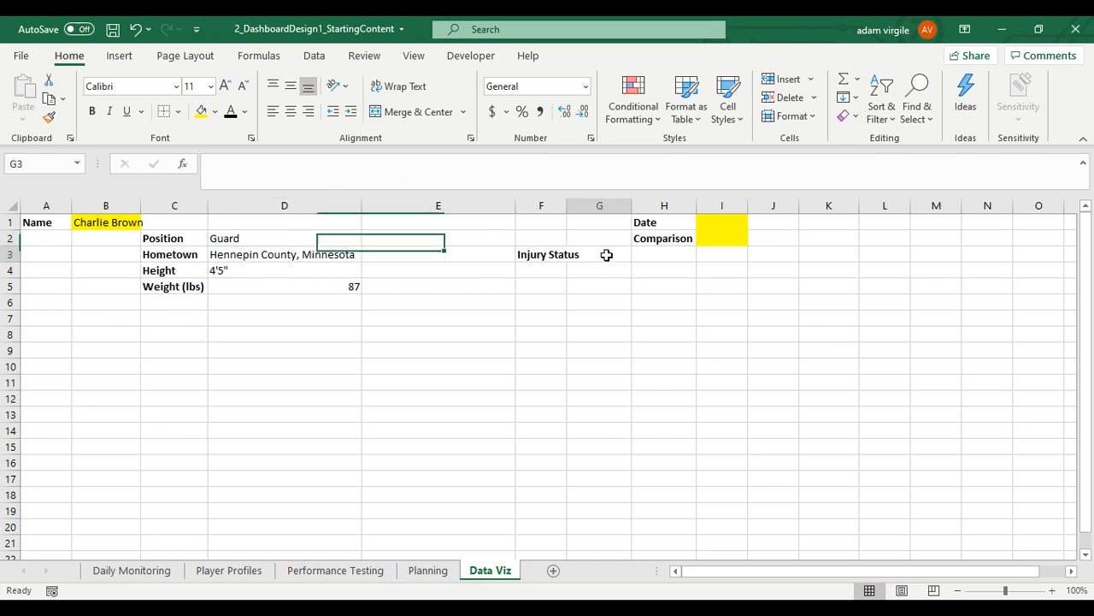
pyautogui.write('=INDEX(')
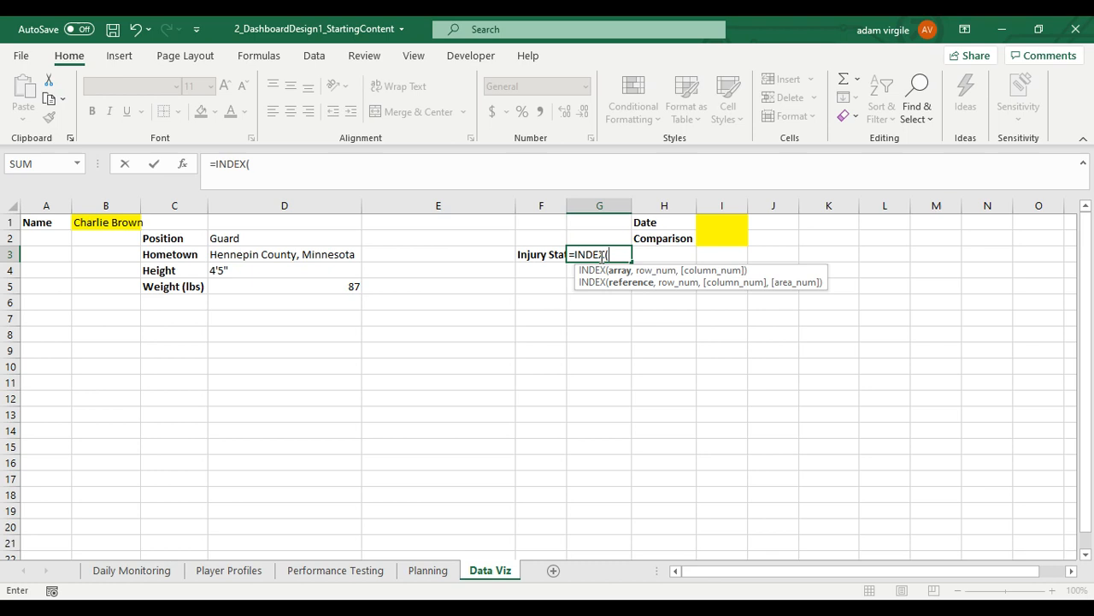
pyautogui.write('tbl_performance')
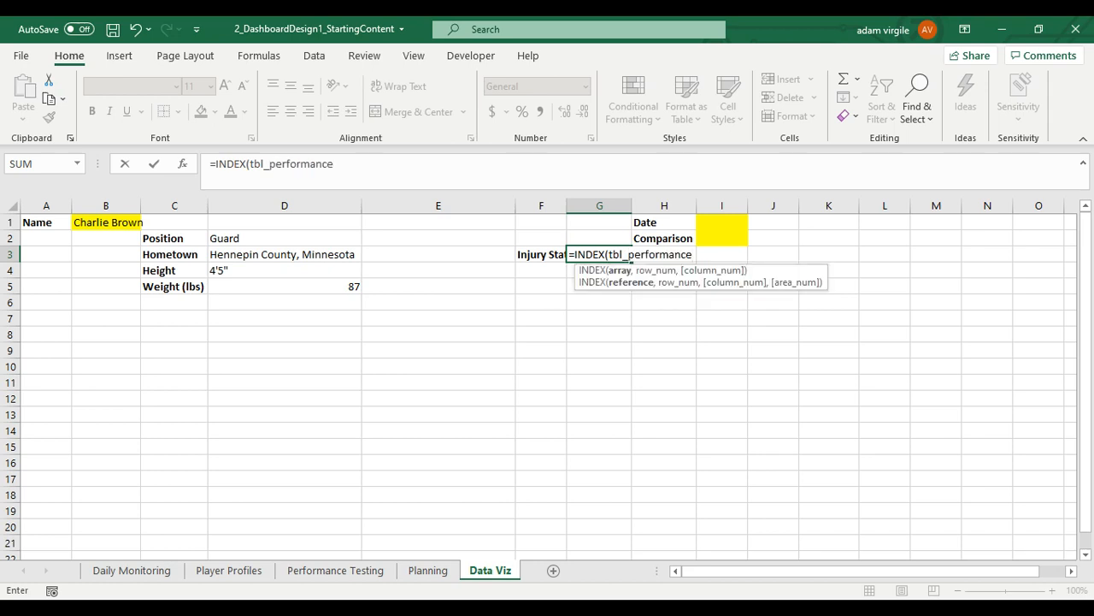
pyautogui.write('[')
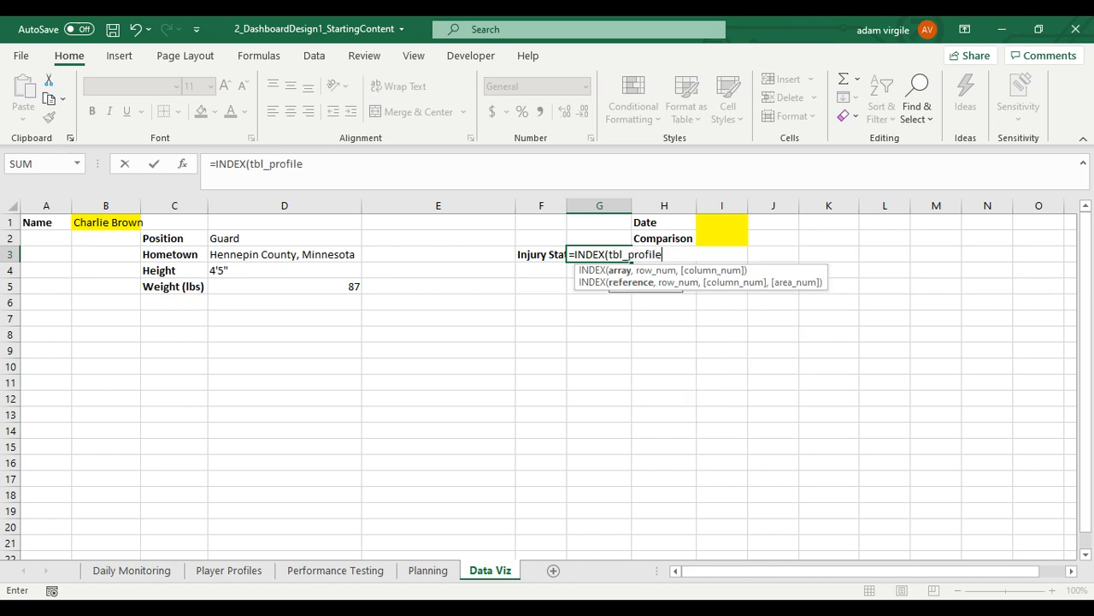
pyautogui.write('[')
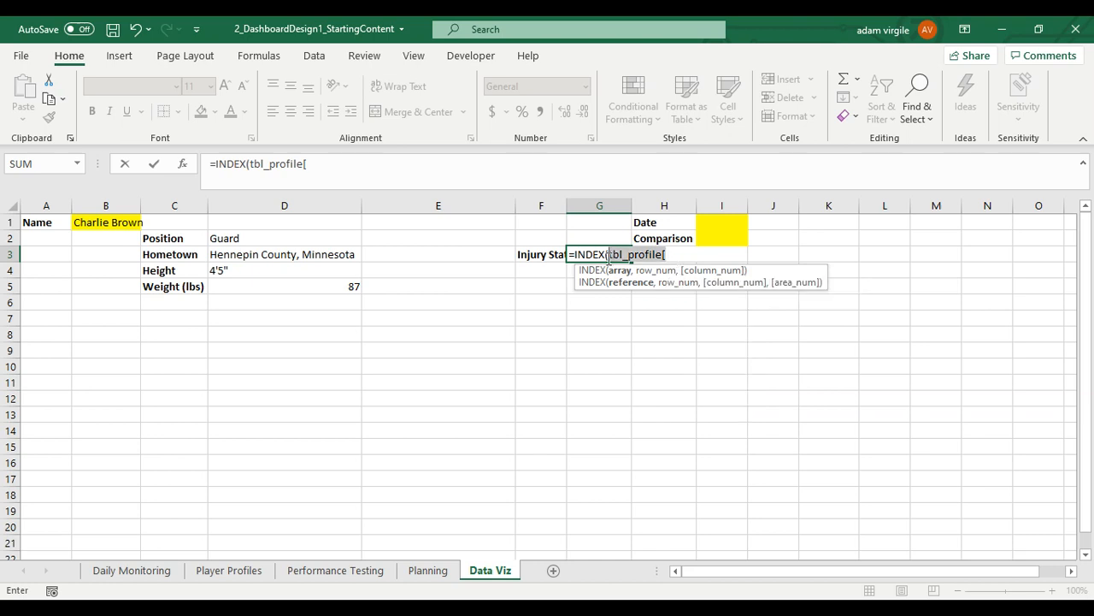
pyautogui.write('TAble')
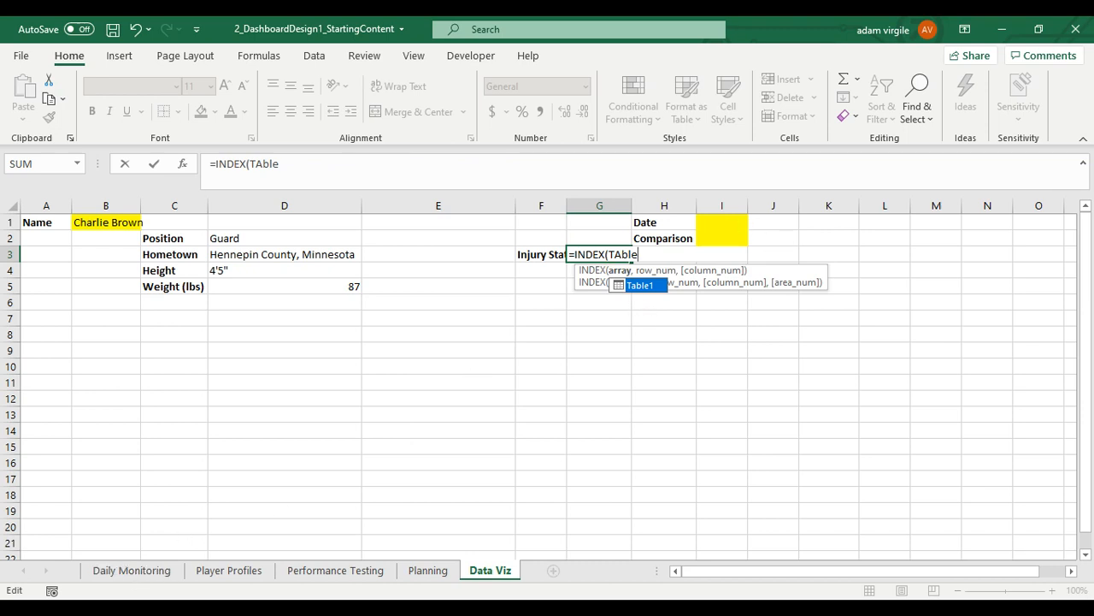
pyautogui.write('1[')
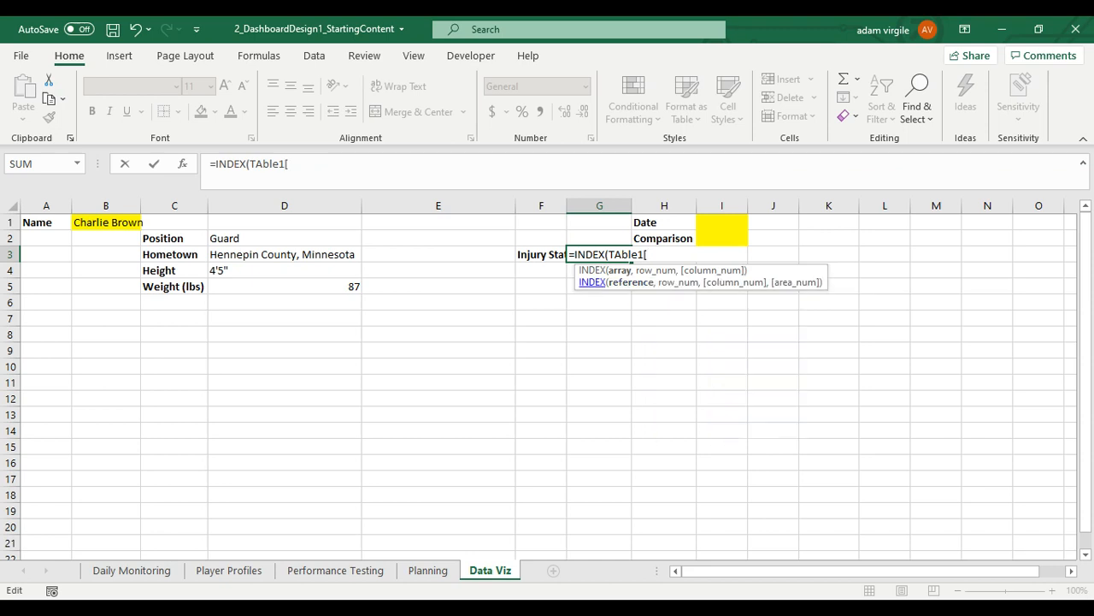
pyautogui.press('Escape')
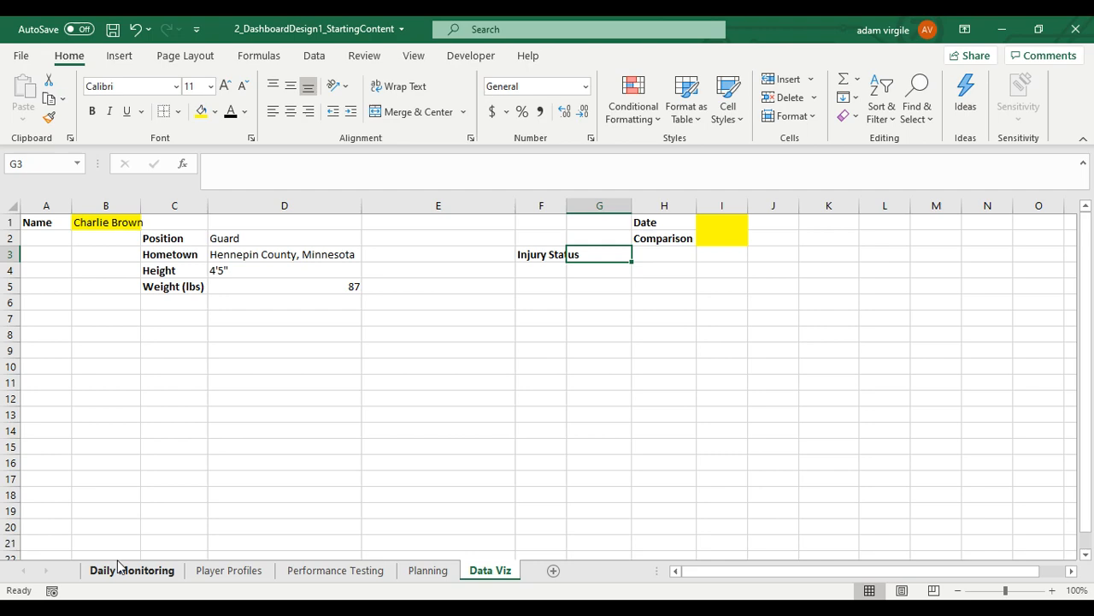
# Change the Daily Monitoring table name from Table1 to tbl_daily, then return to Data Viz
pyautogui.click(132, 569)
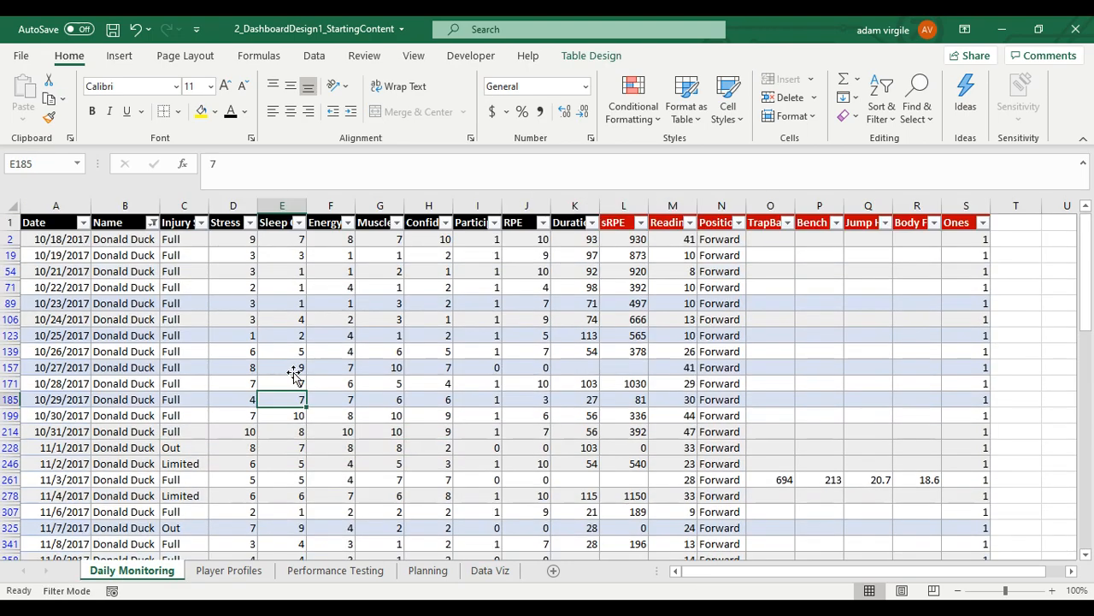
pyautogui.click(591, 55)
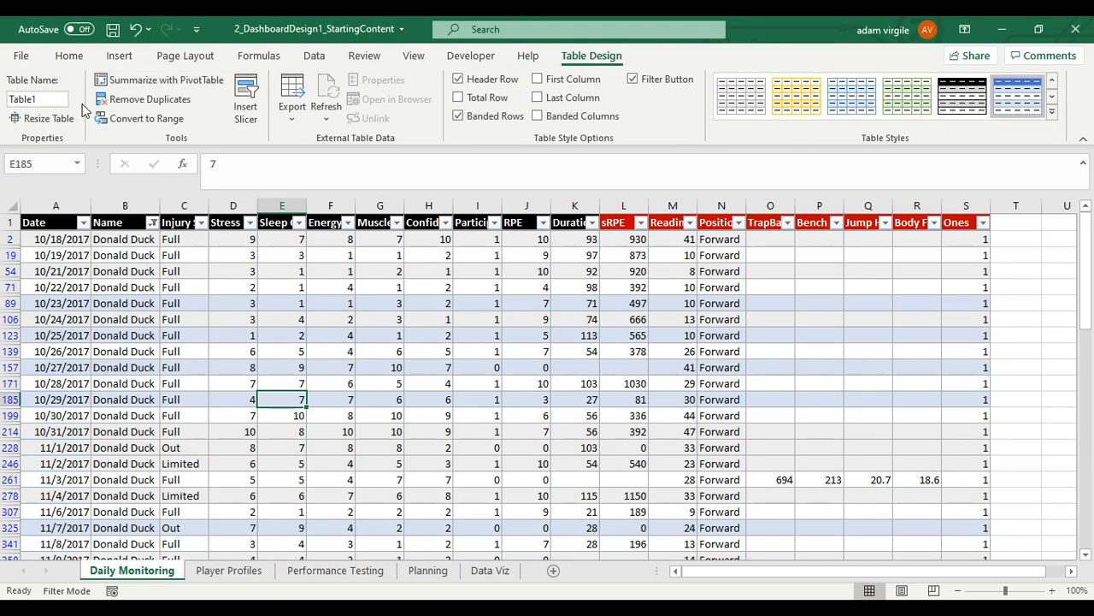
pyautogui.write('tbl_daily')
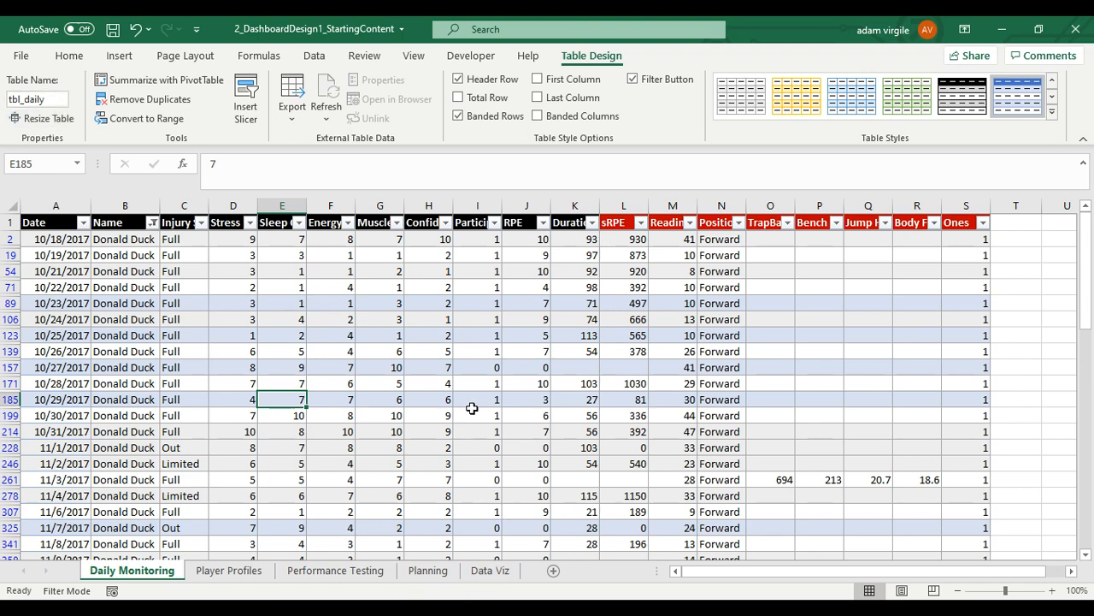
pyautogui.click(477, 399)
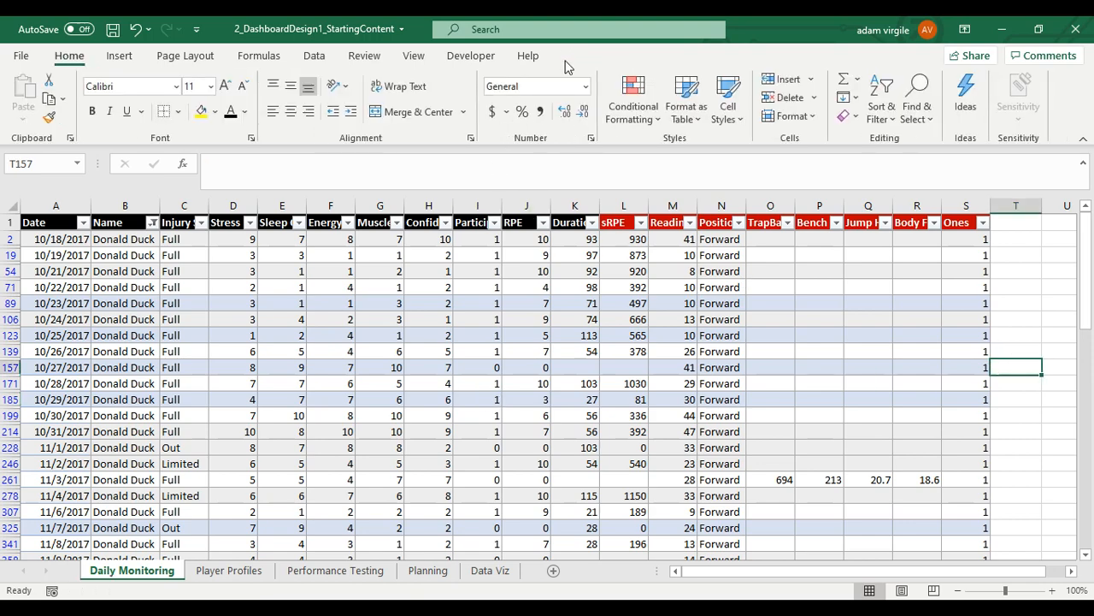
pyautogui.click(489, 570)
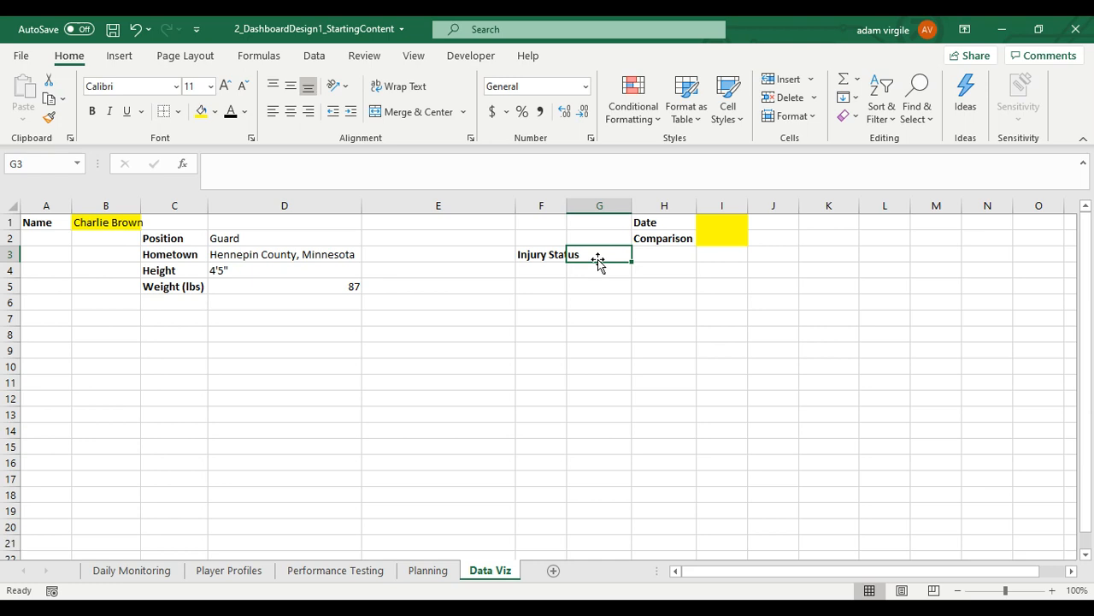
# Begin G3's INDEX/MATCH on tbl_daily with the name criterion ($B$1=tbl_daily[Name])
pyautogui.write('=IN')
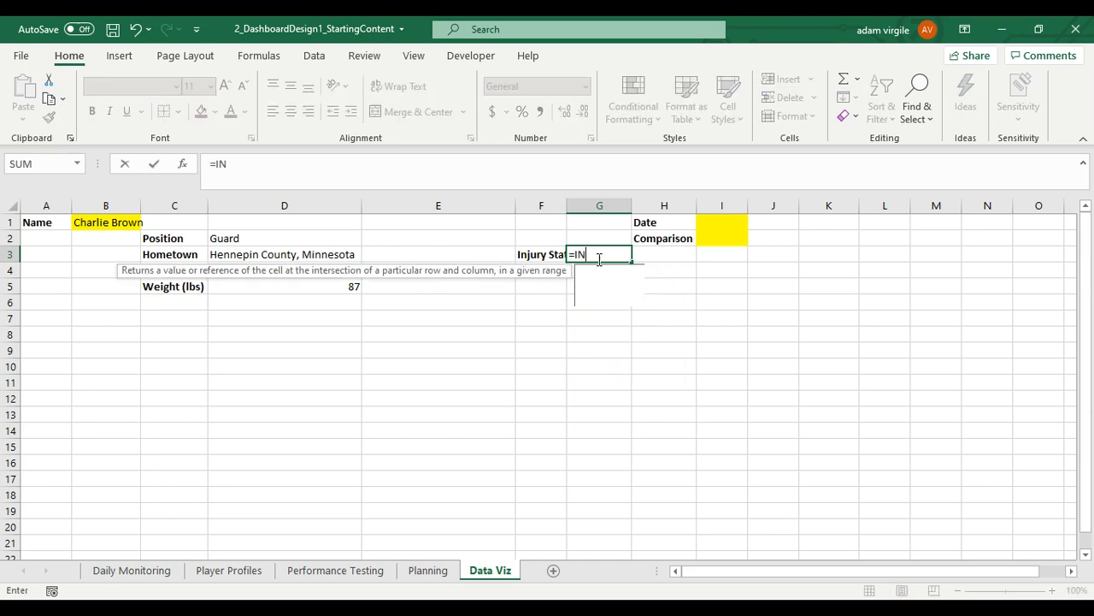
pyautogui.write('DEX(tbl_daily[Injury Status')
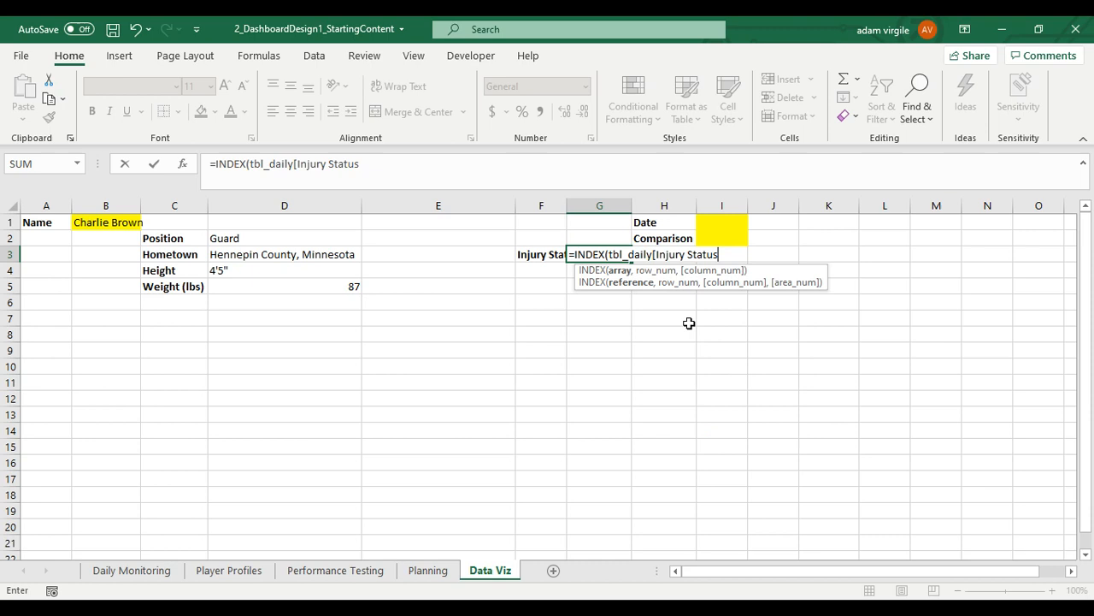
pyautogui.moveTo(796, 350)
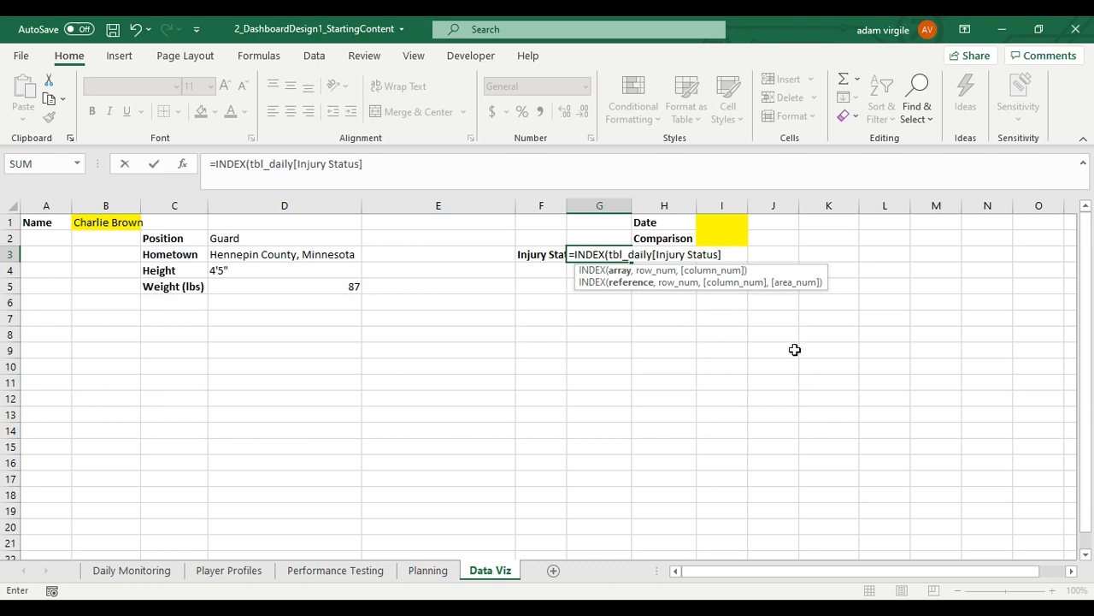
pyautogui.write(',MATCH(')
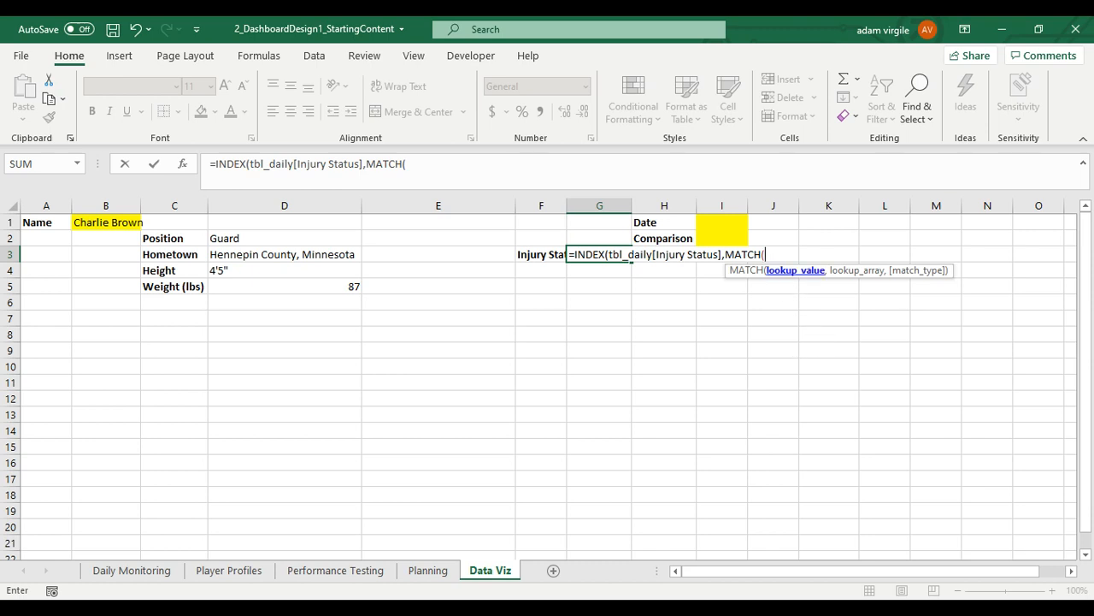
pyautogui.write('1')
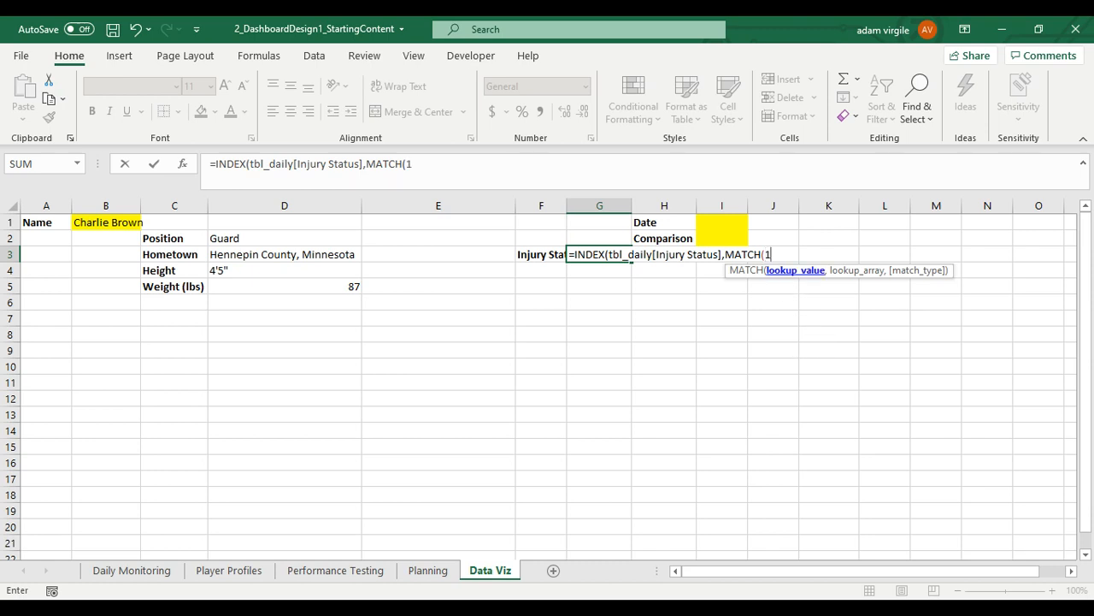
pyautogui.moveTo(810, 252)
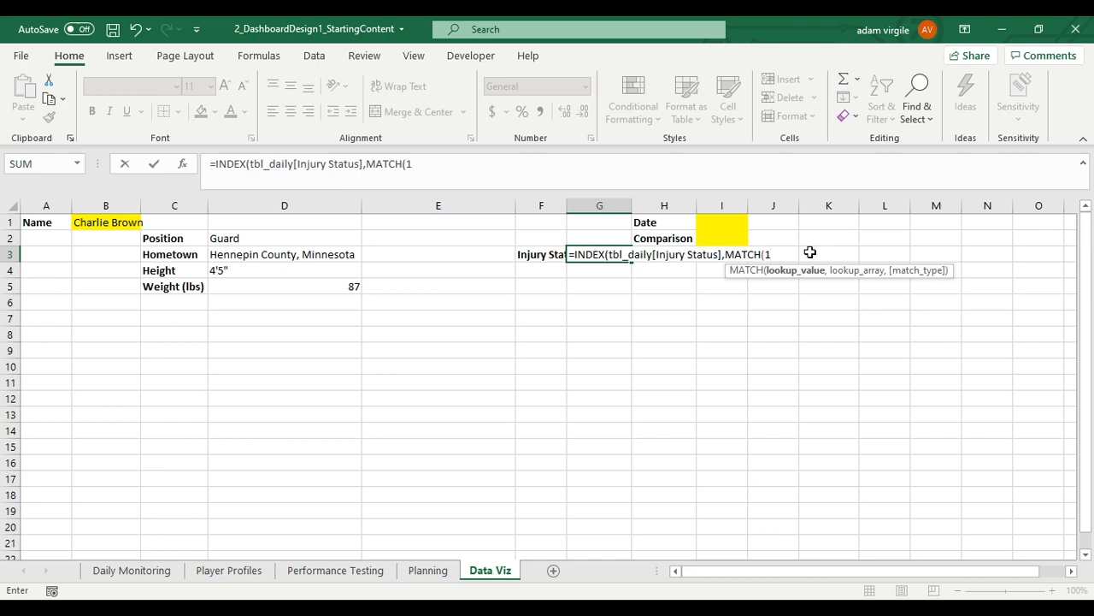
pyautogui.write(',')
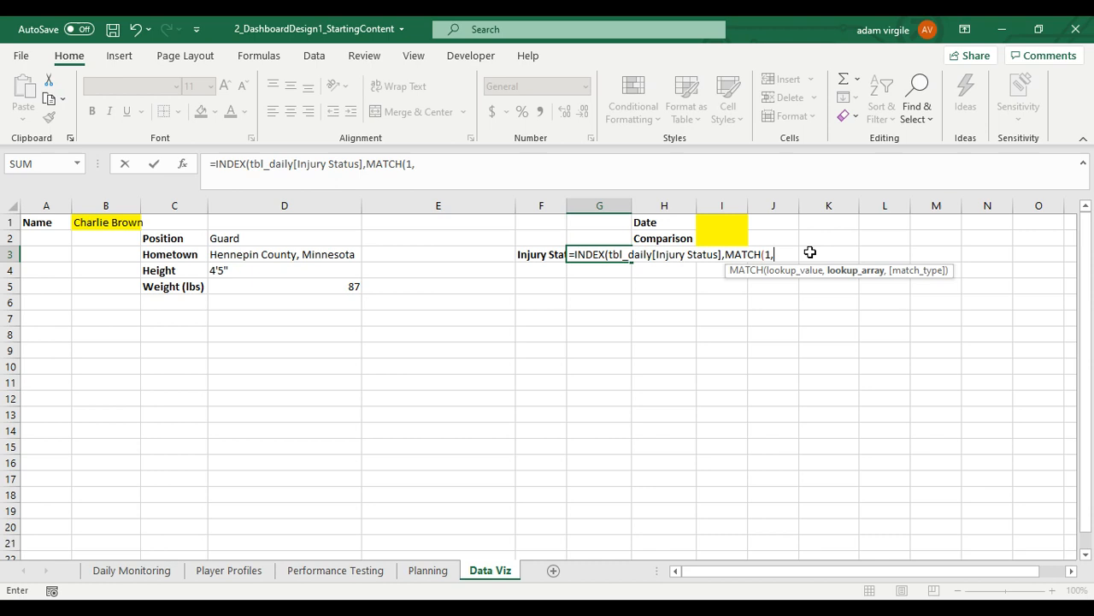
pyautogui.write('(')
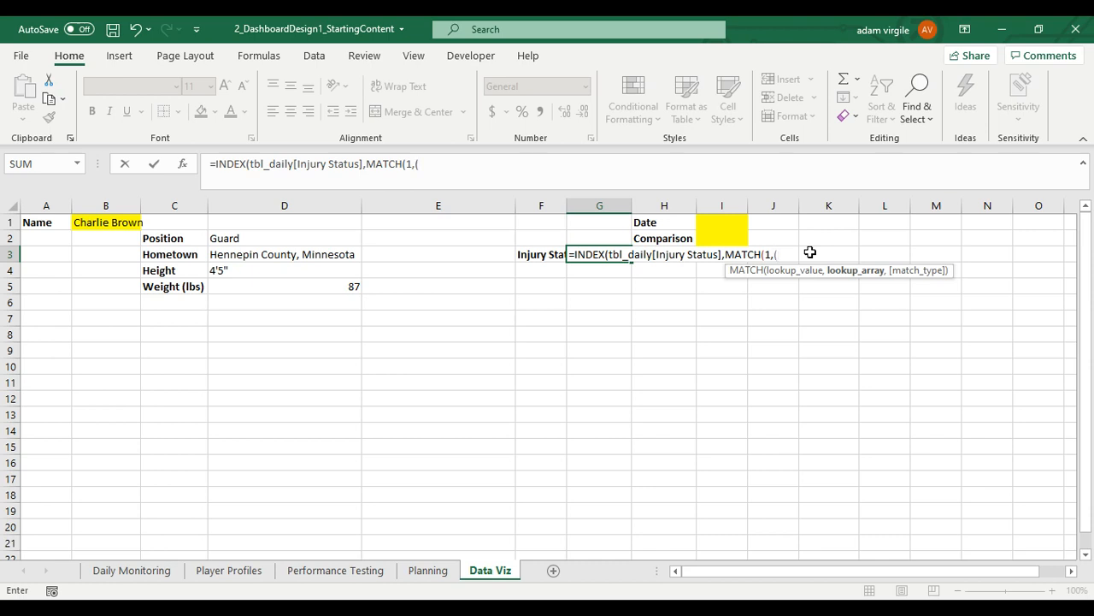
pyautogui.moveTo(760, 238)
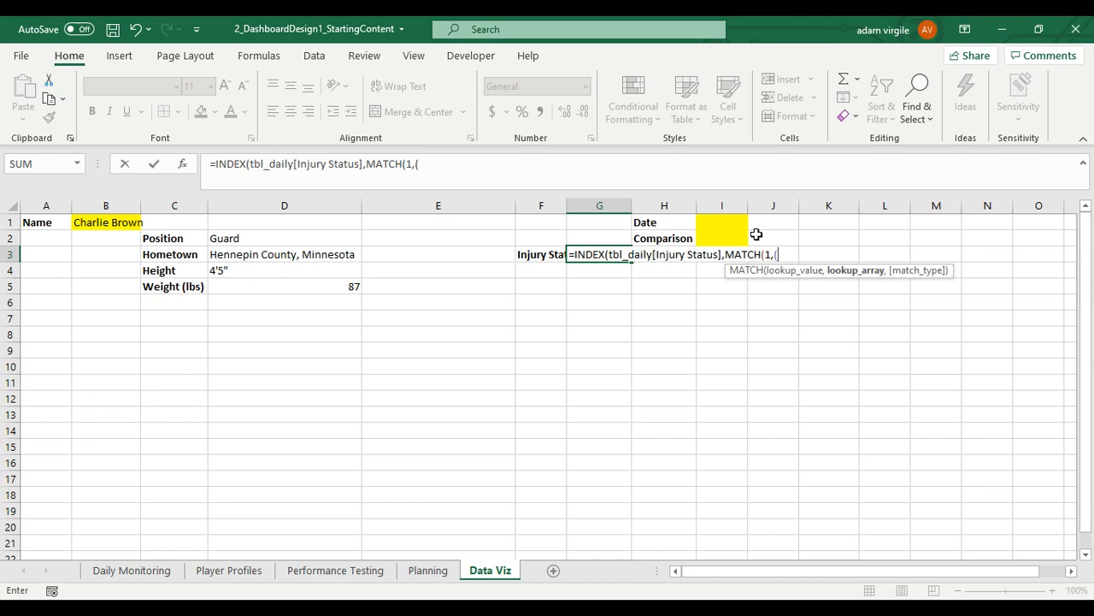
pyautogui.click(105, 222)
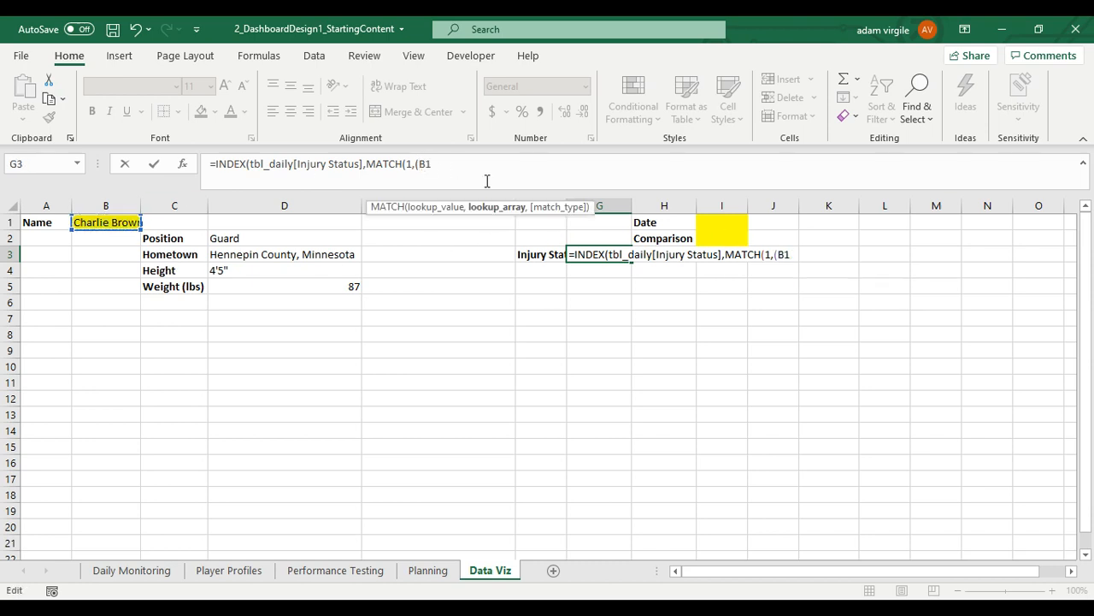
pyautogui.press('f4')
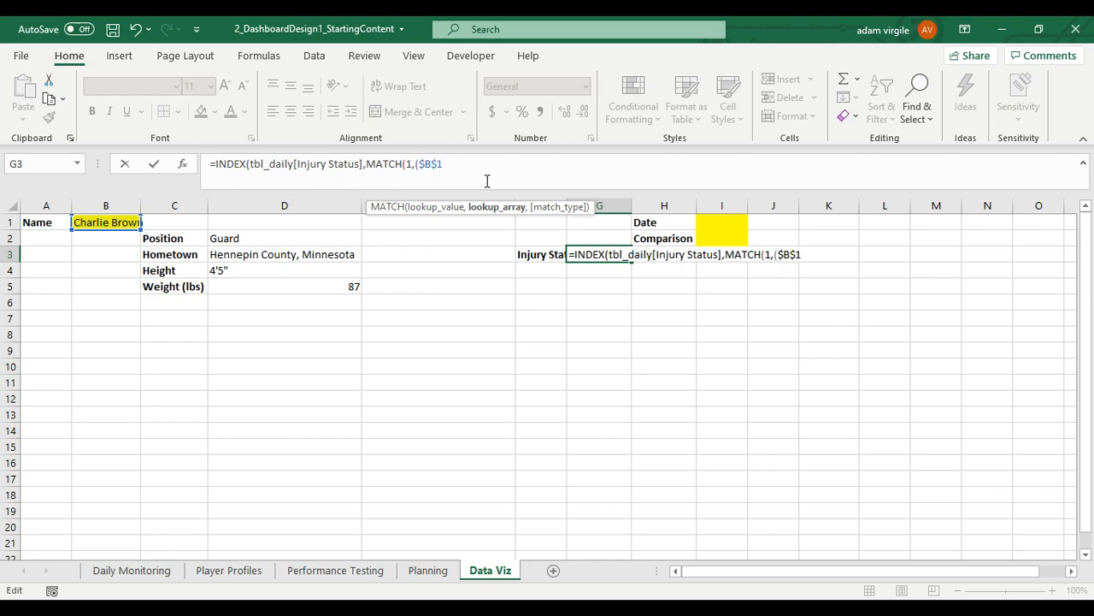
pyautogui.write('=')
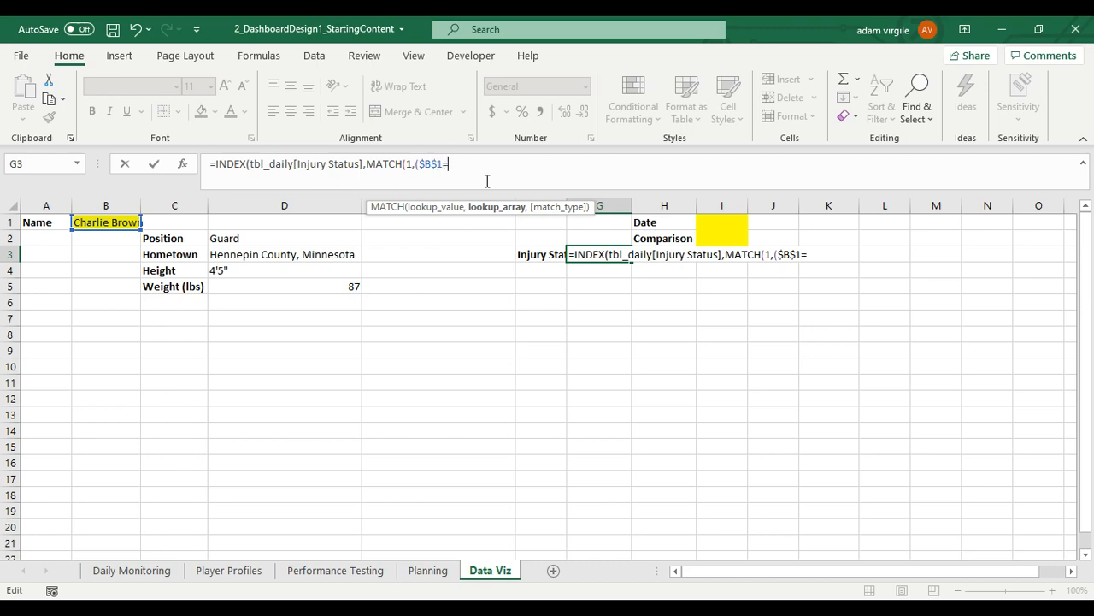
pyautogui.write('tbl_daily[Name')
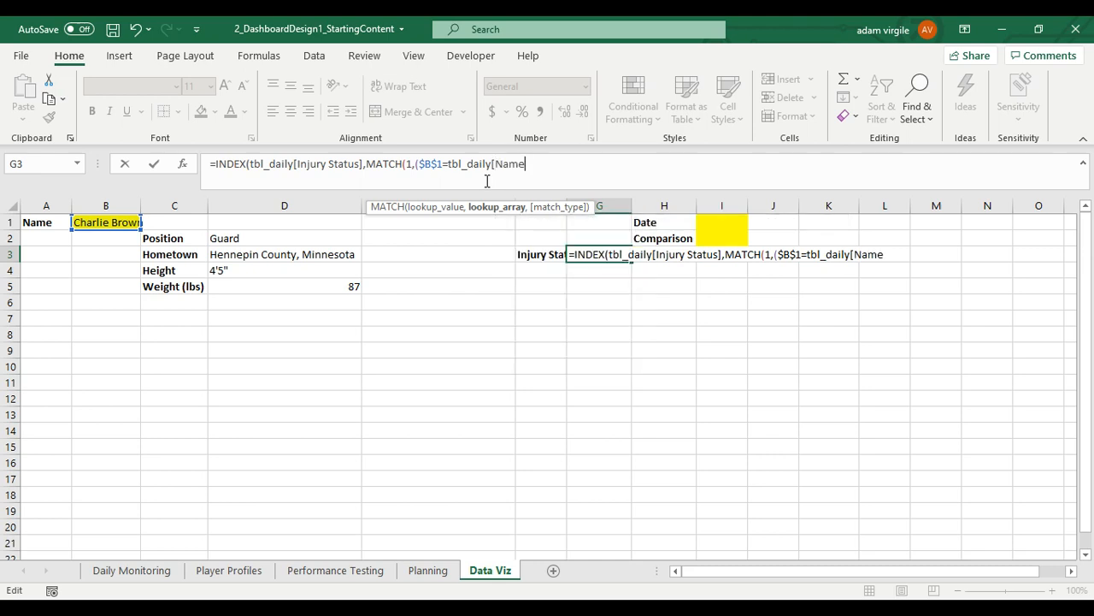
pyautogui.write(']')
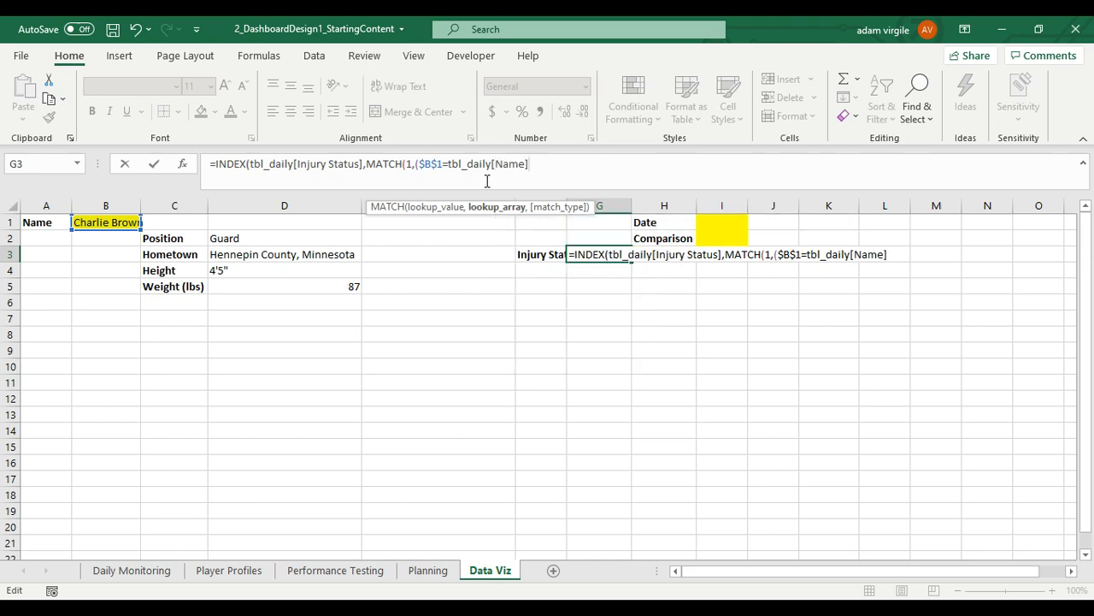
pyautogui.write(')')
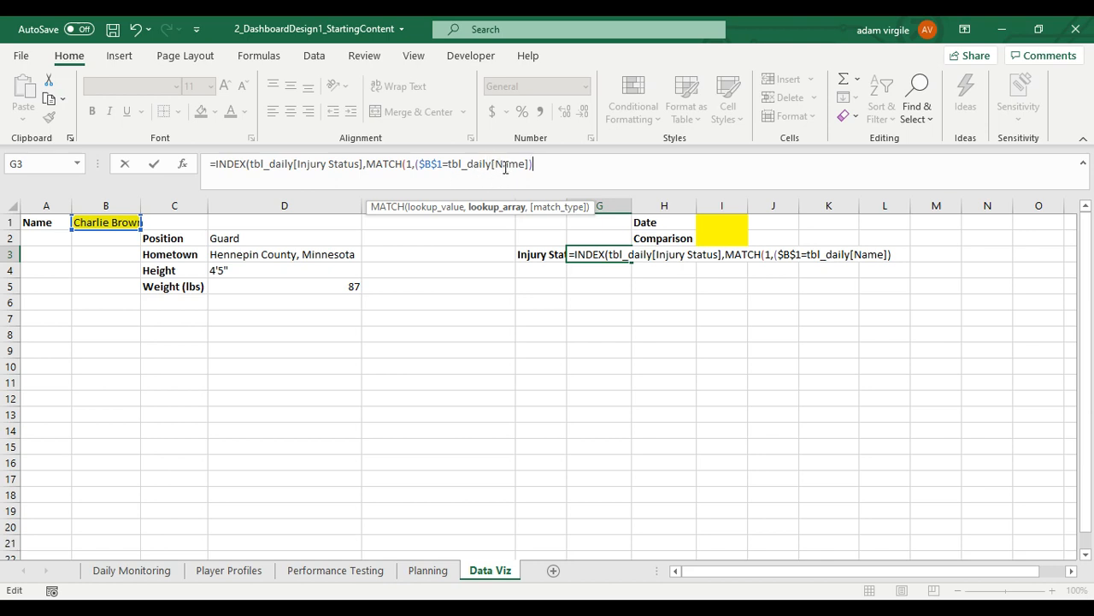
# Multiply by the ($I$1=tbl_daily[Date]) criterion, close MATCH with 0 and commit, showing #N/A
pyautogui.write('*')
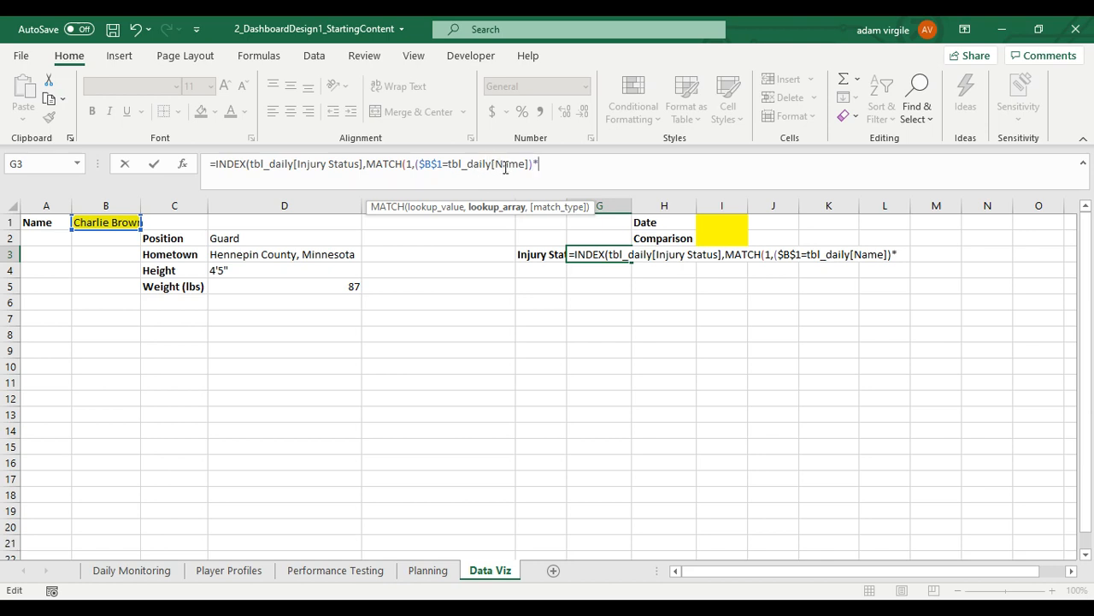
pyautogui.write('(')
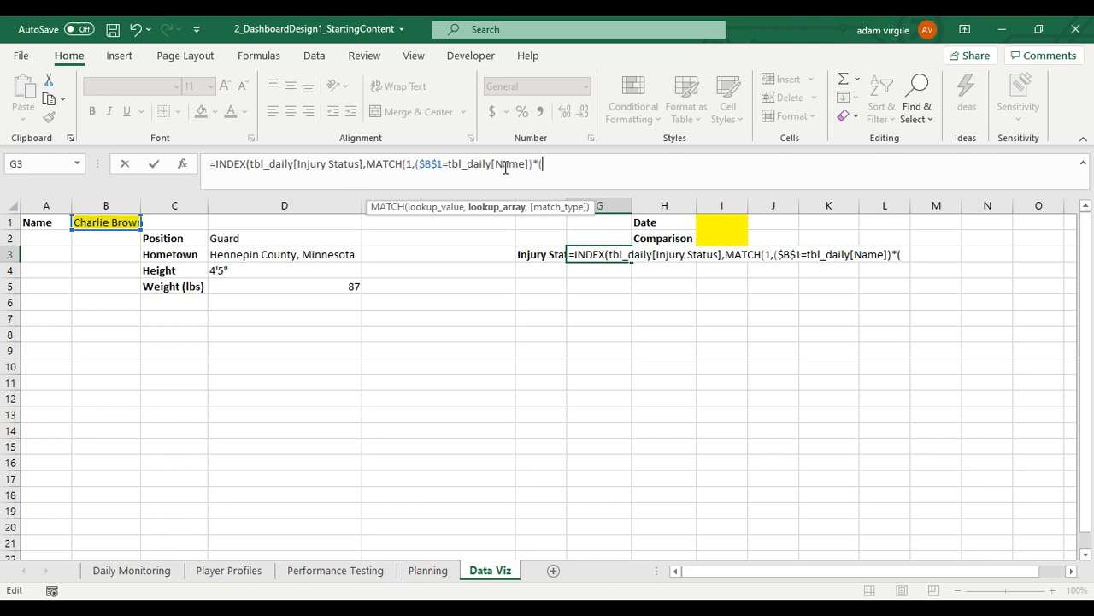
pyautogui.click(722, 223)
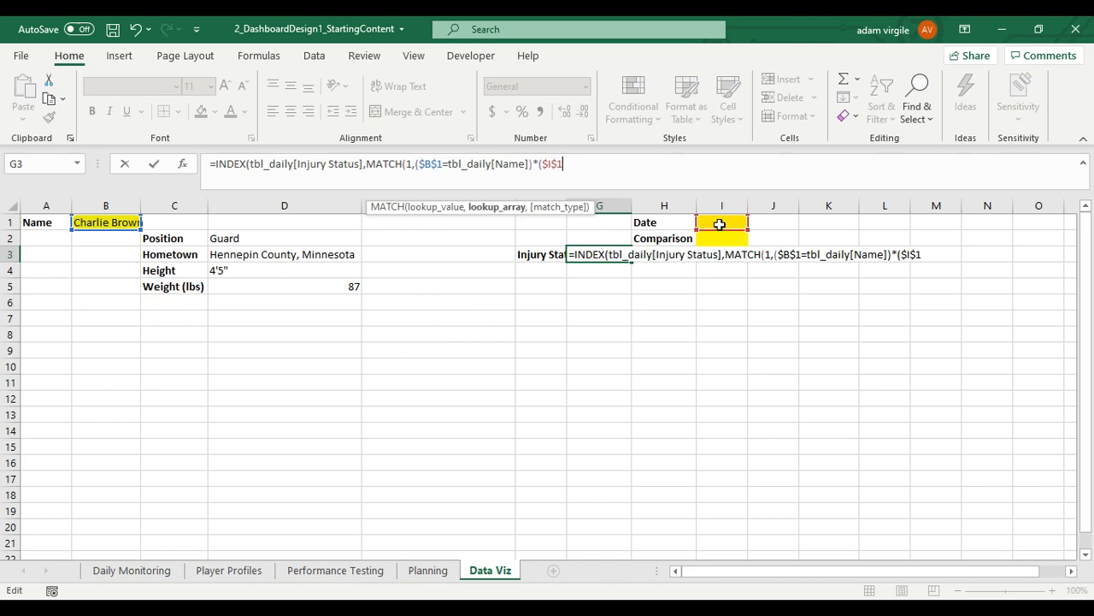
pyautogui.write('=')
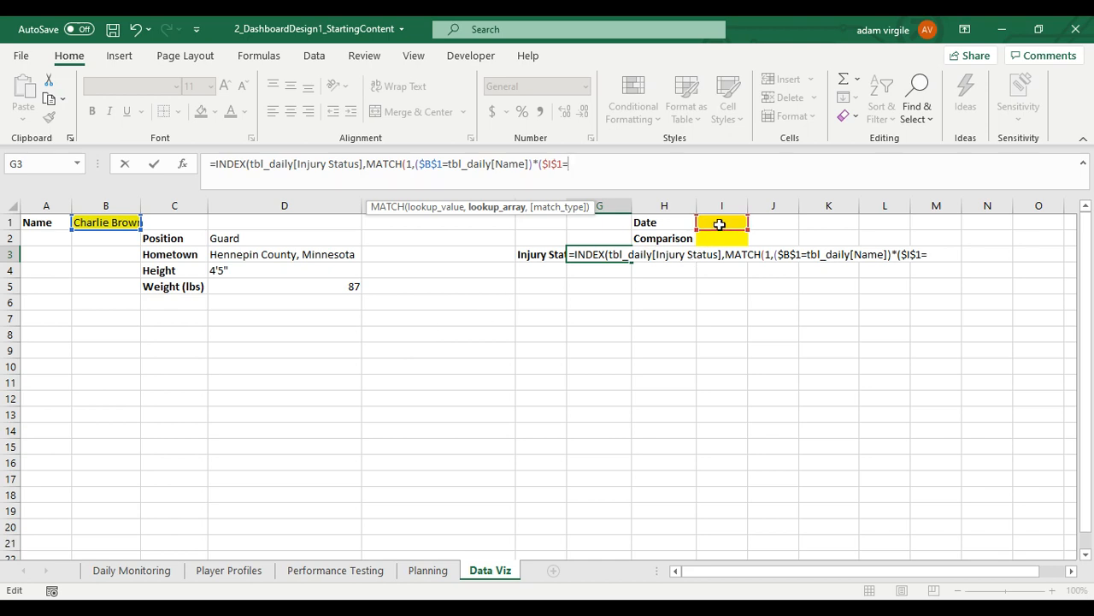
pyautogui.write('tbl_daily[Date])')
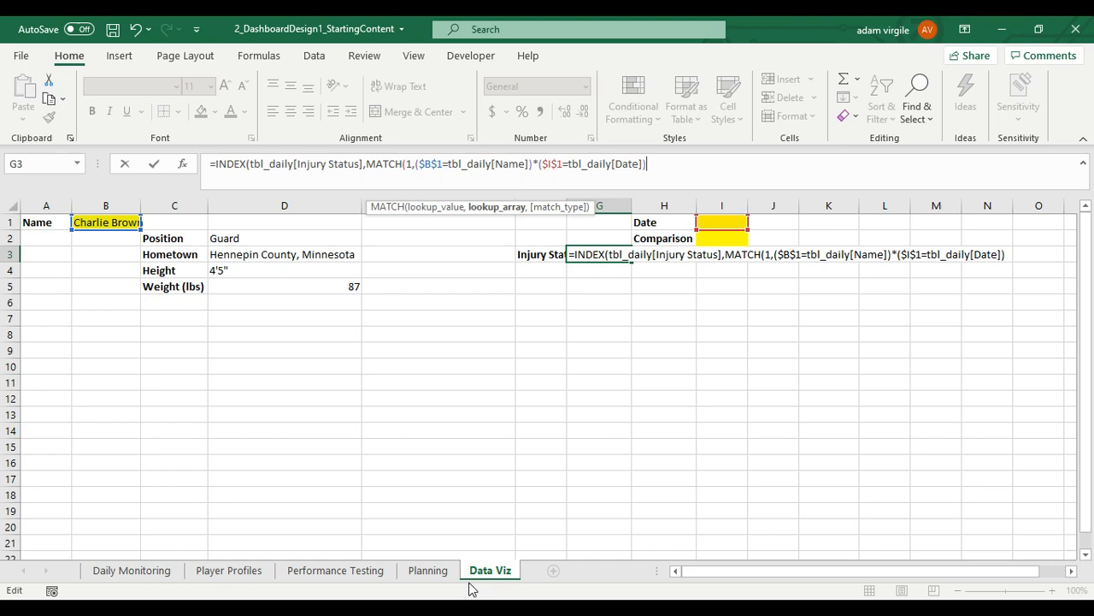
pyautogui.write(',0')
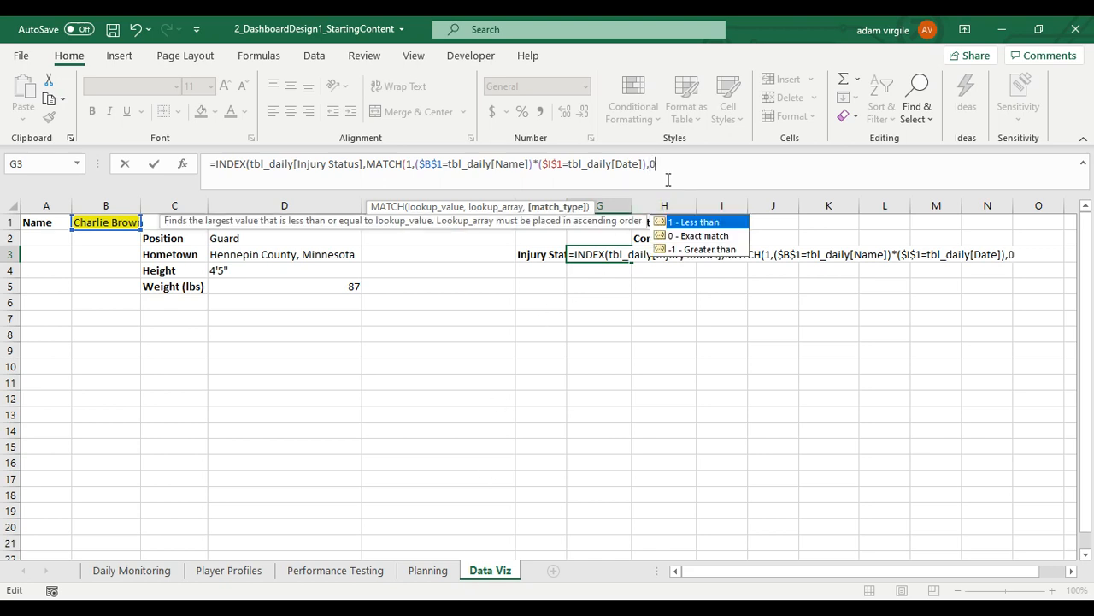
pyautogui.write('))')
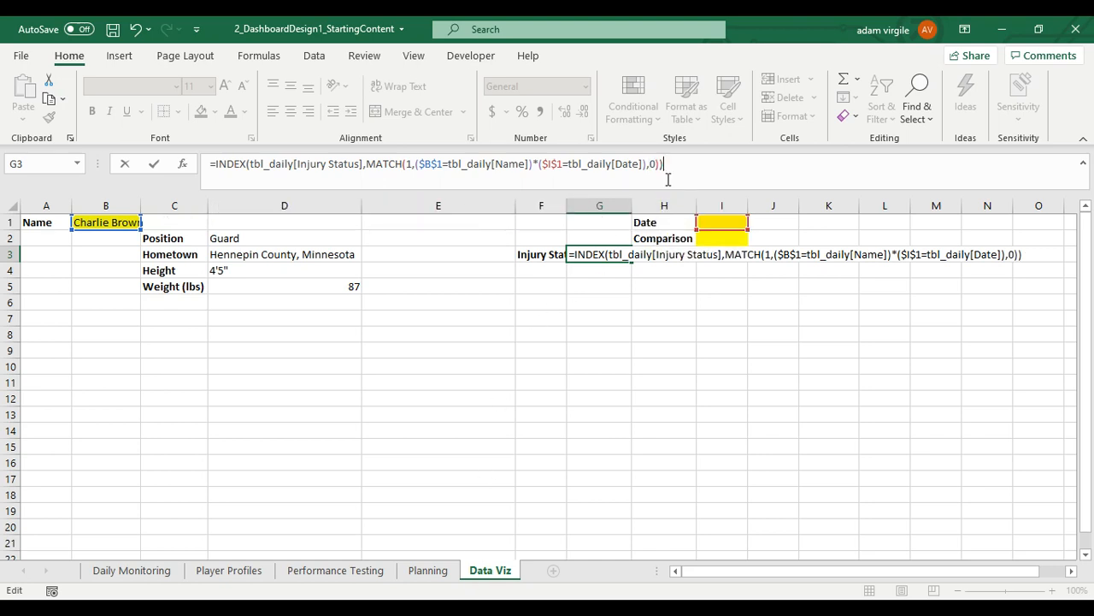
pyautogui.press('enter')
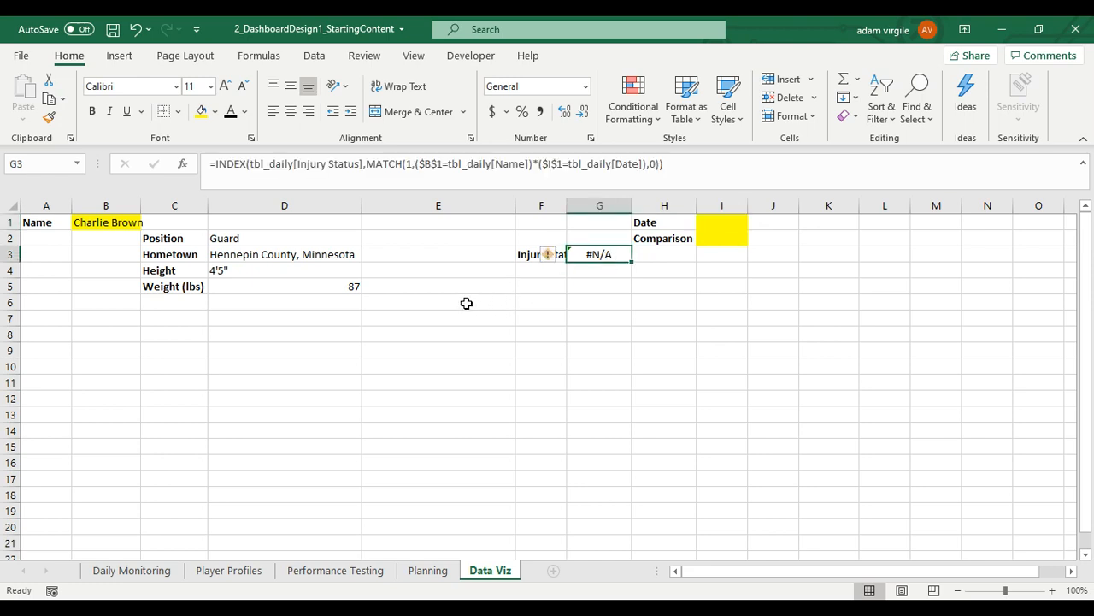
pyautogui.moveTo(568, 271)
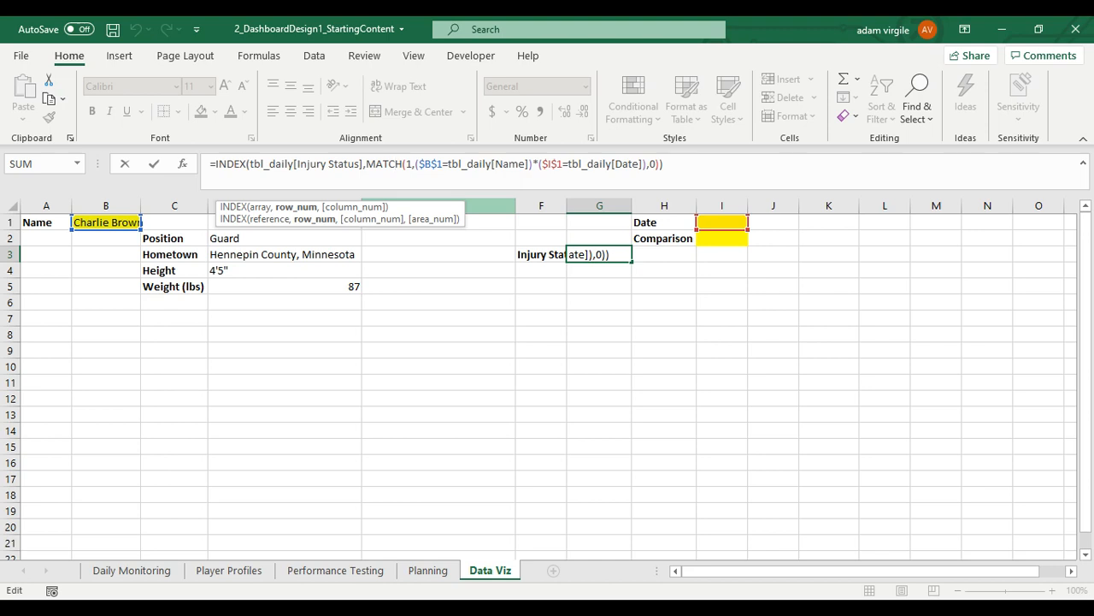
pyautogui.click(397, 163)
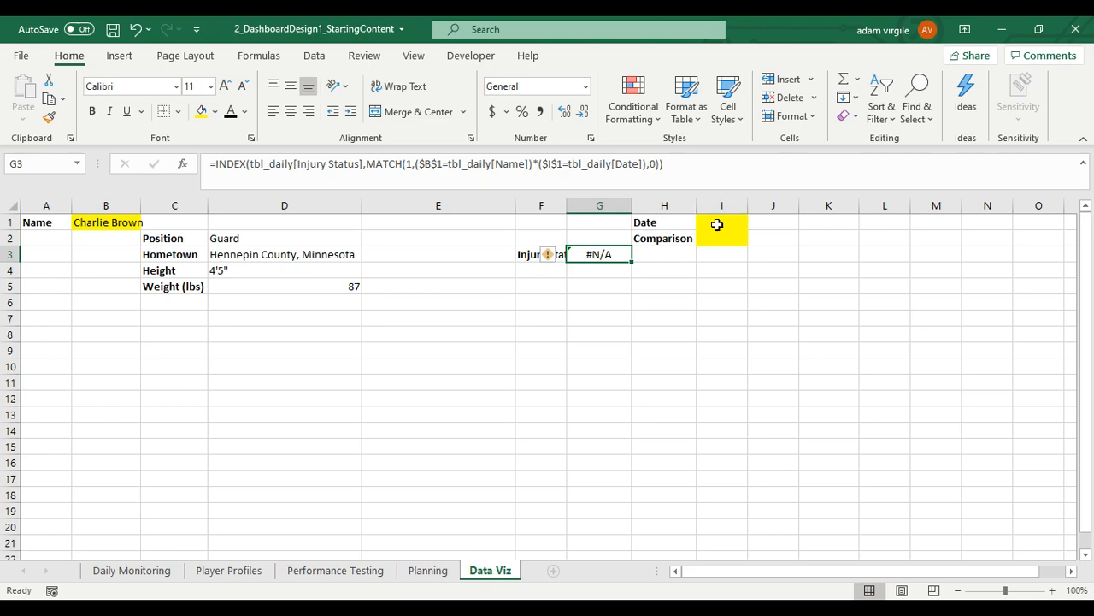
# Check the Daily Monitoring data, try a 10/18 date in I1 and enter Donald Duck in B1
pyautogui.click(721, 223)
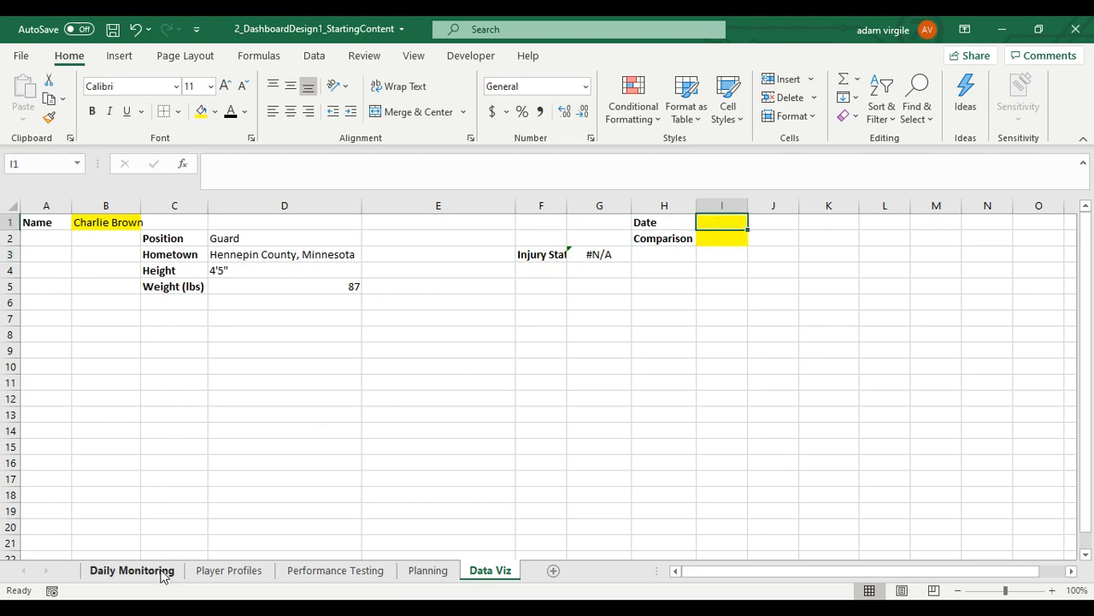
pyautogui.click(131, 571)
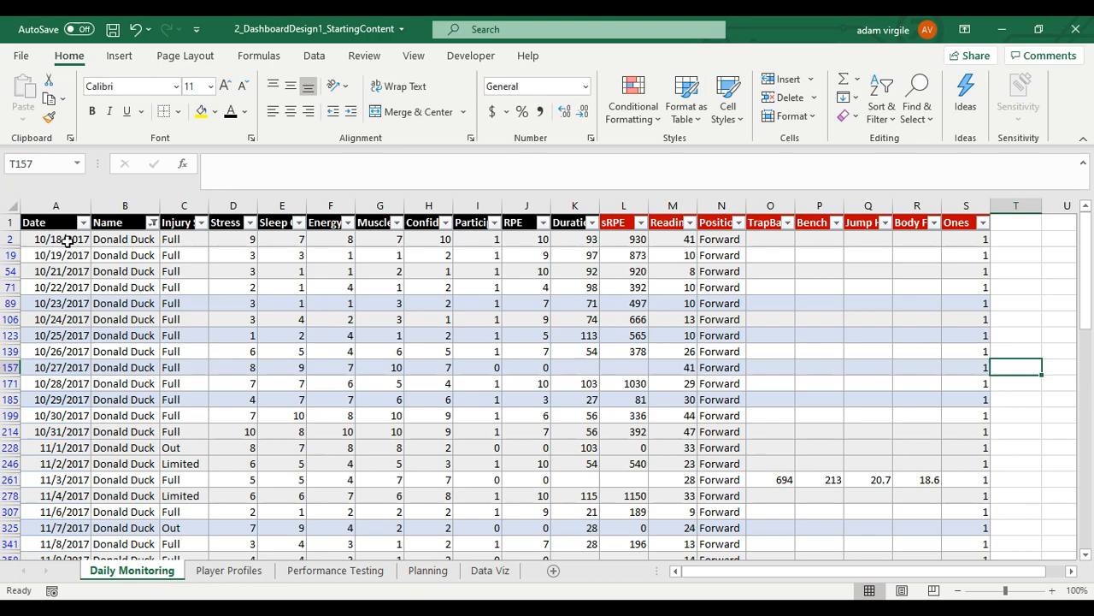
pyautogui.click(171, 238)
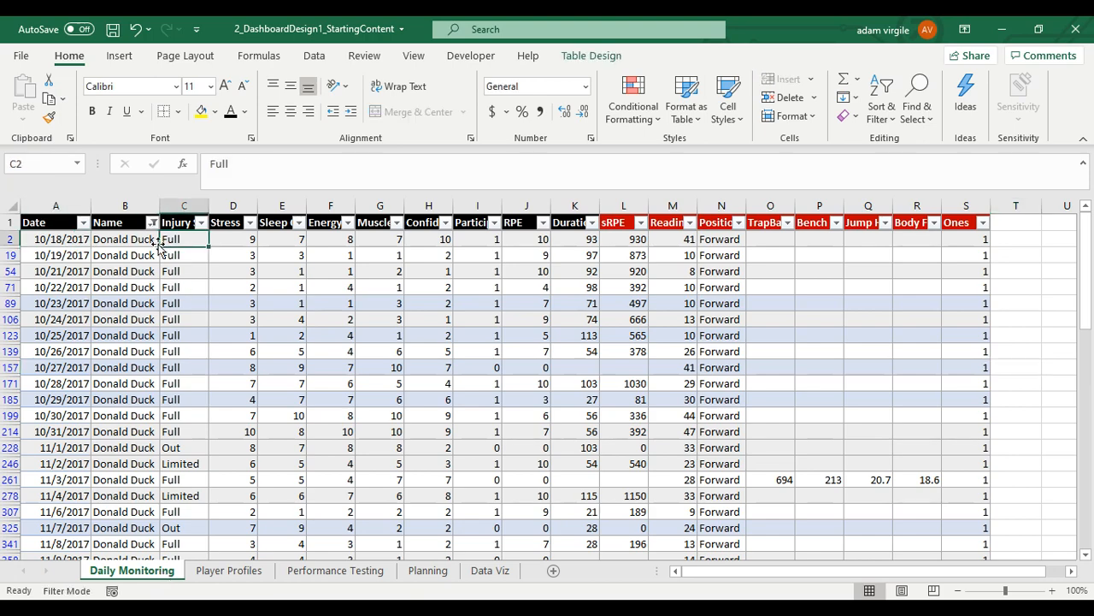
pyautogui.click(489, 570)
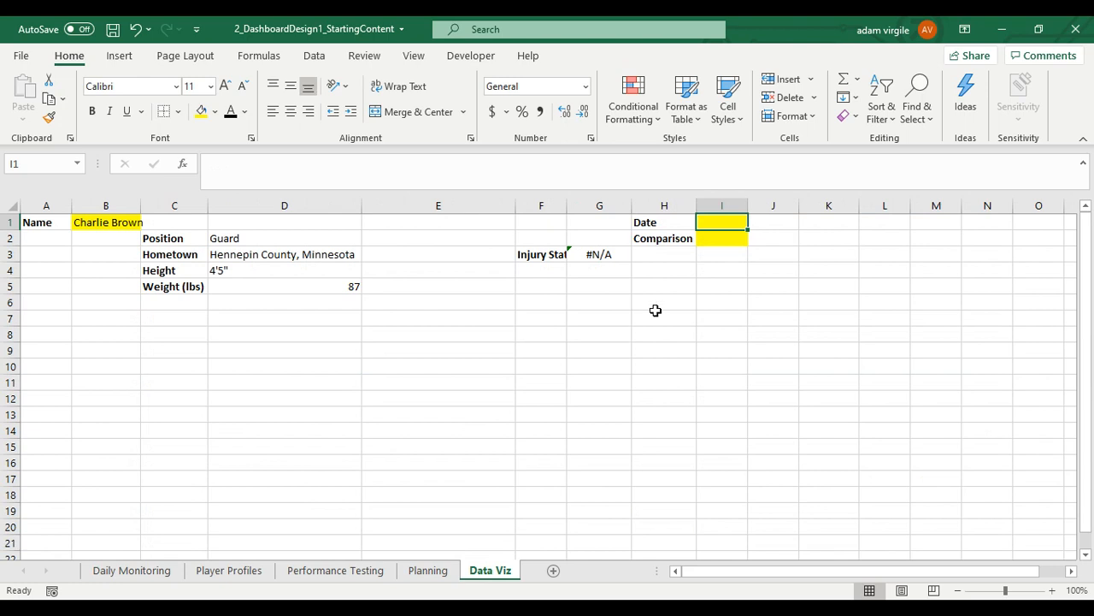
pyautogui.write('10/18/2017')
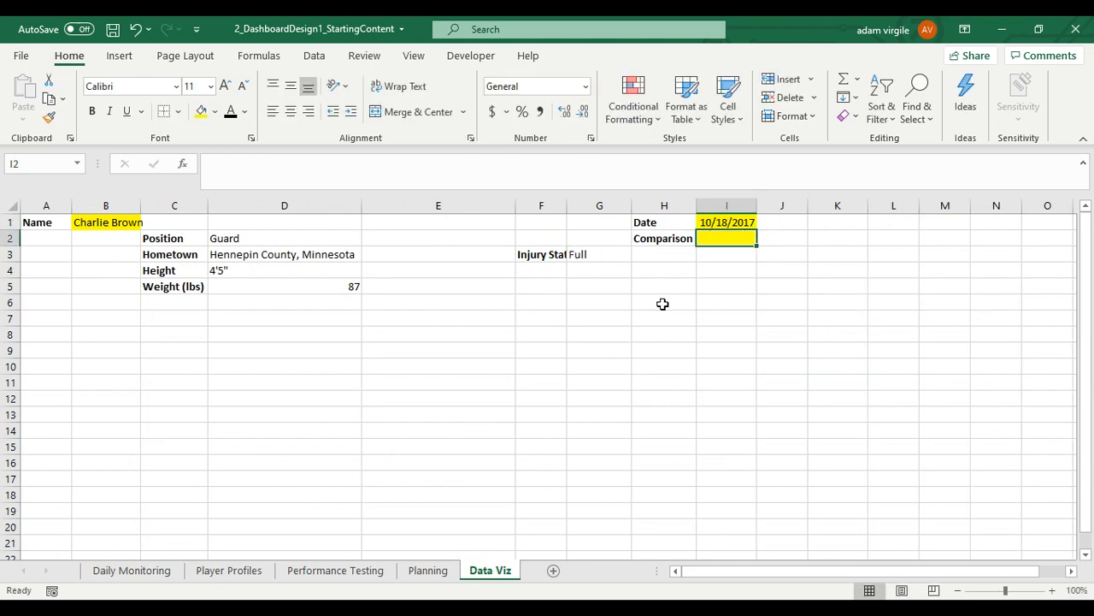
pyautogui.write('Donald Duck')
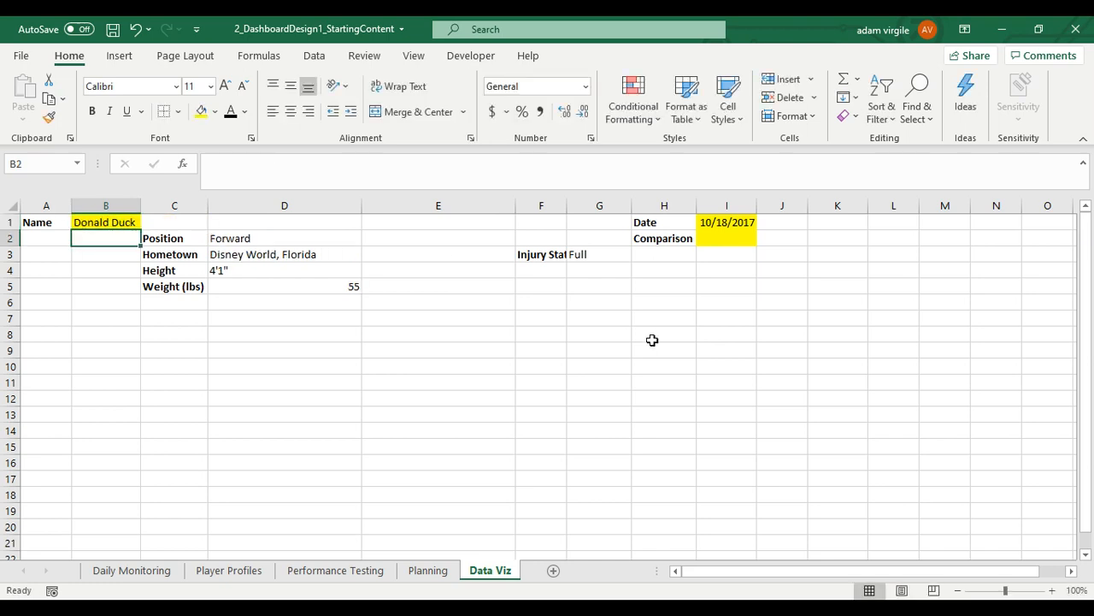
# Review Donald Duck's daily records and set I1 to 11/1/2017, so G3 shows Out
pyautogui.click(727, 223)
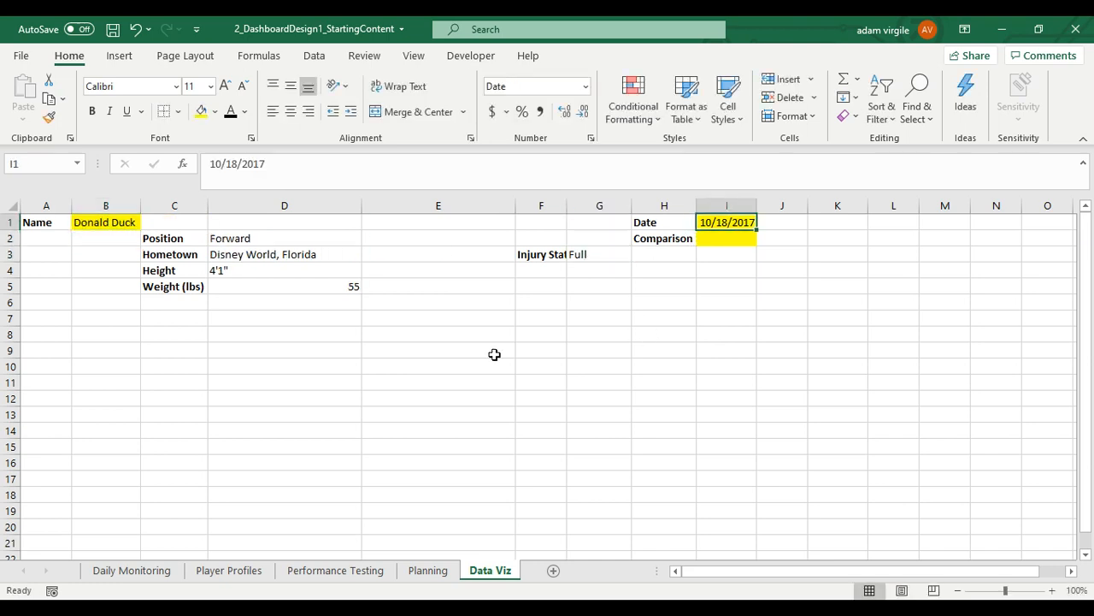
pyautogui.click(131, 571)
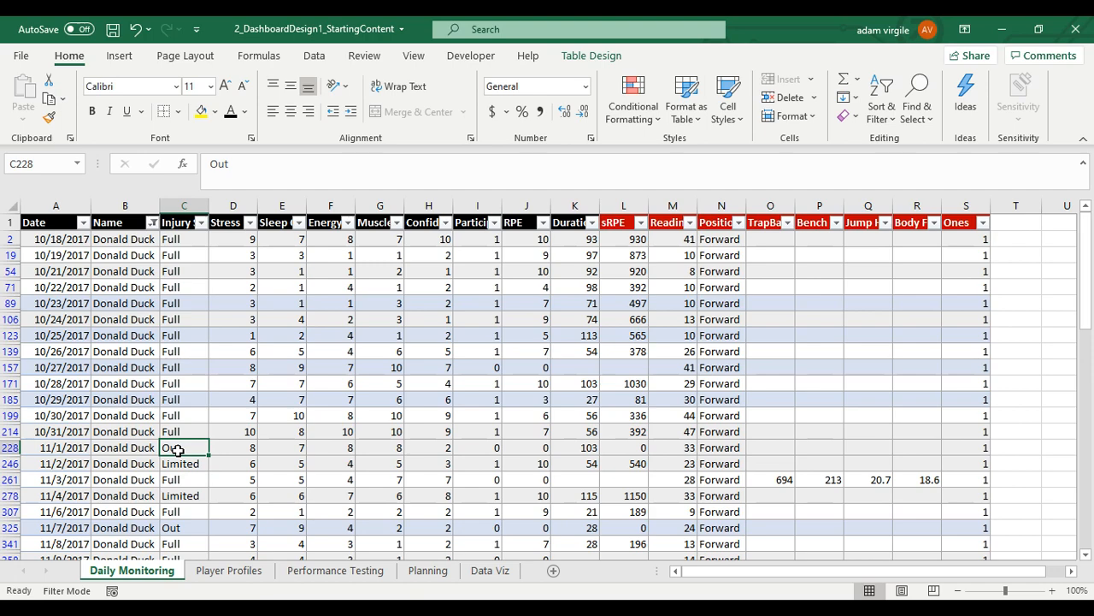
pyautogui.click(490, 570)
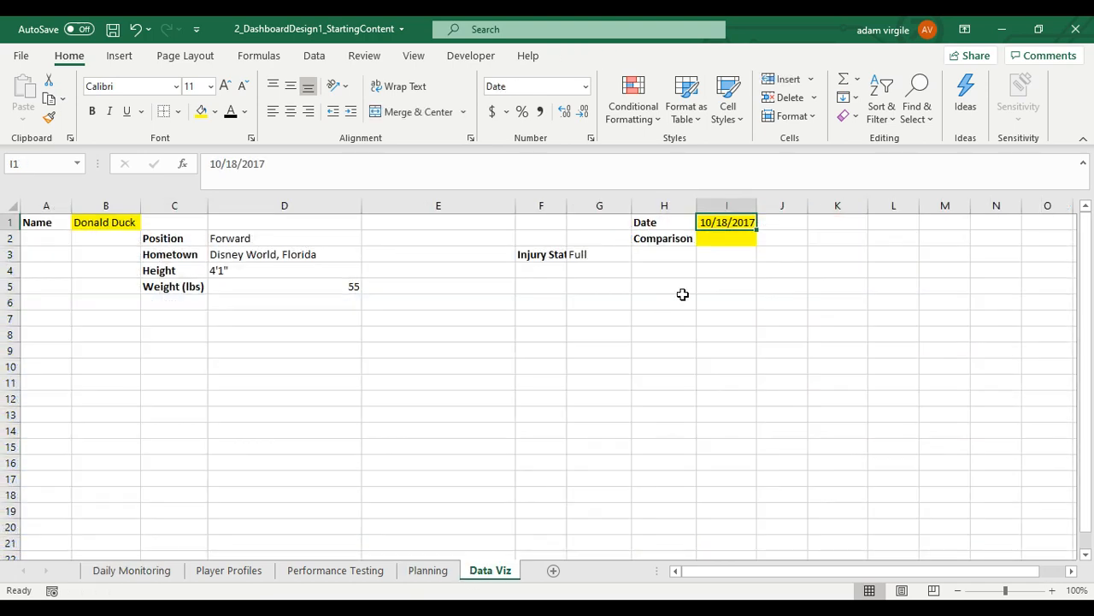
pyautogui.write('11/1/2017')
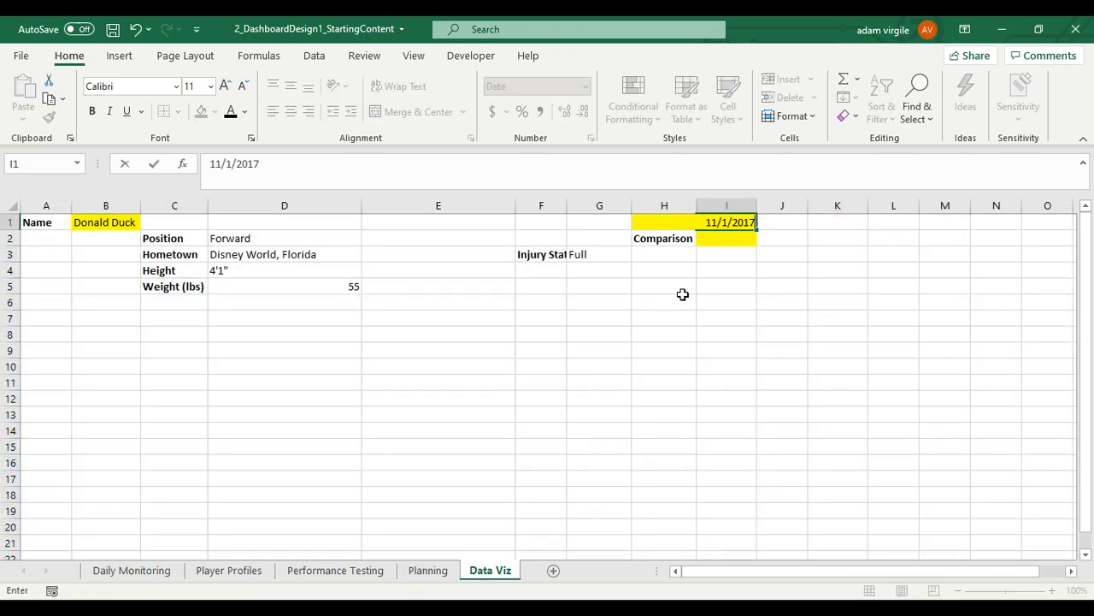
pyautogui.click(599, 254)
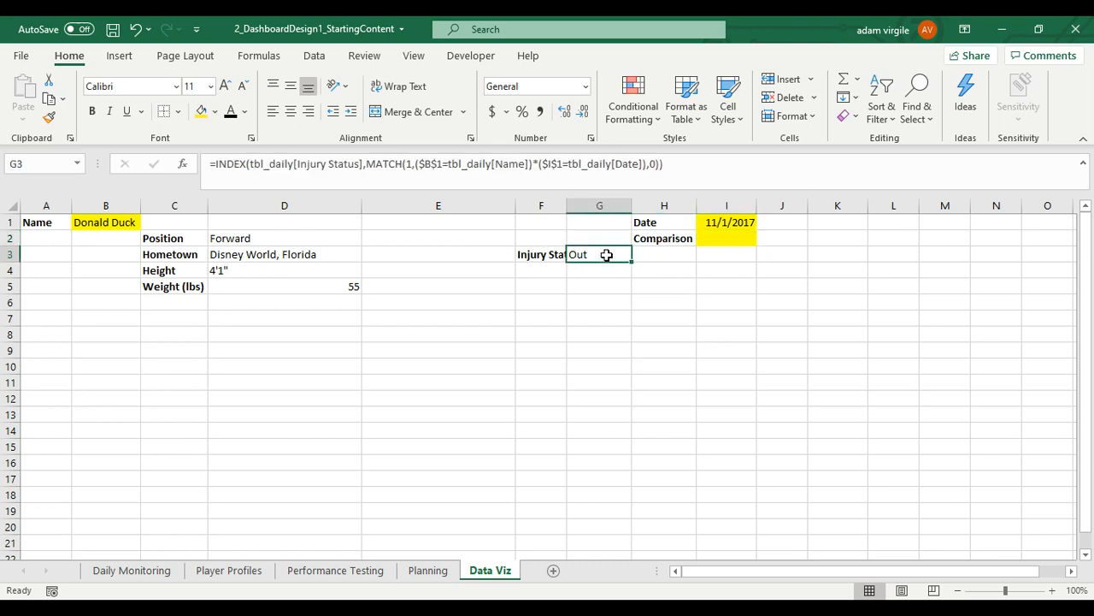
pyautogui.moveTo(646, 258)
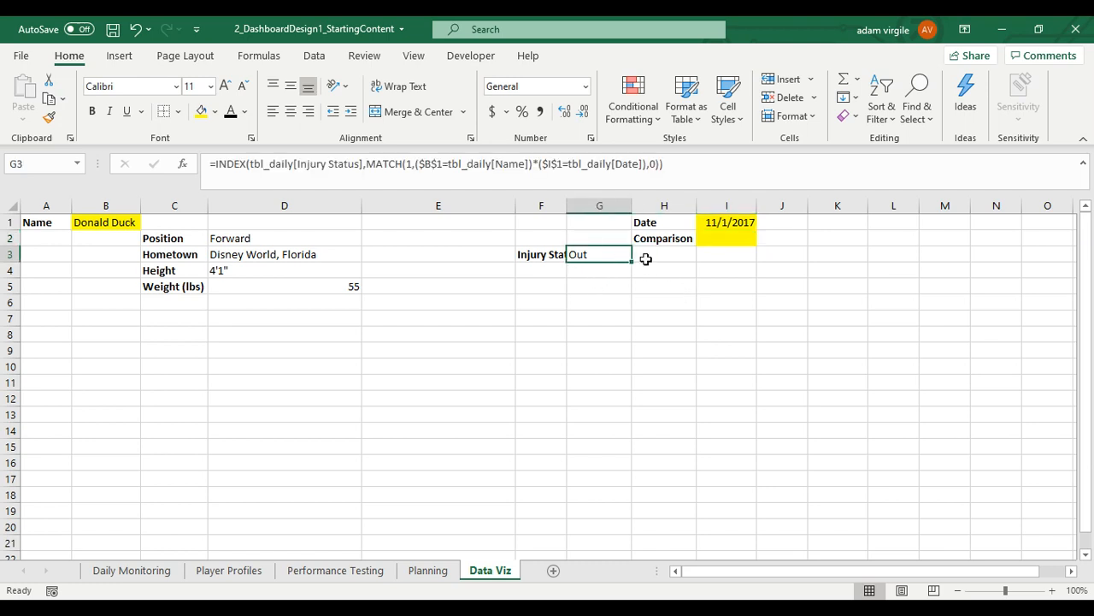
# Start an XLOOKUP in G4 with the combined lookup value $B$1&$I$1
pyautogui.click(599, 271)
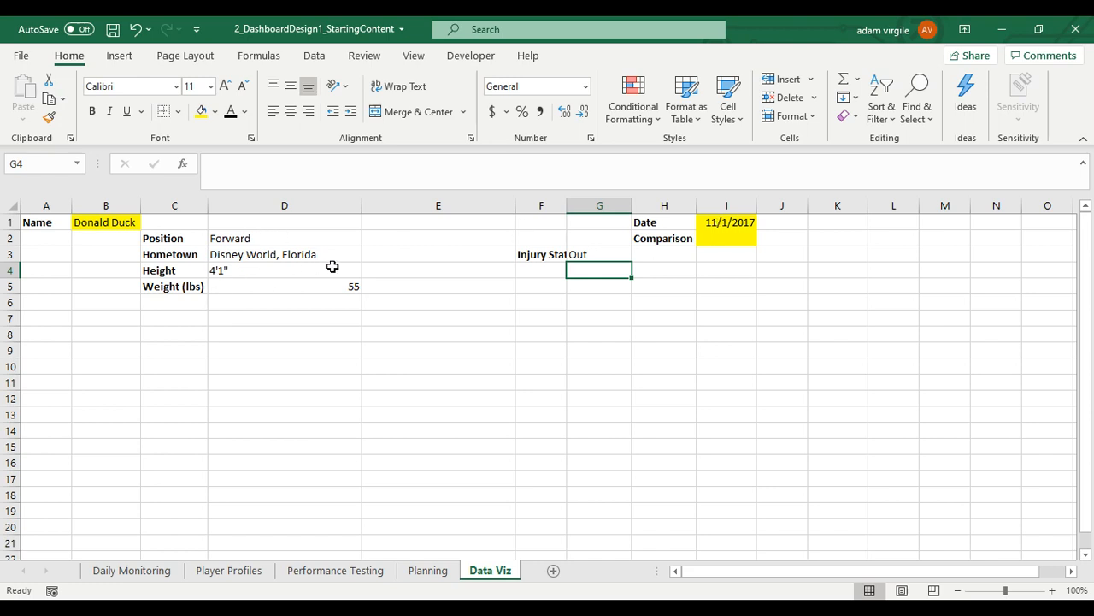
pyautogui.write('=XLOOKUP')
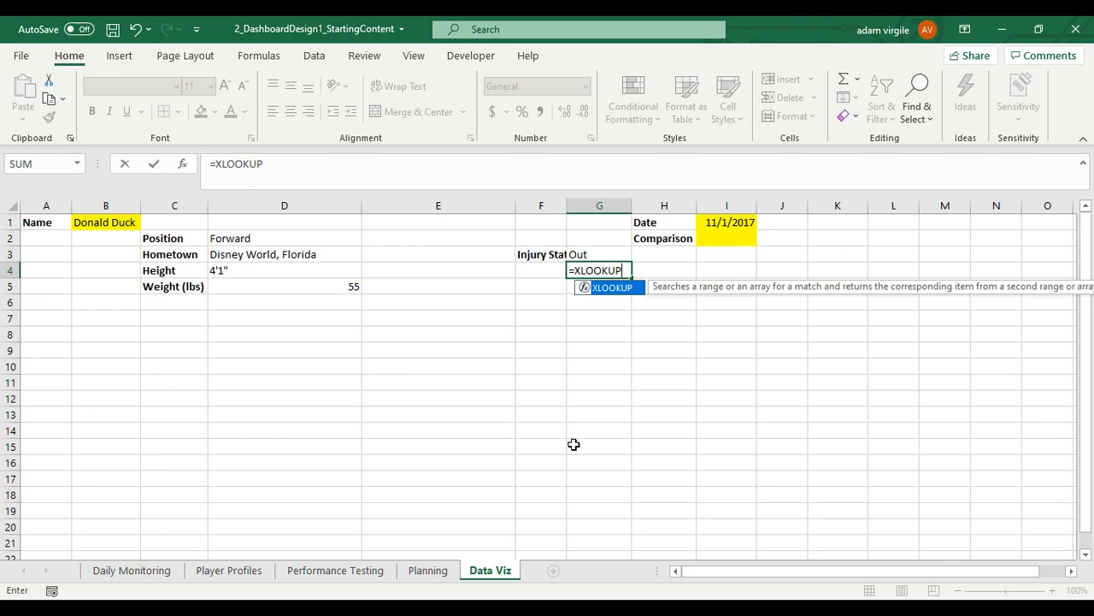
pyautogui.write('(')
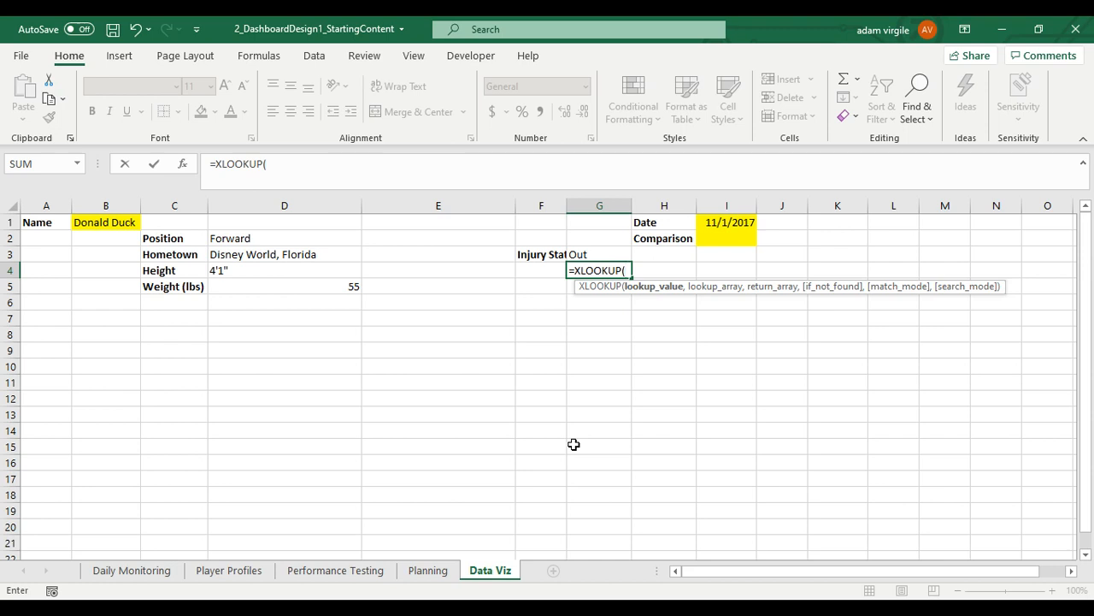
pyautogui.moveTo(637, 266)
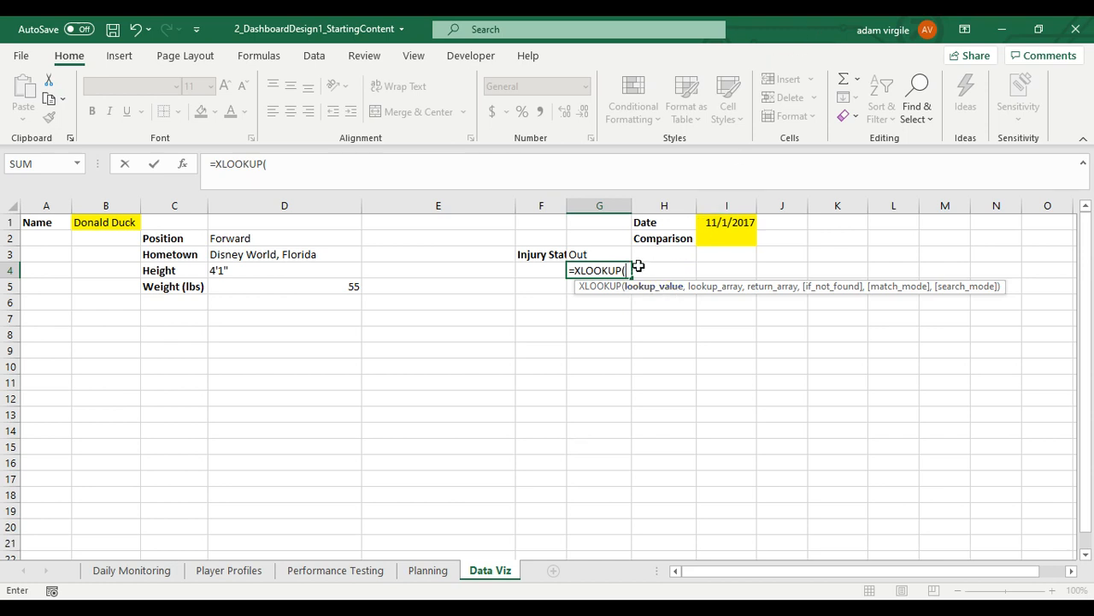
pyautogui.click(105, 221)
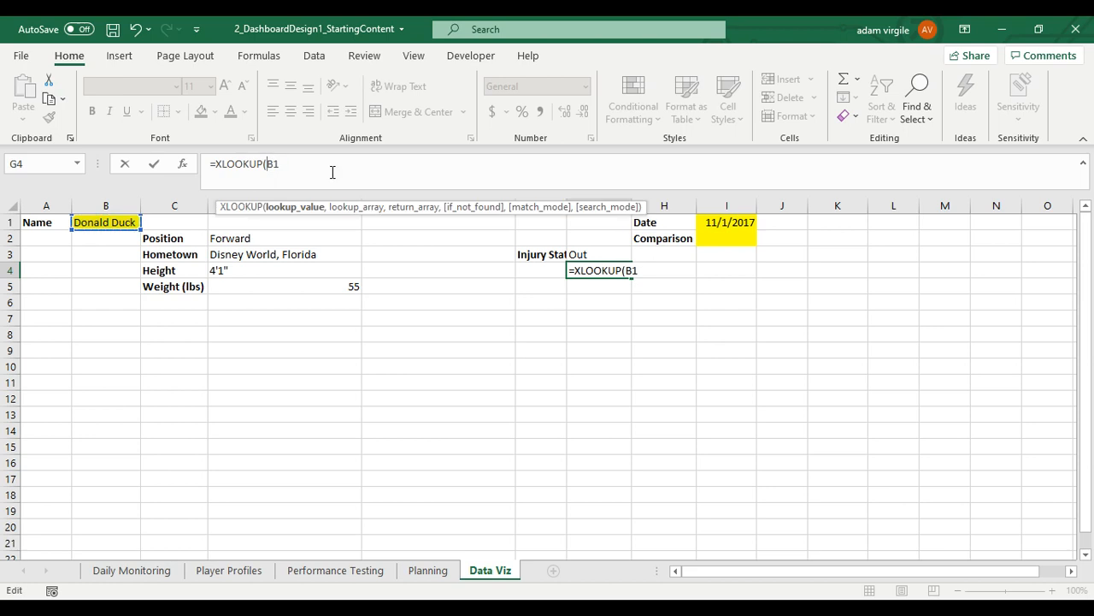
pyautogui.press('f4')
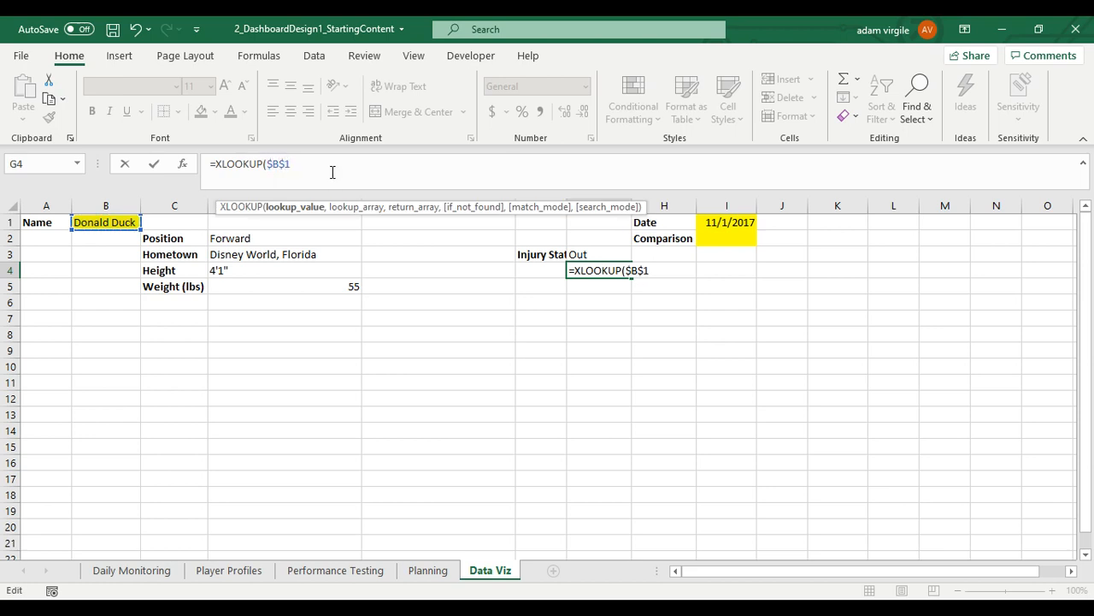
pyautogui.write('&')
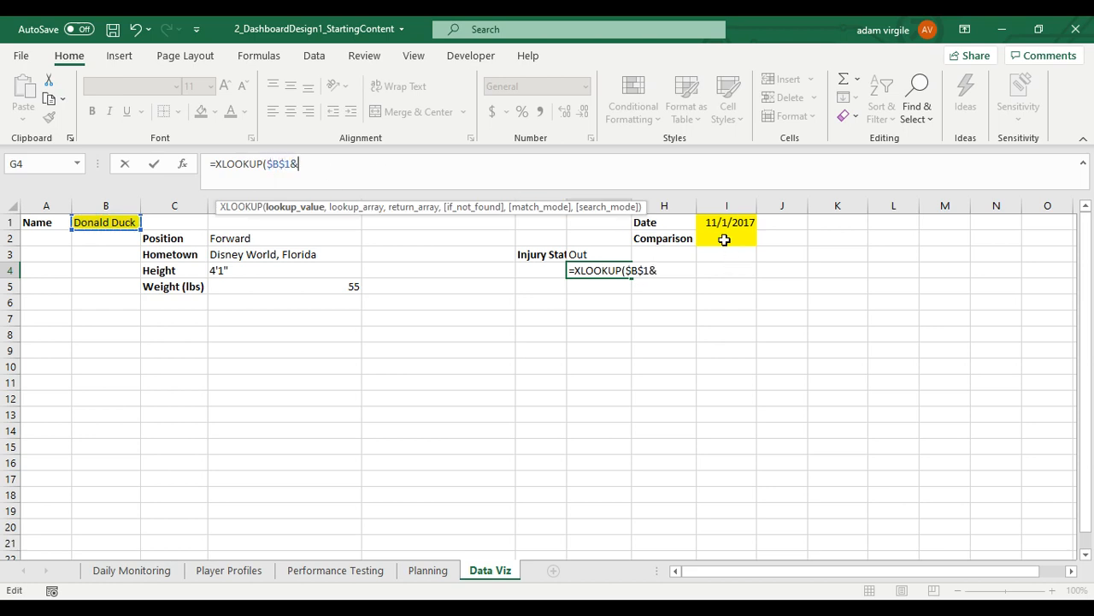
pyautogui.click(727, 221)
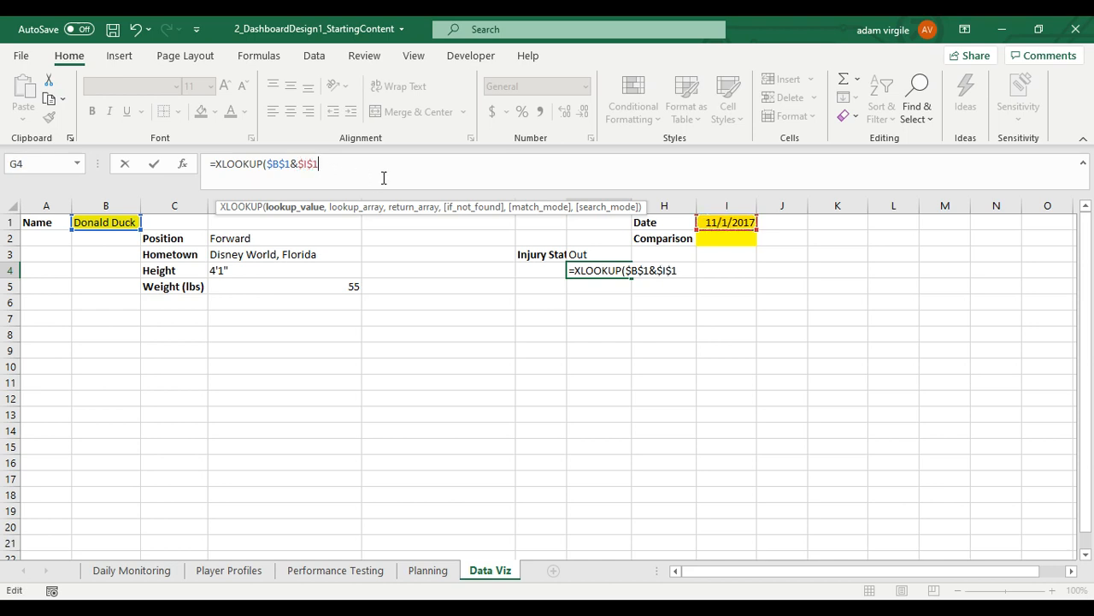
# Add tbl_daily[Name]&tbl_daily[Date] as the lookup array and tbl_daily's Injury Status as return
pyautogui.write(',')
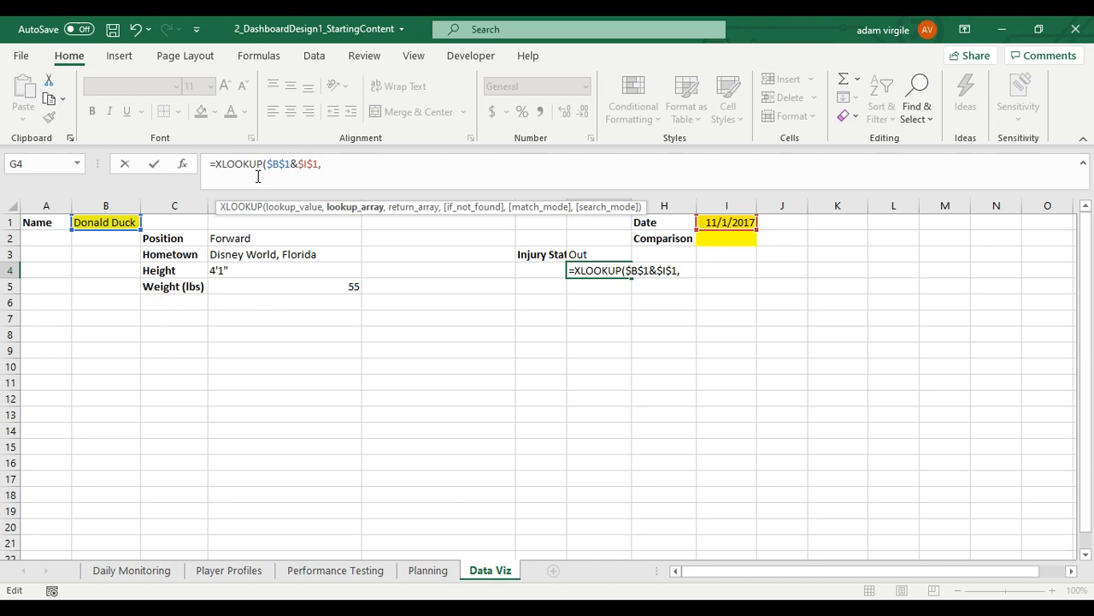
pyautogui.write('tbl_daily[Name')
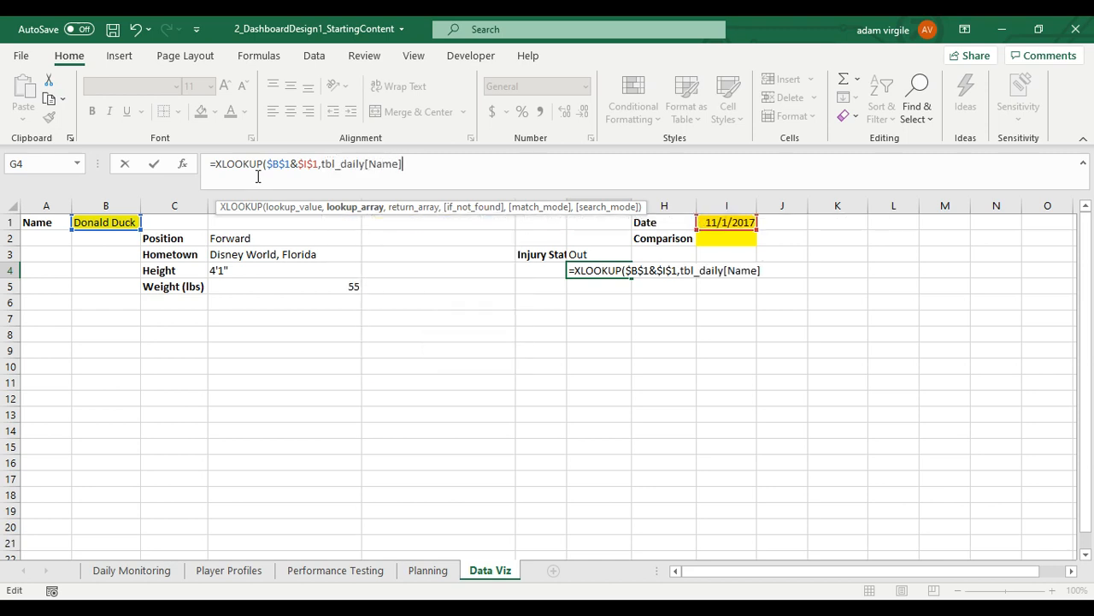
pyautogui.write('&tbl_daily')
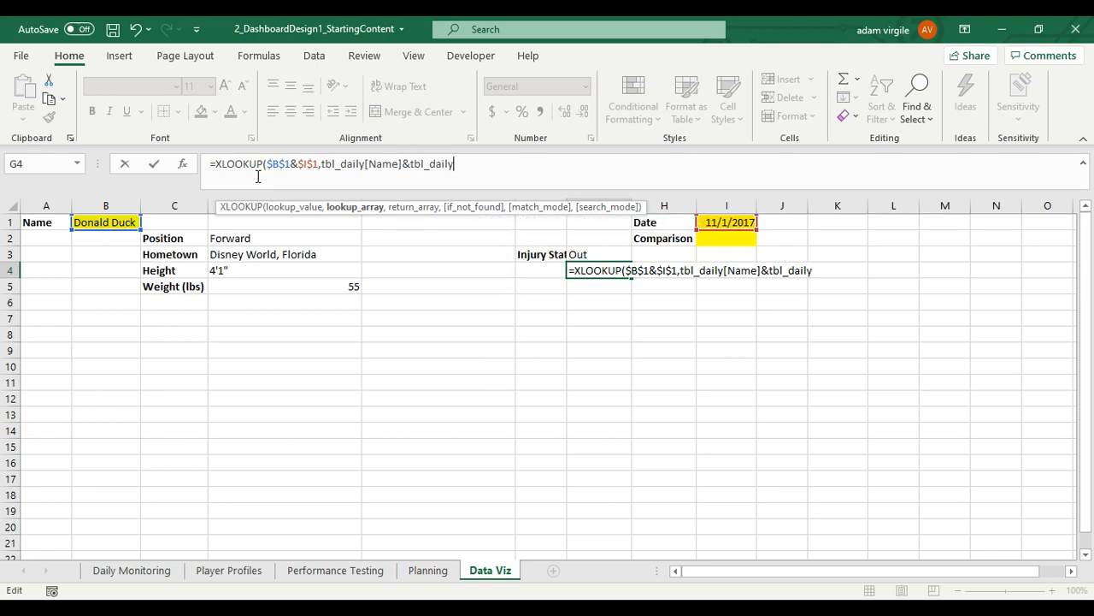
pyautogui.write('[Date]')
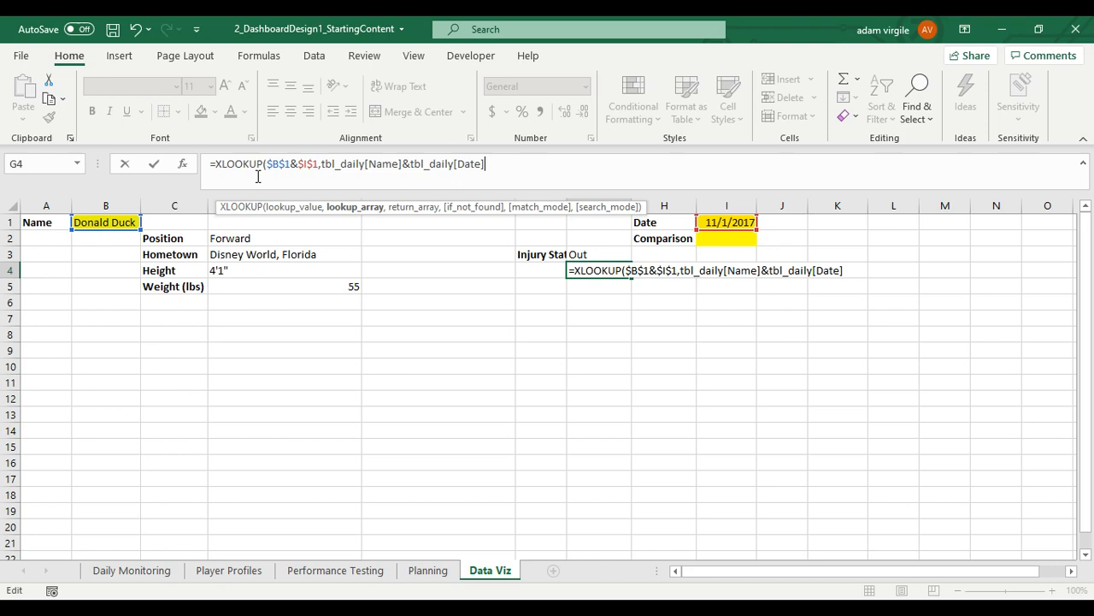
pyautogui.write(',')
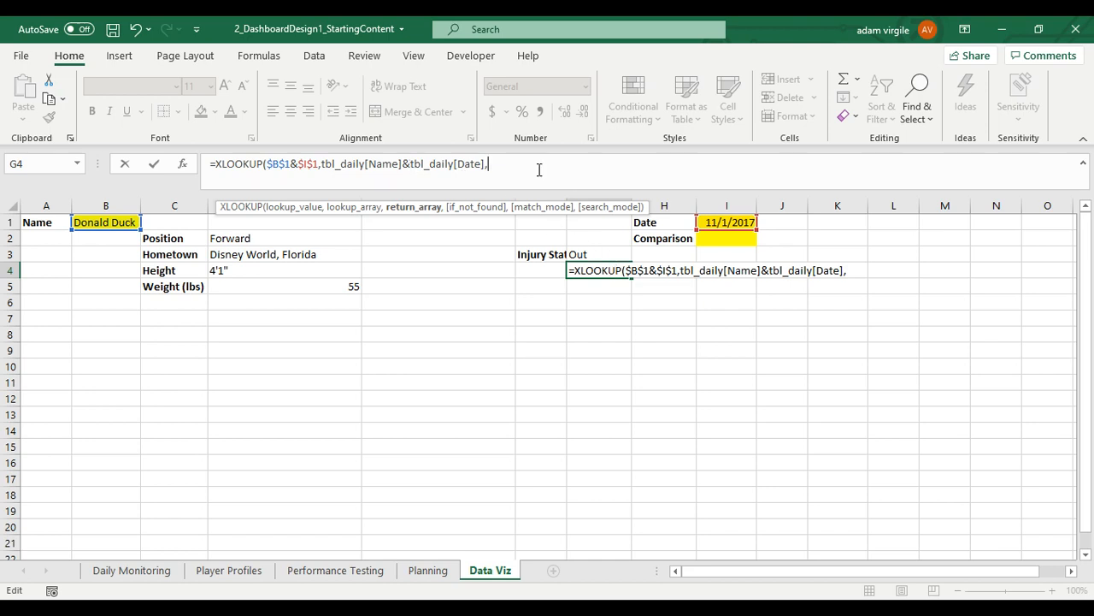
pyautogui.write('tbl_daily[')
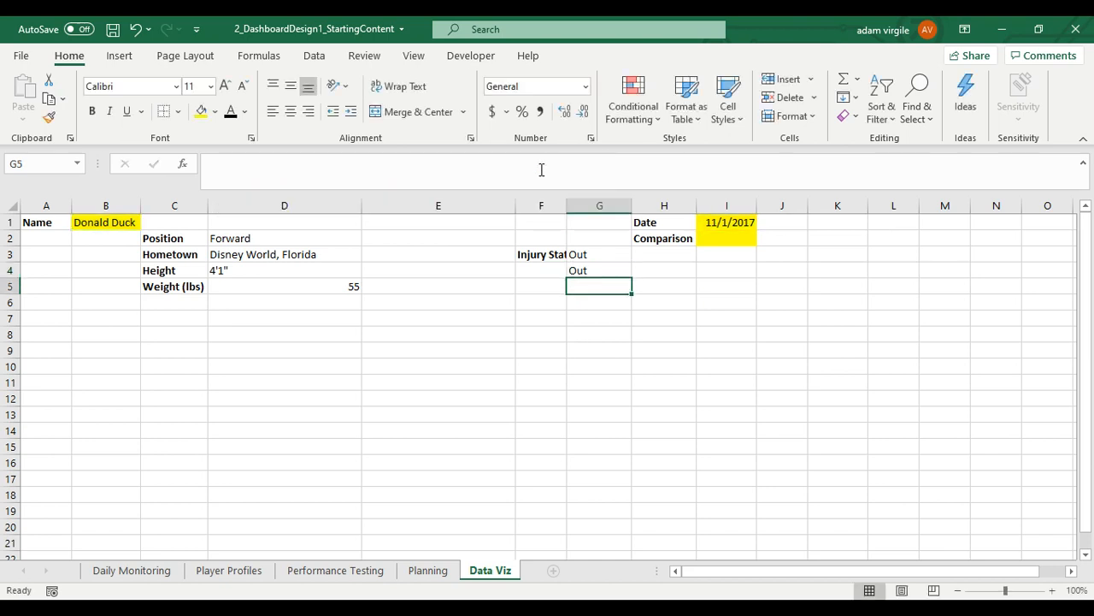
# Enter Charlie Brown as the name and confirm G3 and G4 both return Full
pyautogui.click(599, 270)
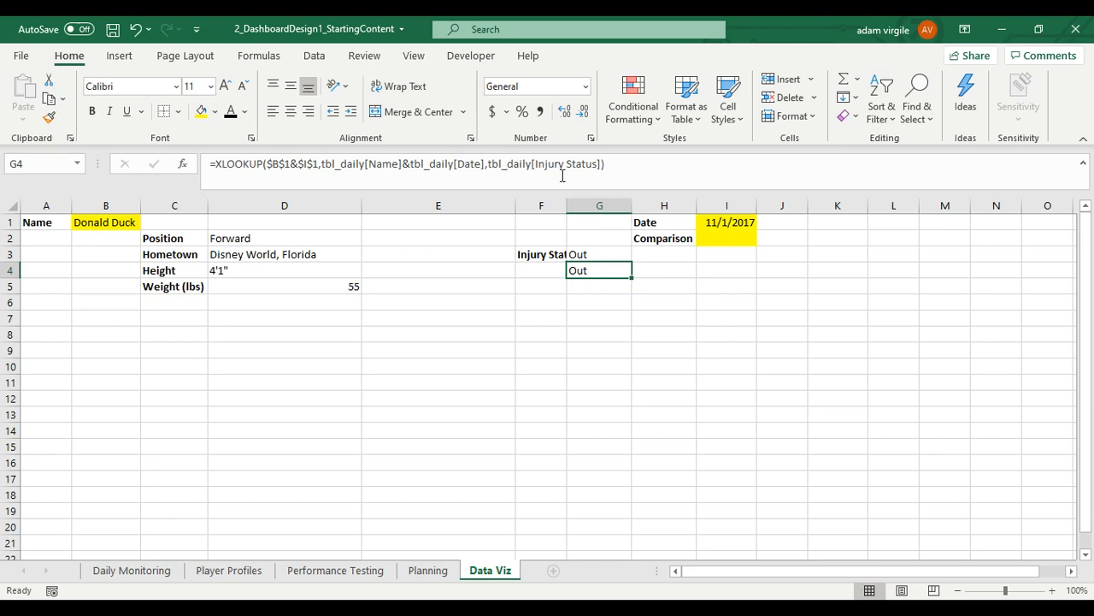
pyautogui.moveTo(607, 177)
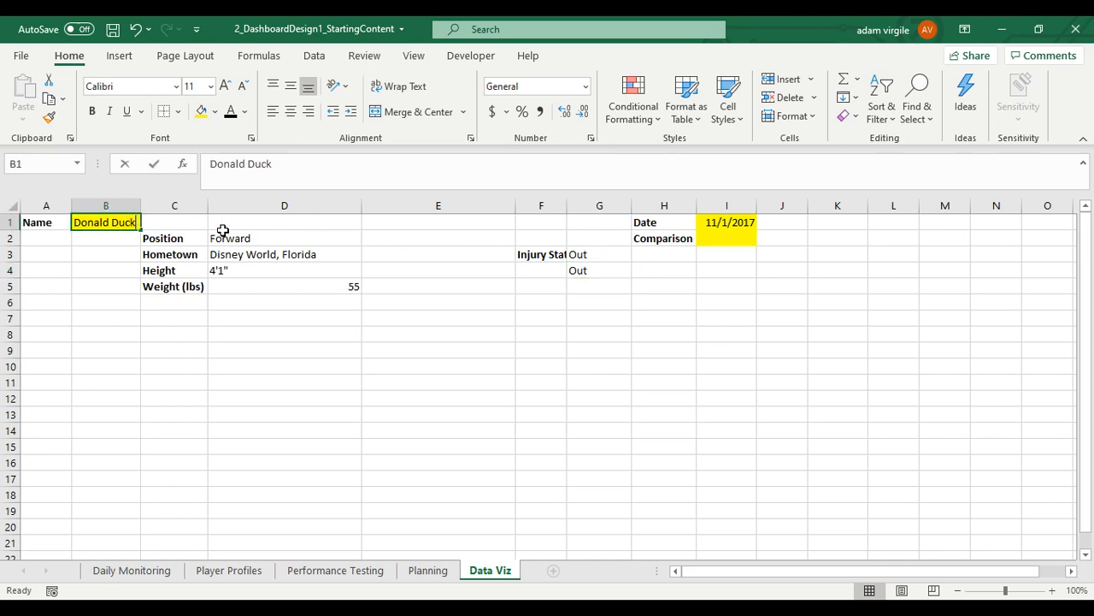
pyautogui.write('Charlie Brown')
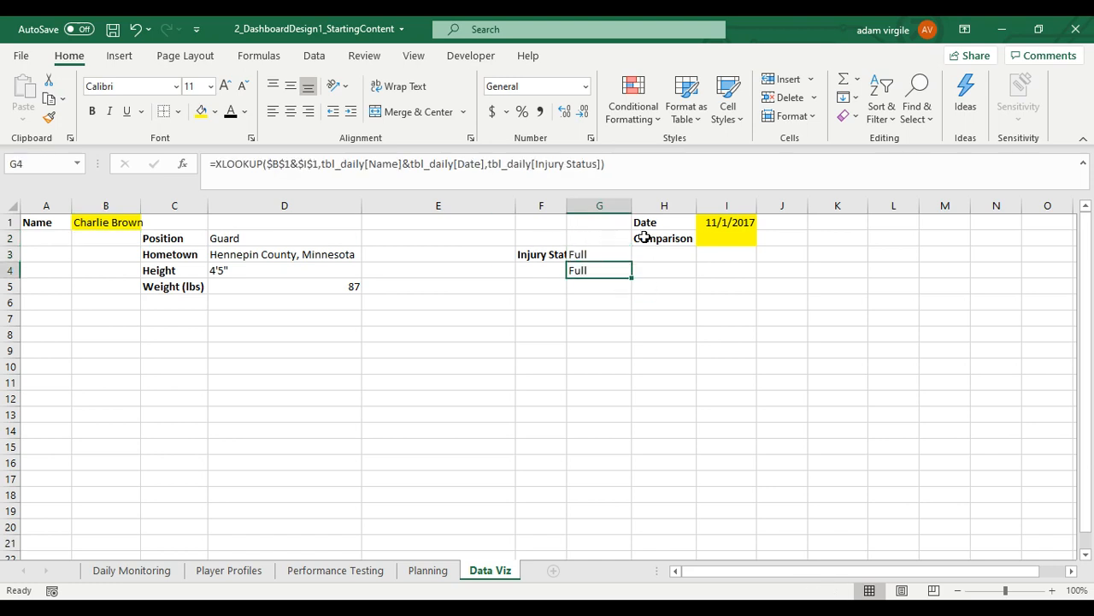
pyautogui.moveTo(599, 255)
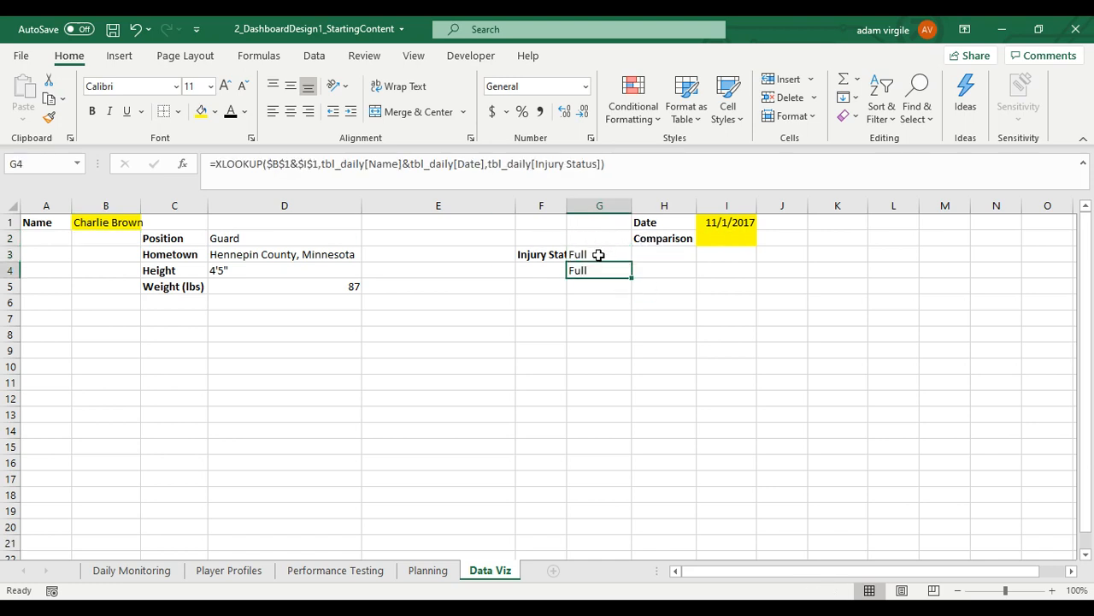
pyautogui.click(598, 254)
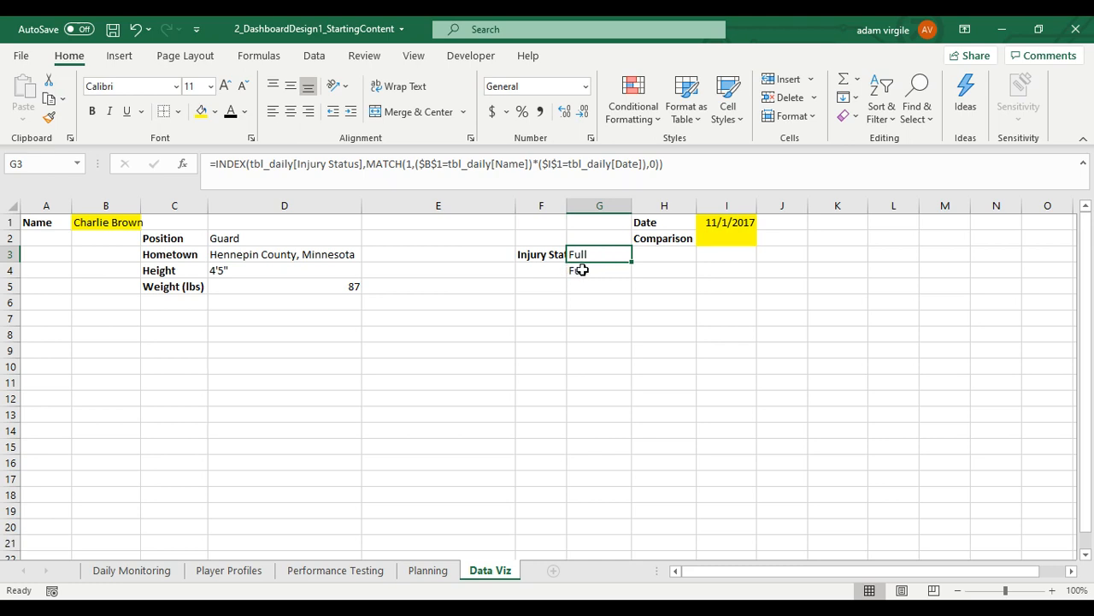
pyautogui.click(600, 270)
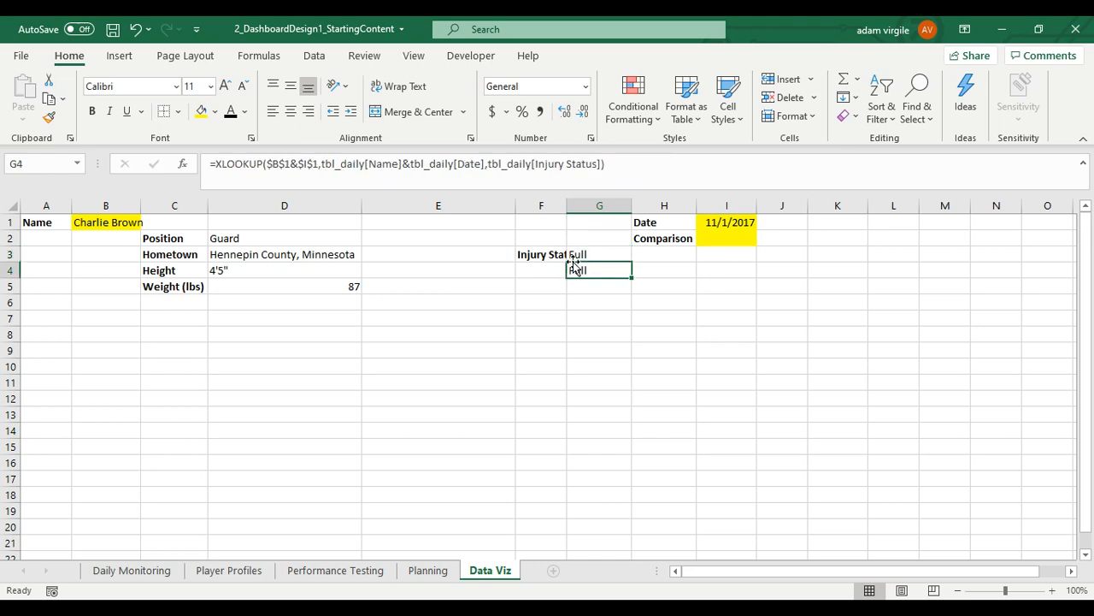